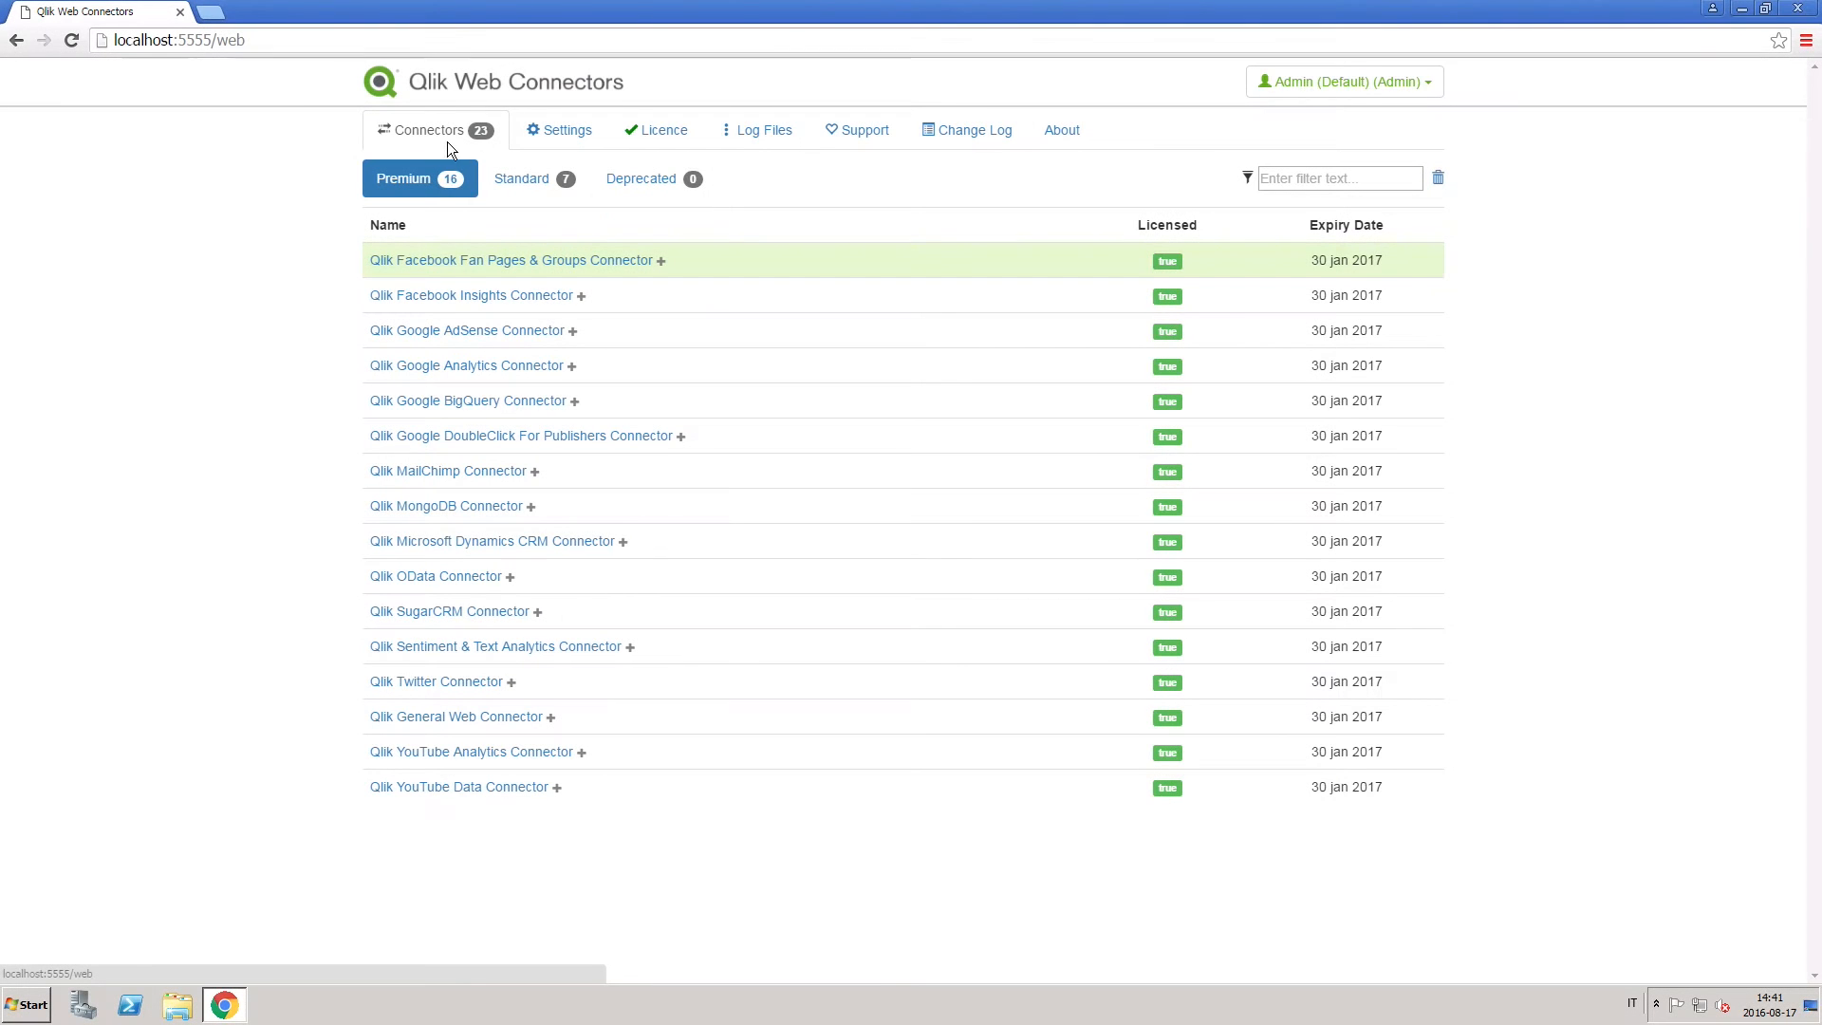
Open the Qlik Google Analytics Connector from the Premium connectors list
left_click(467, 364)
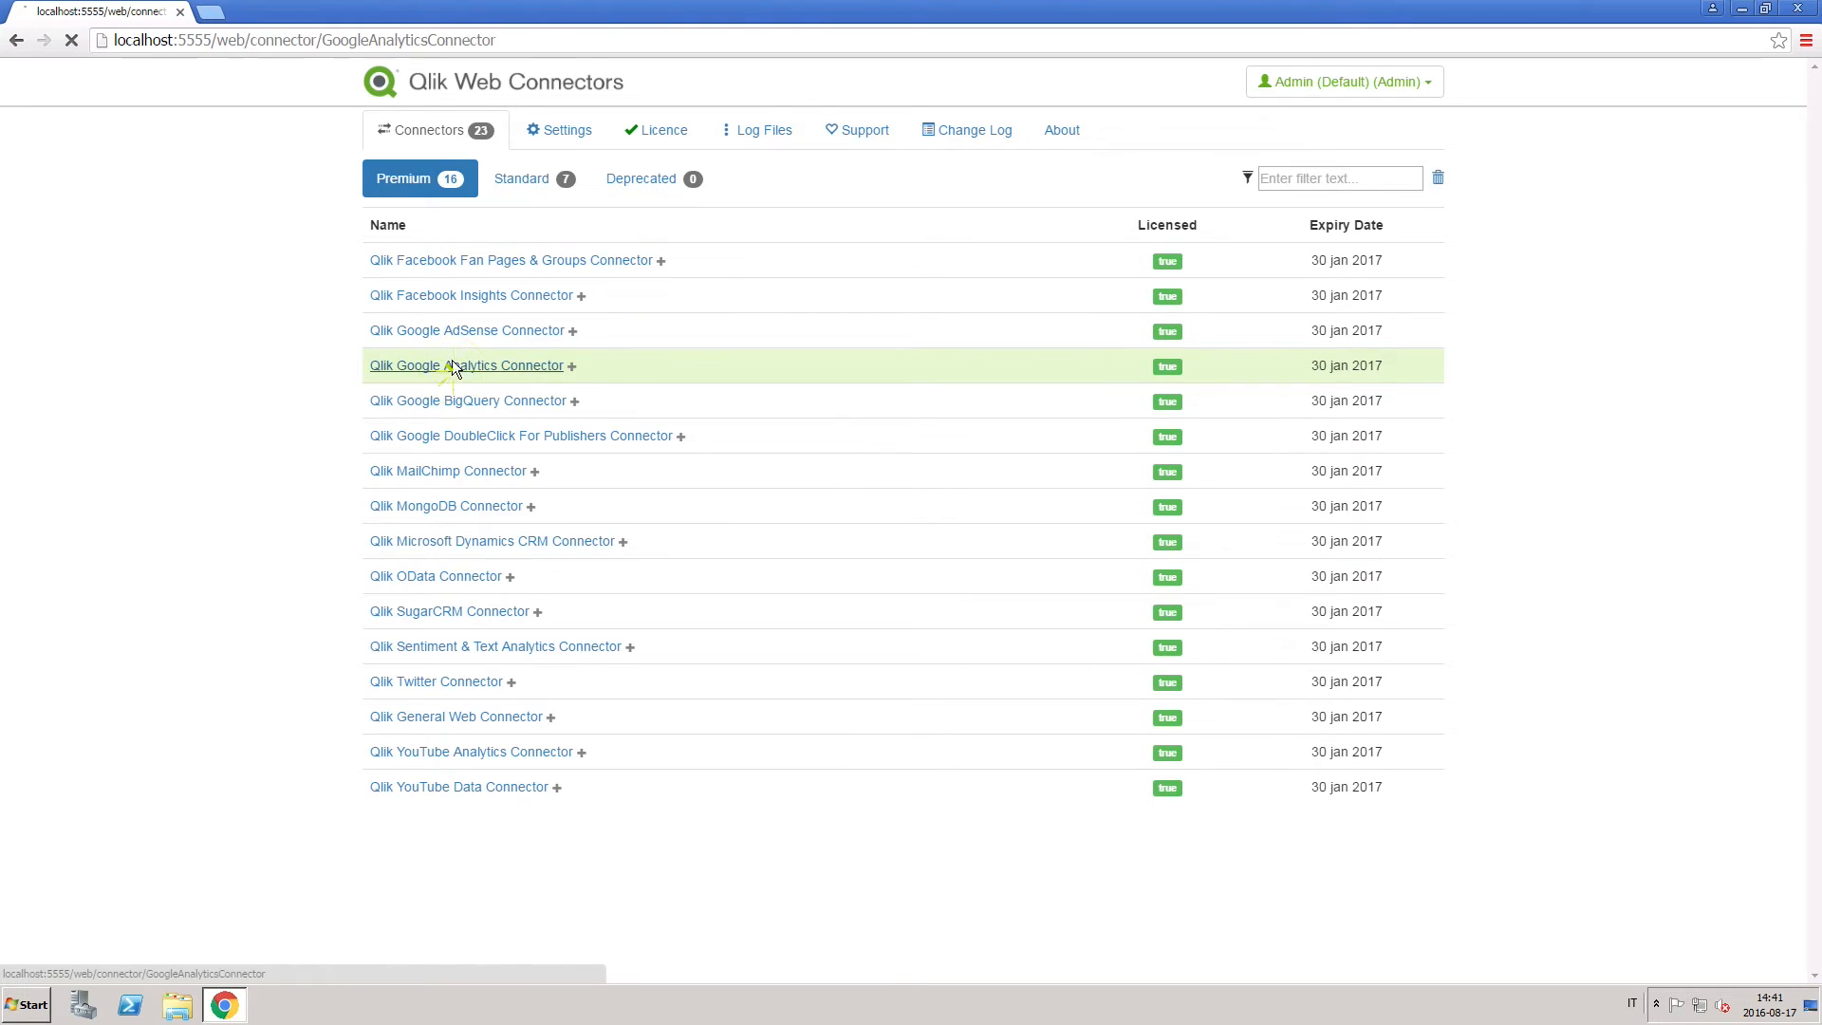
left_click(467, 364)
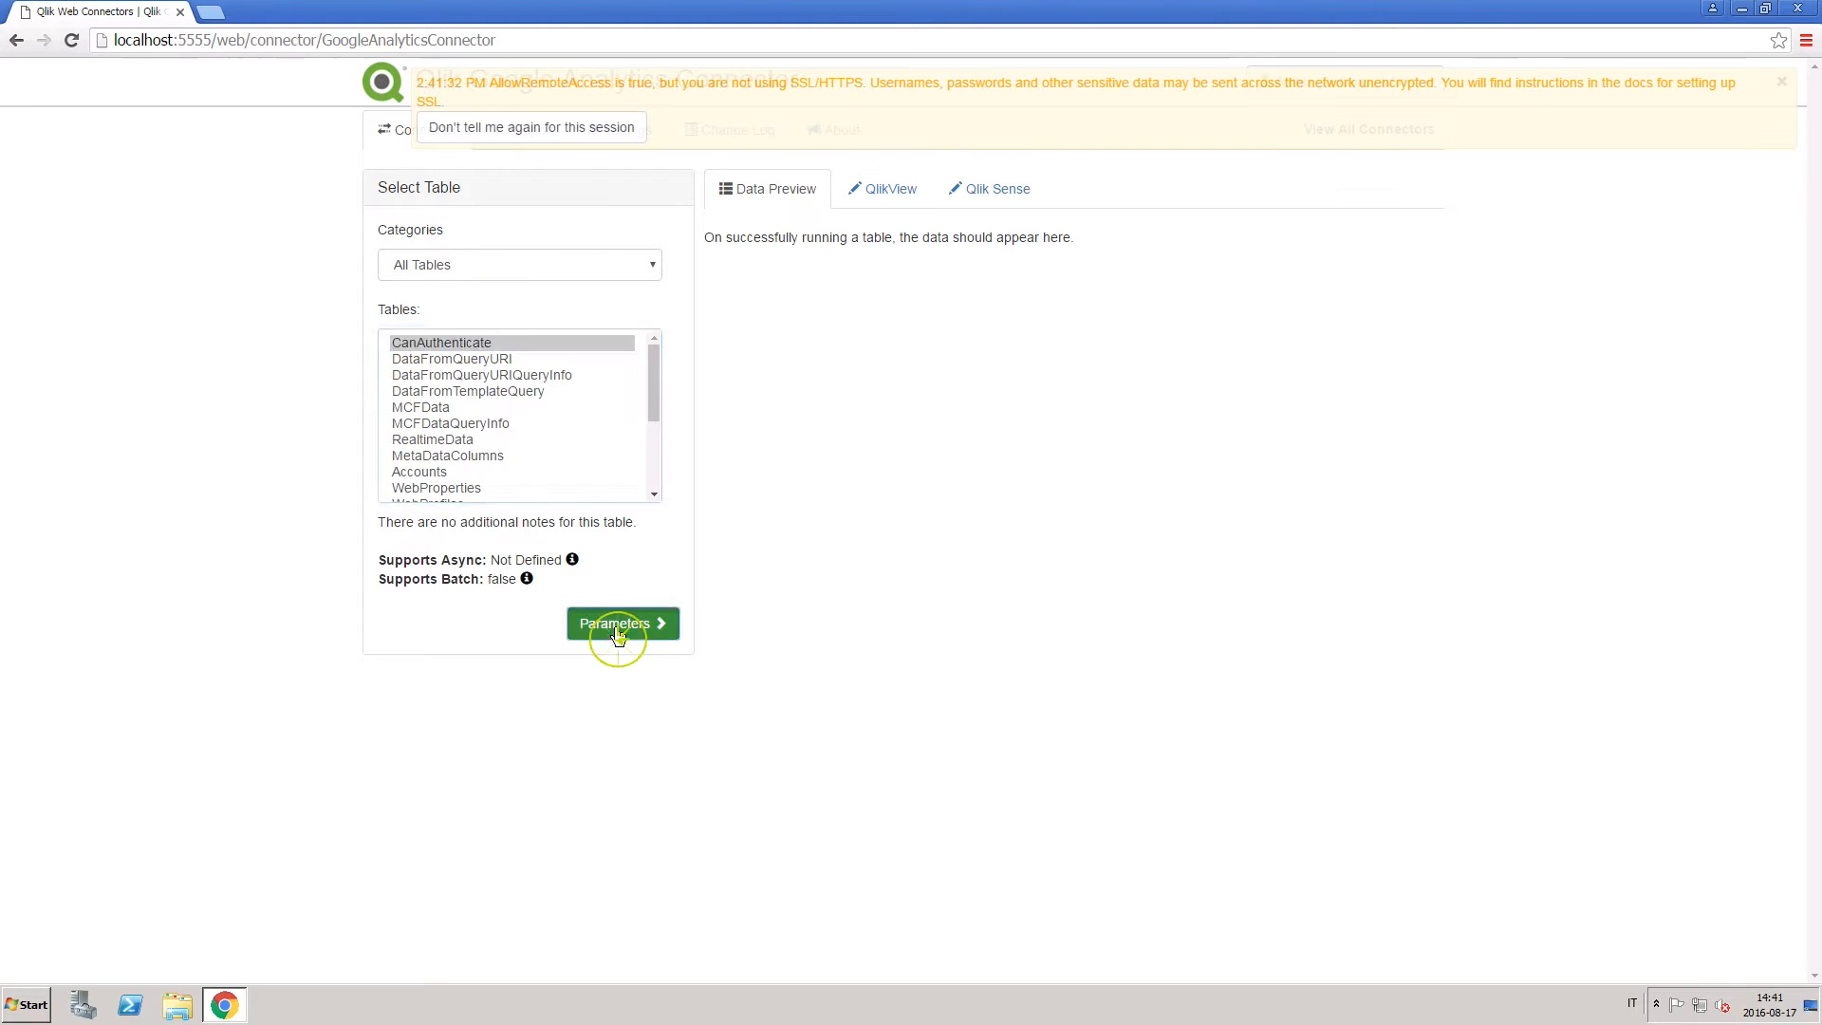
Request a Google authentication code for CanAuthenticate and allow access to analytics data
left_click(622, 623)
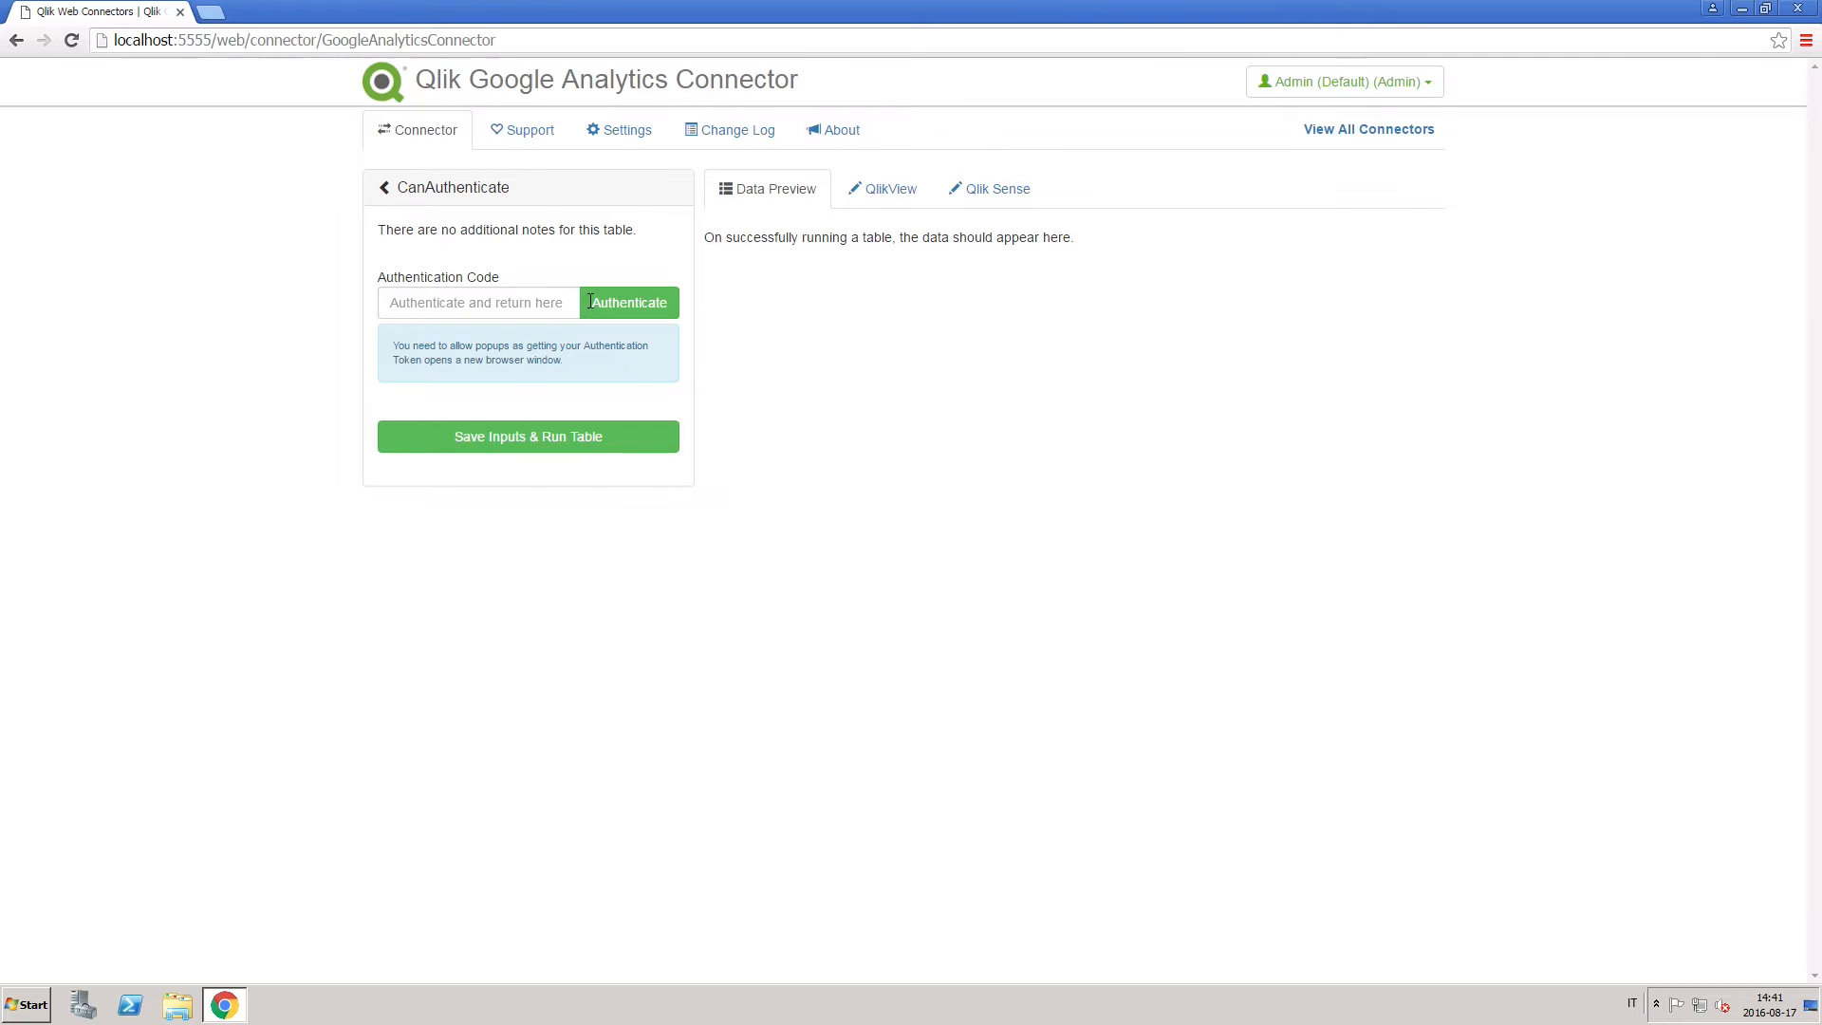
left_click(629, 302)
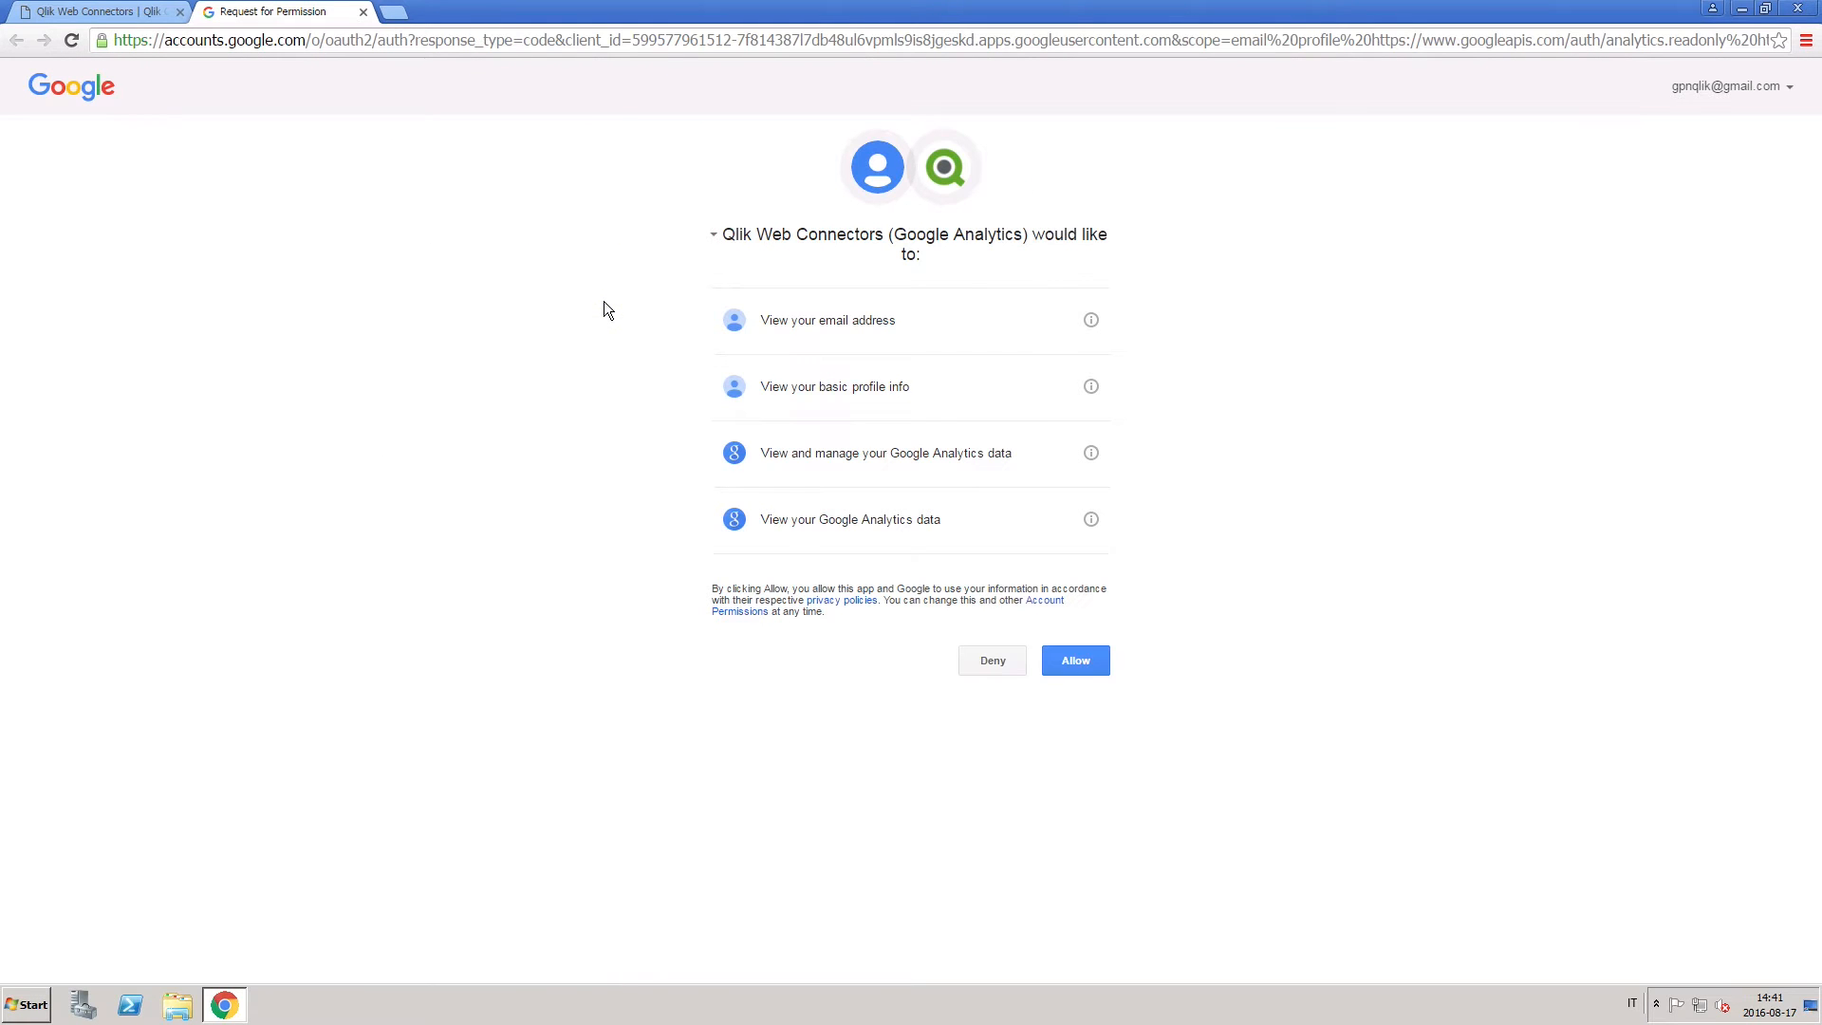
left_click(1075, 661)
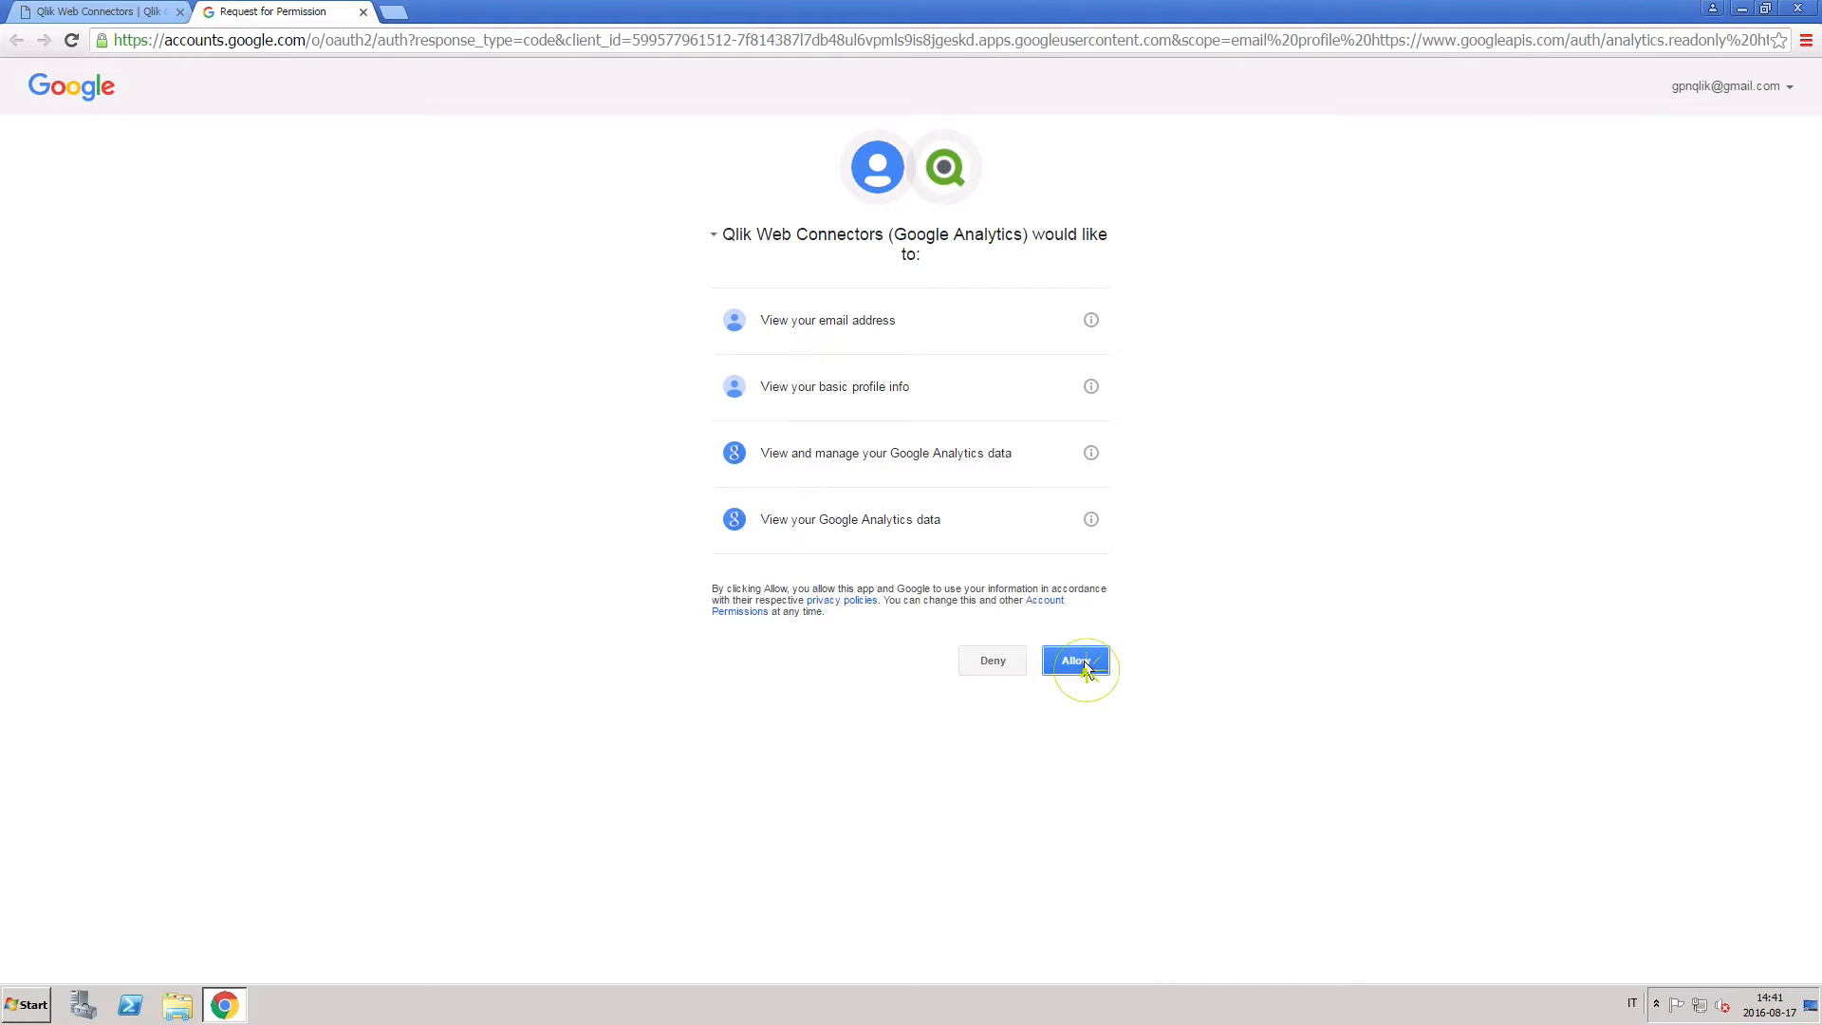
left_click(1074, 661)
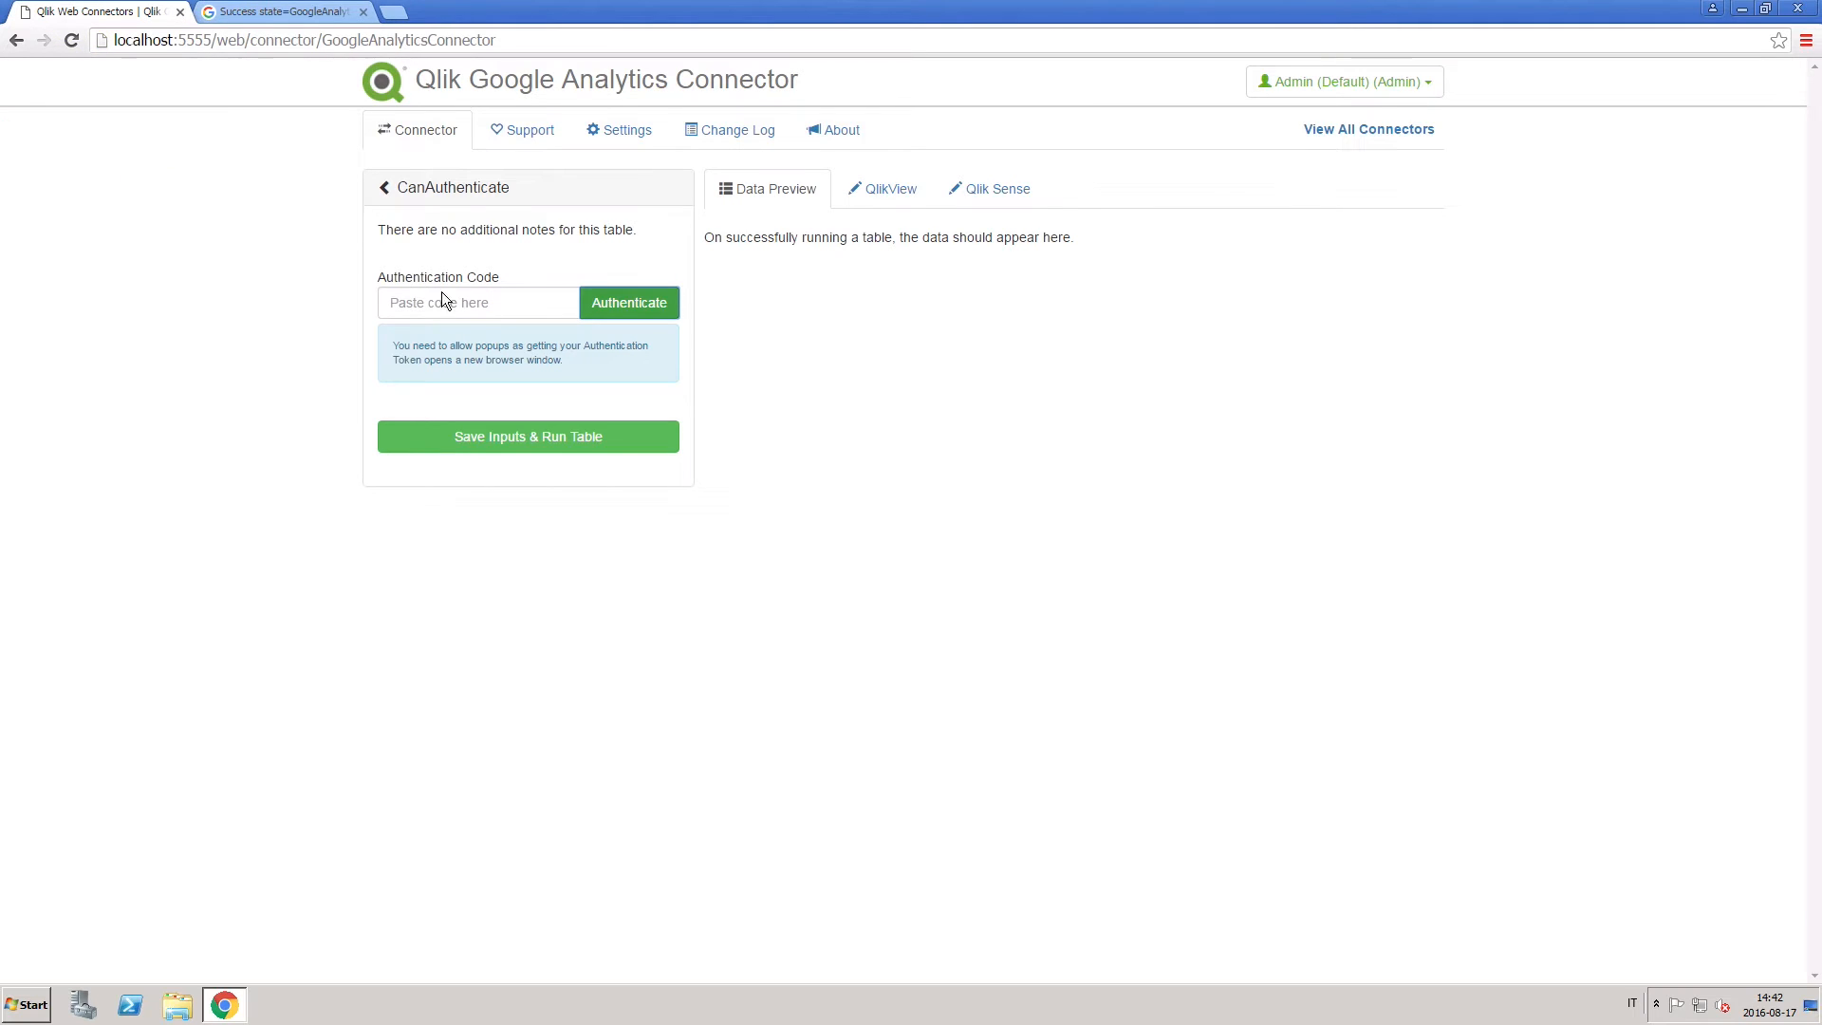
Paste the authentication code and run CanAuthenticate to save the token
right_click(477, 302)
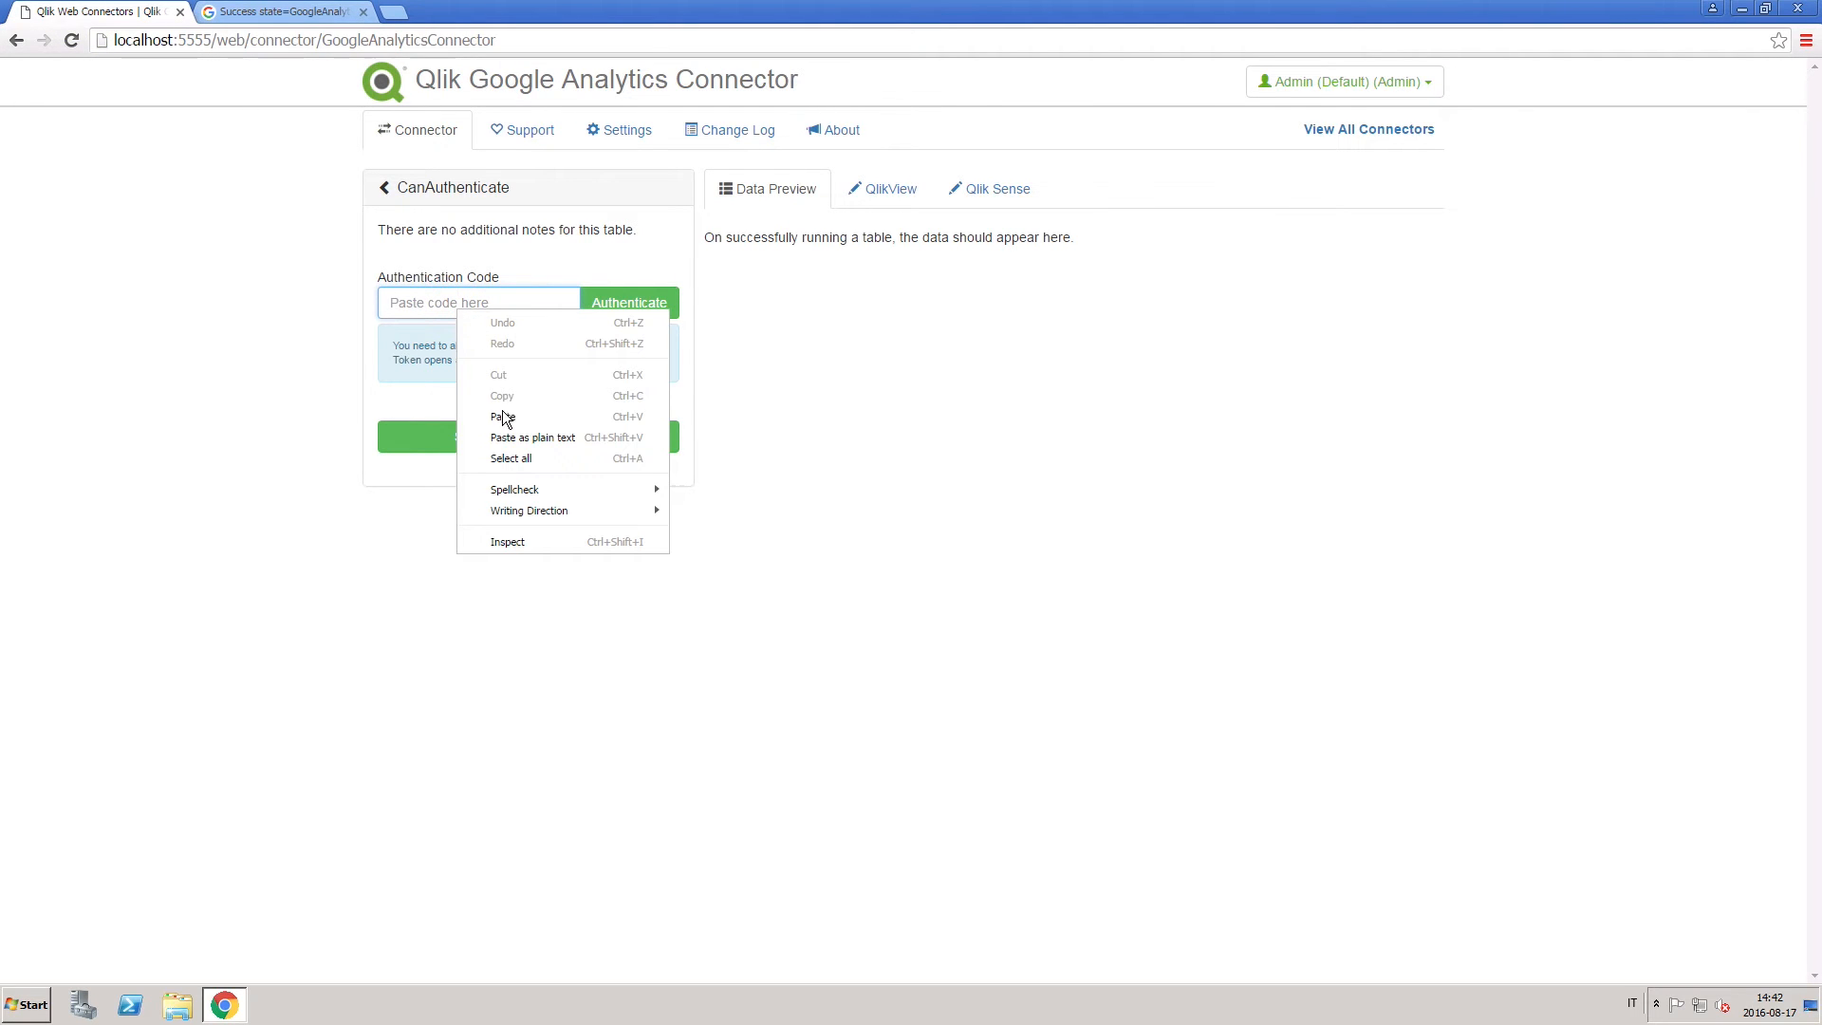
left_click(503, 418)
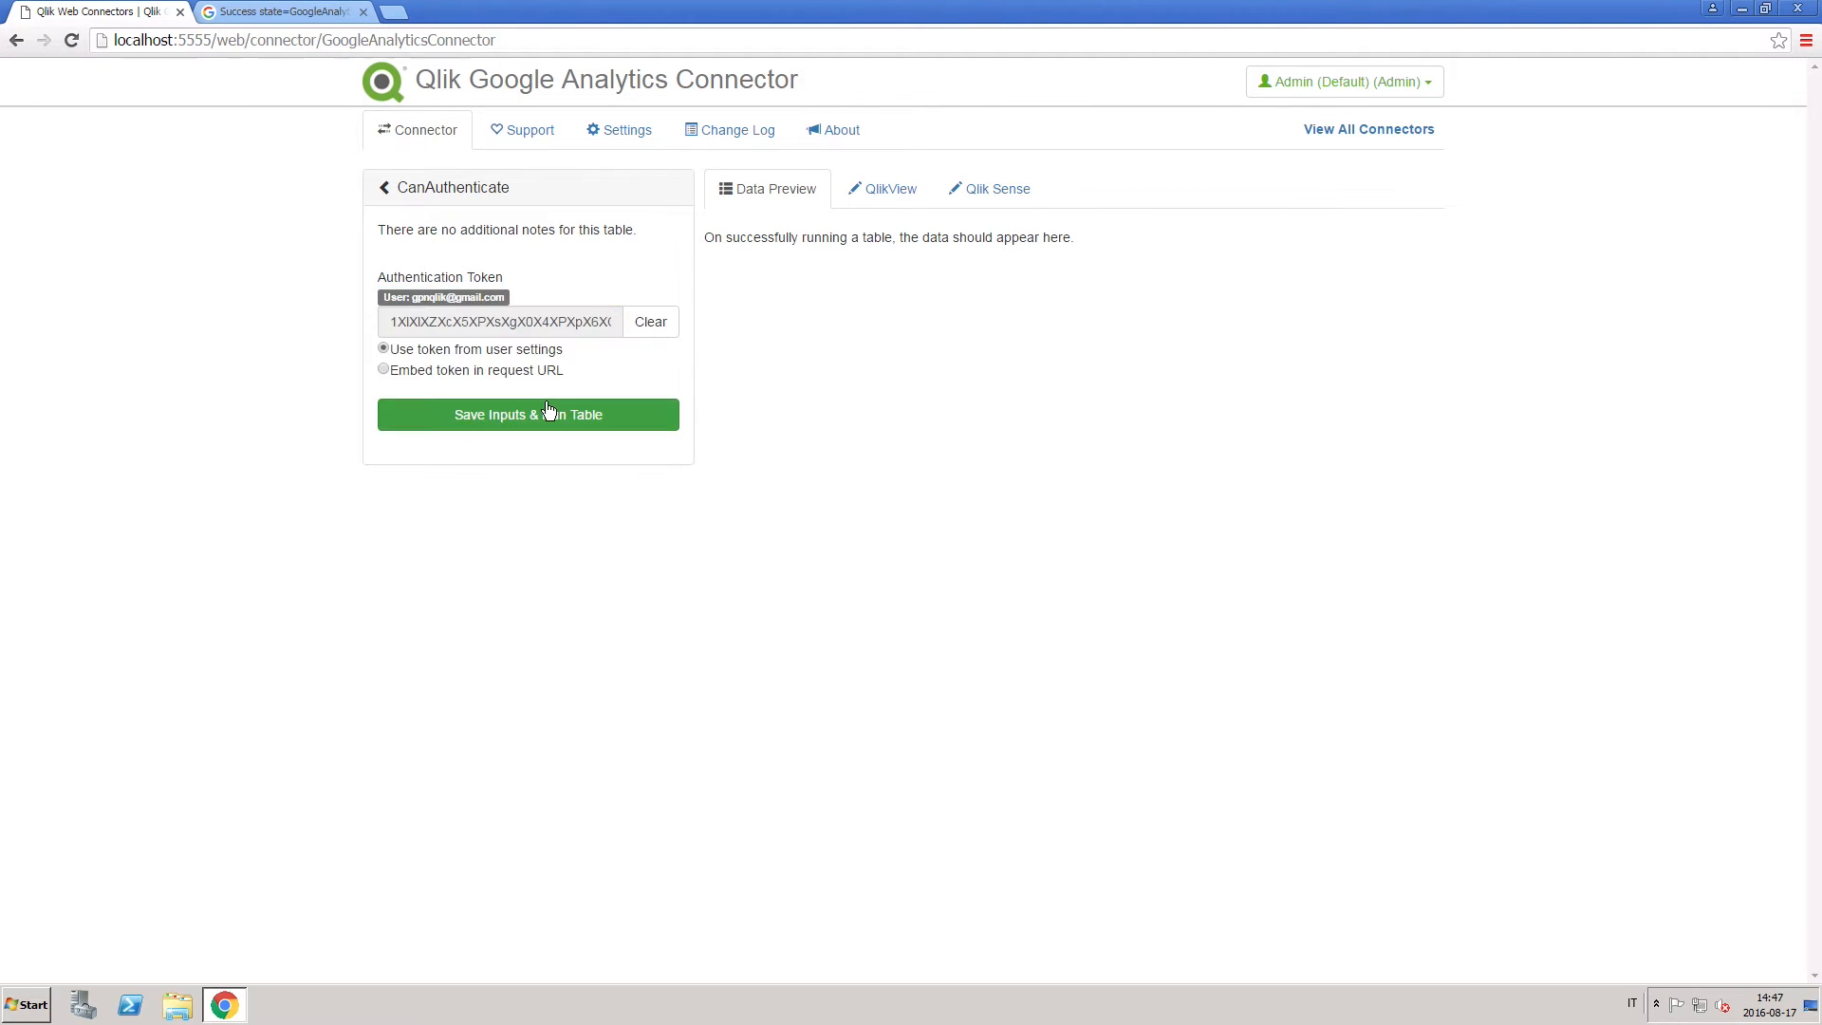
left_click(526, 415)
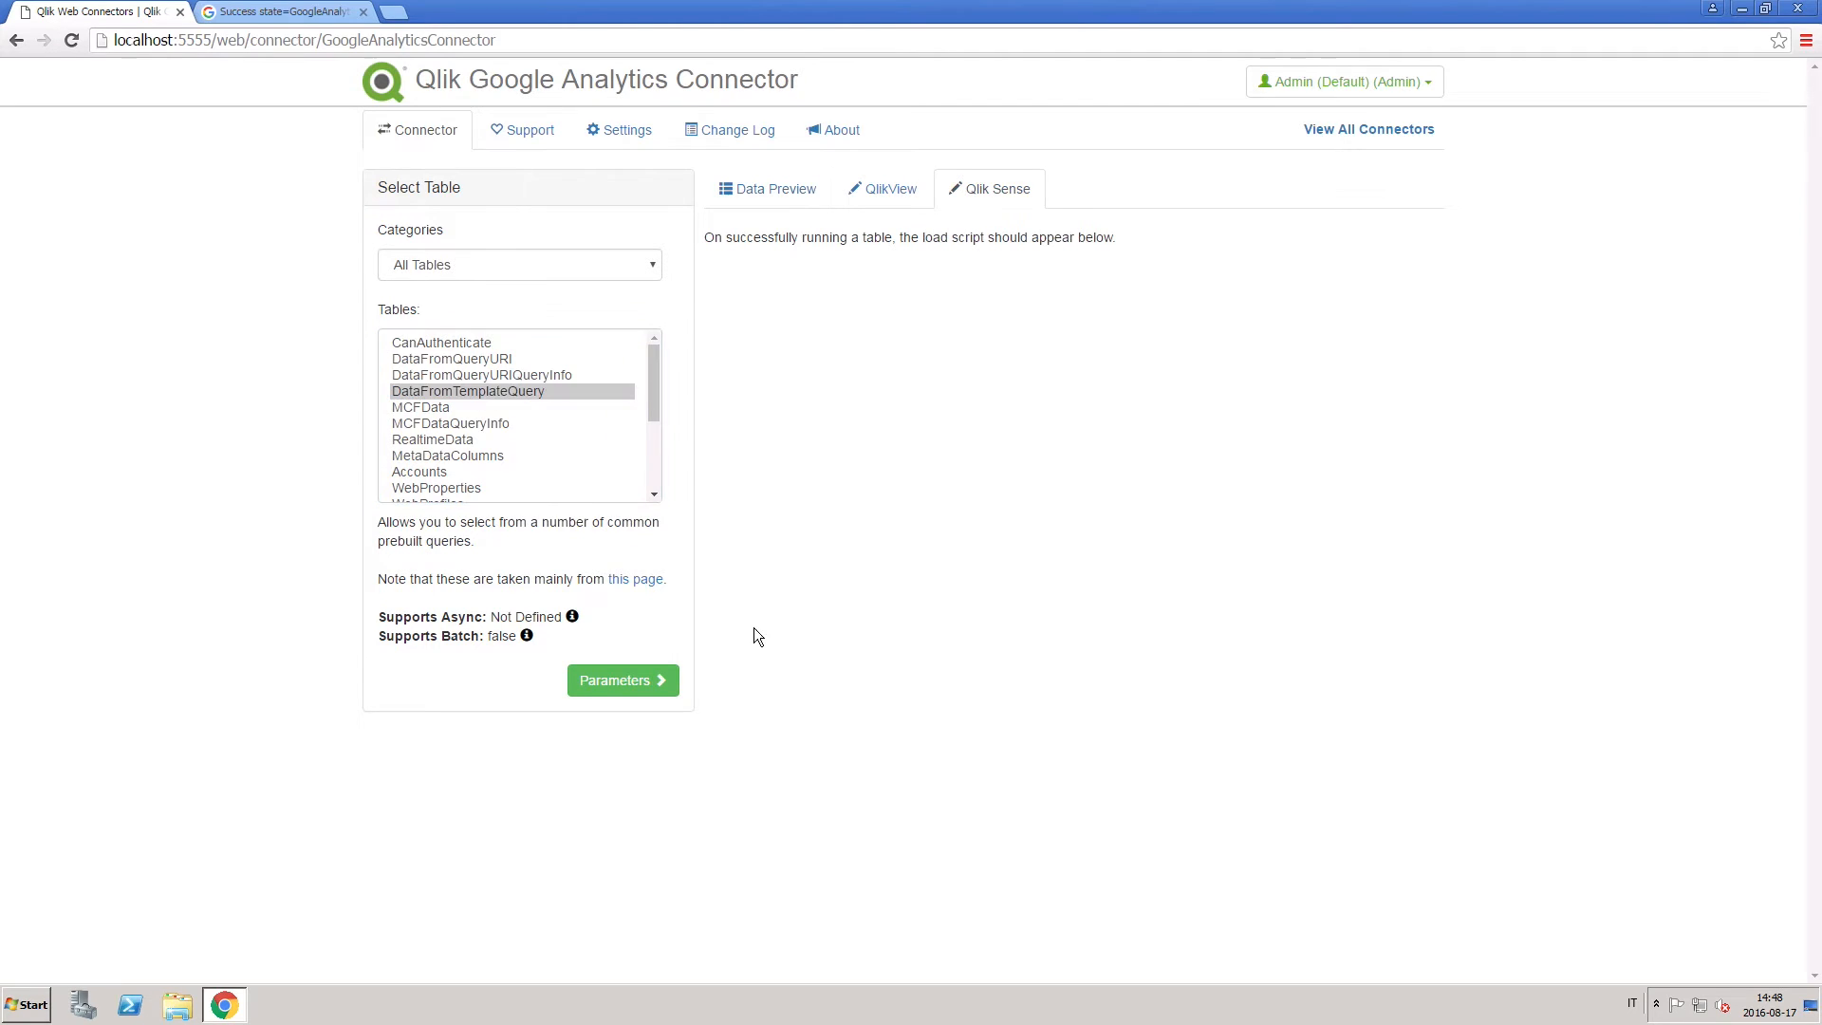
Run DataFromTemplateQuery with the Referring Sites query for 01-01-2016 to 01-07-2016
left_click(622, 679)
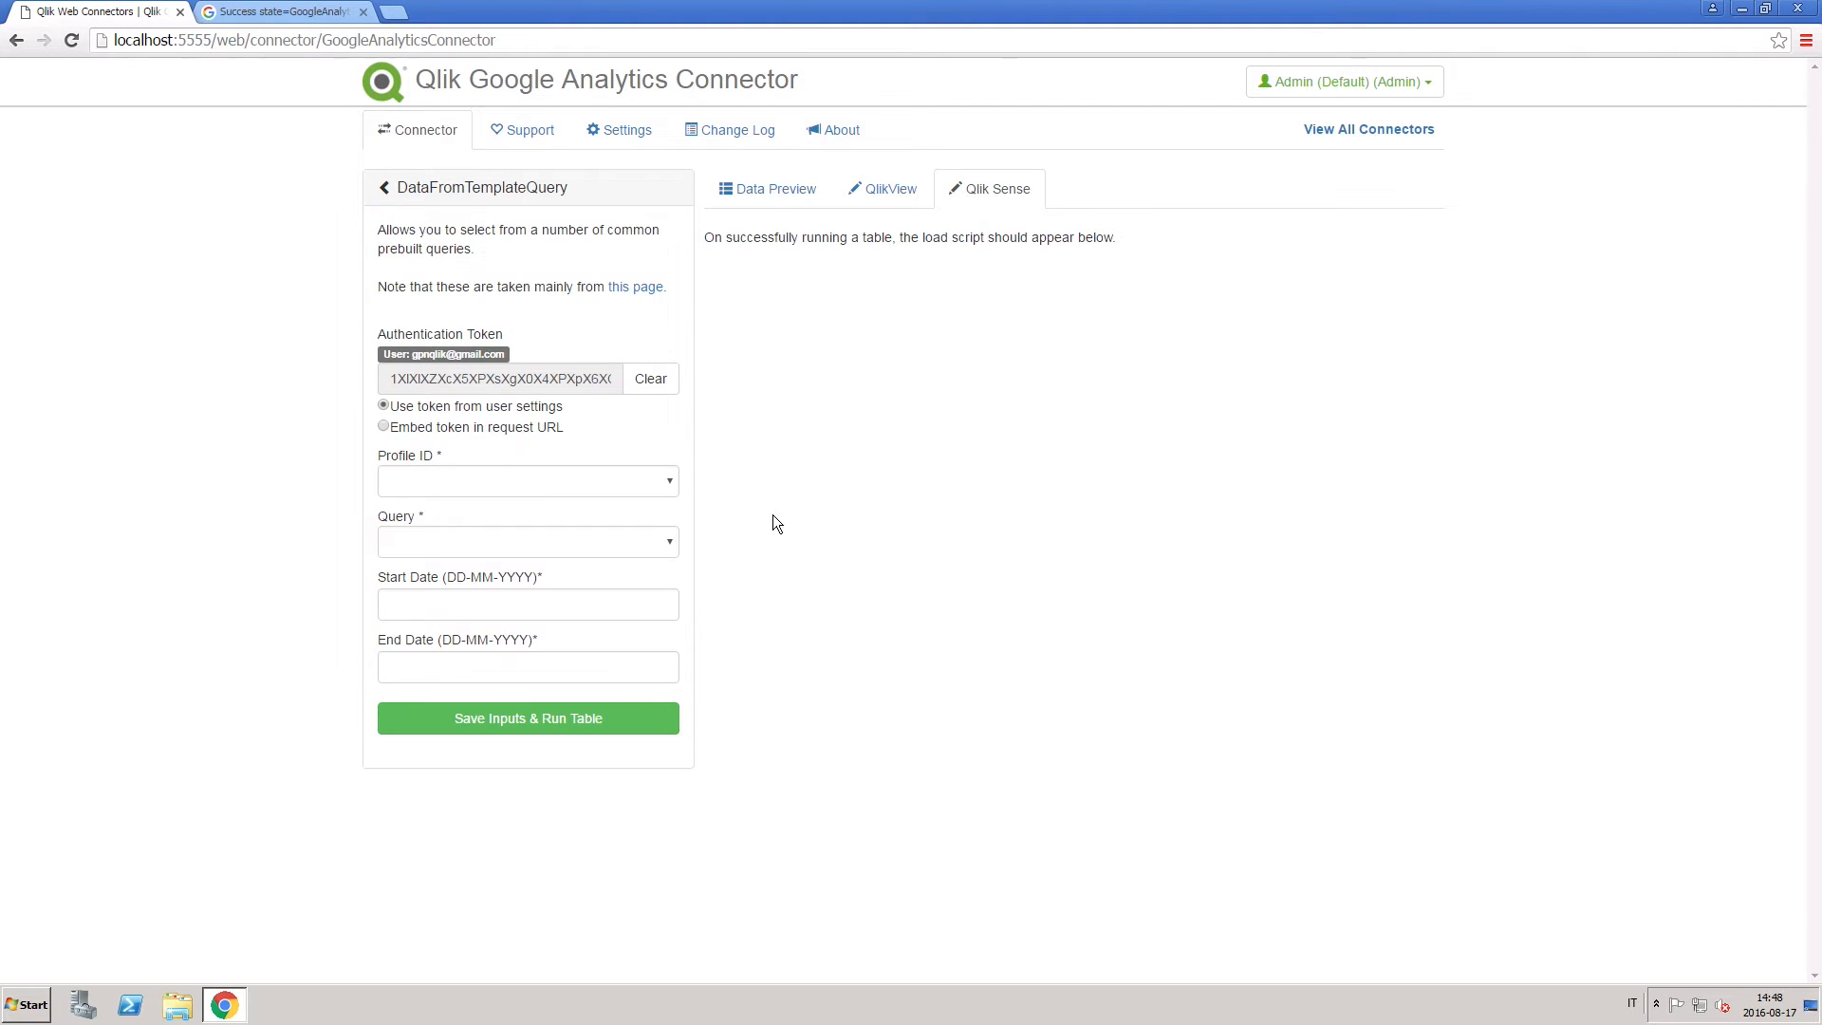
left_click(525, 480)
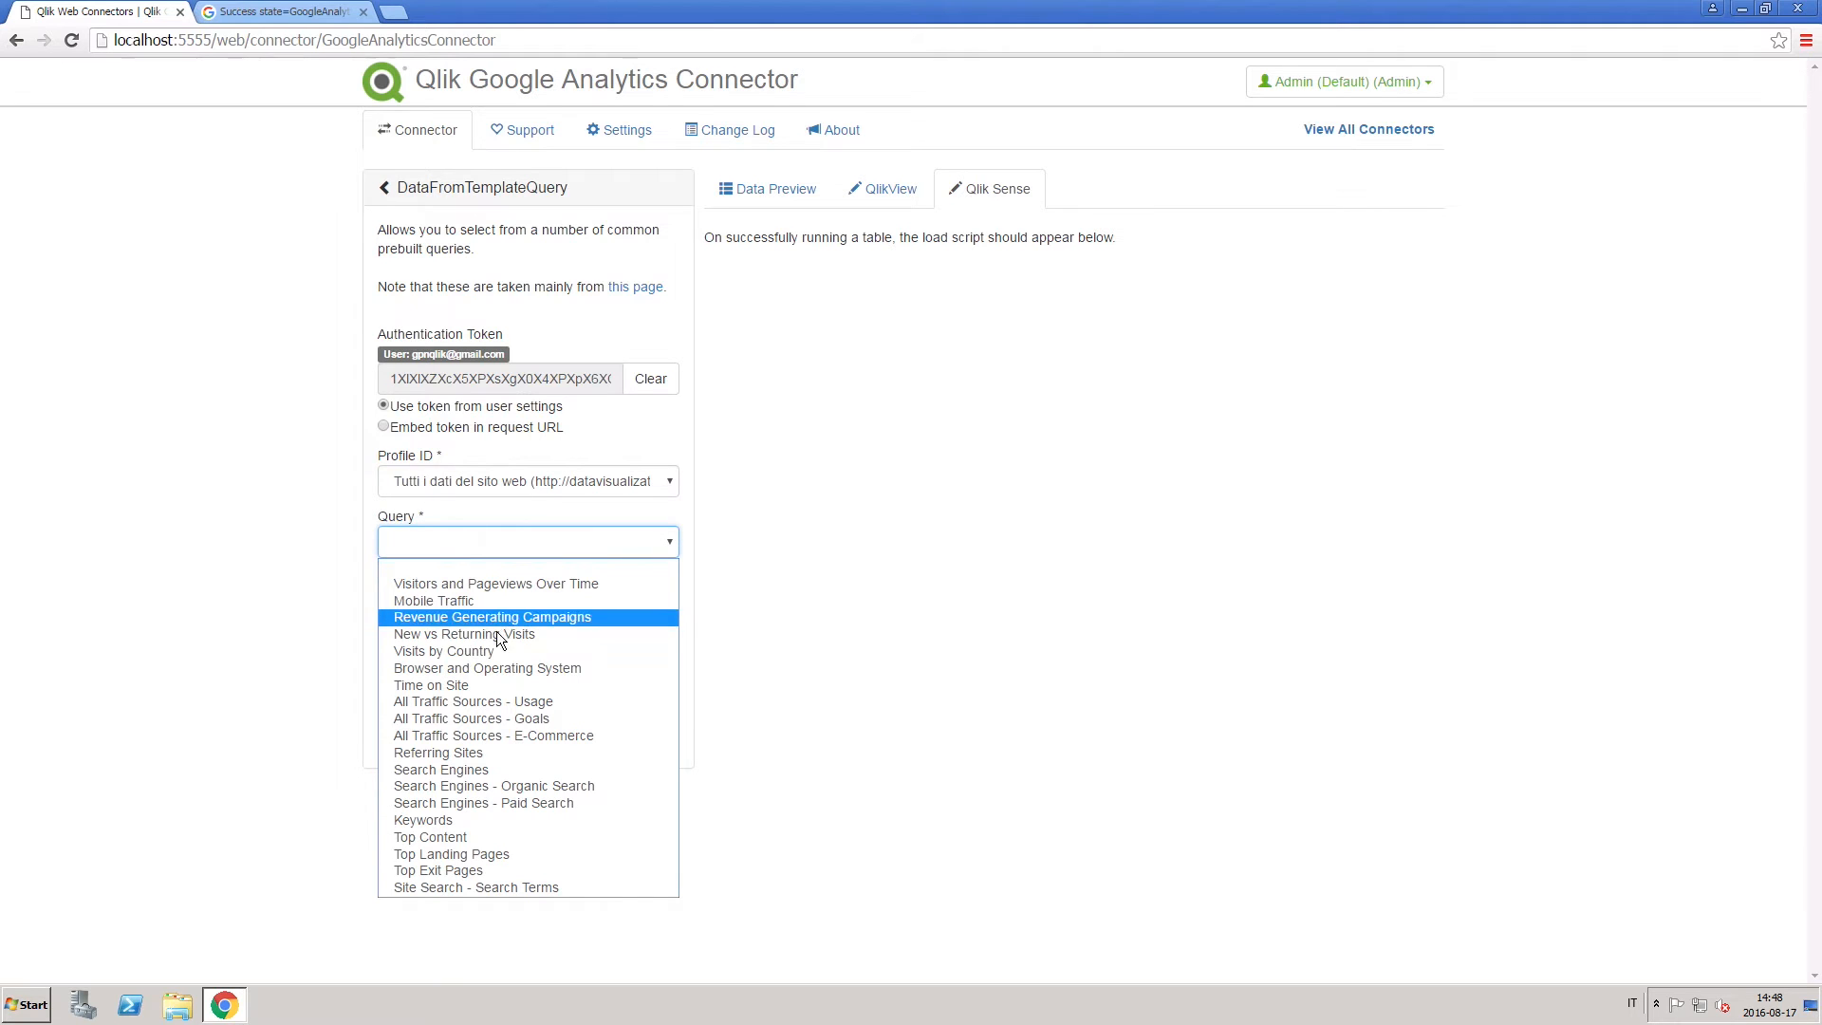
left_click(438, 751)
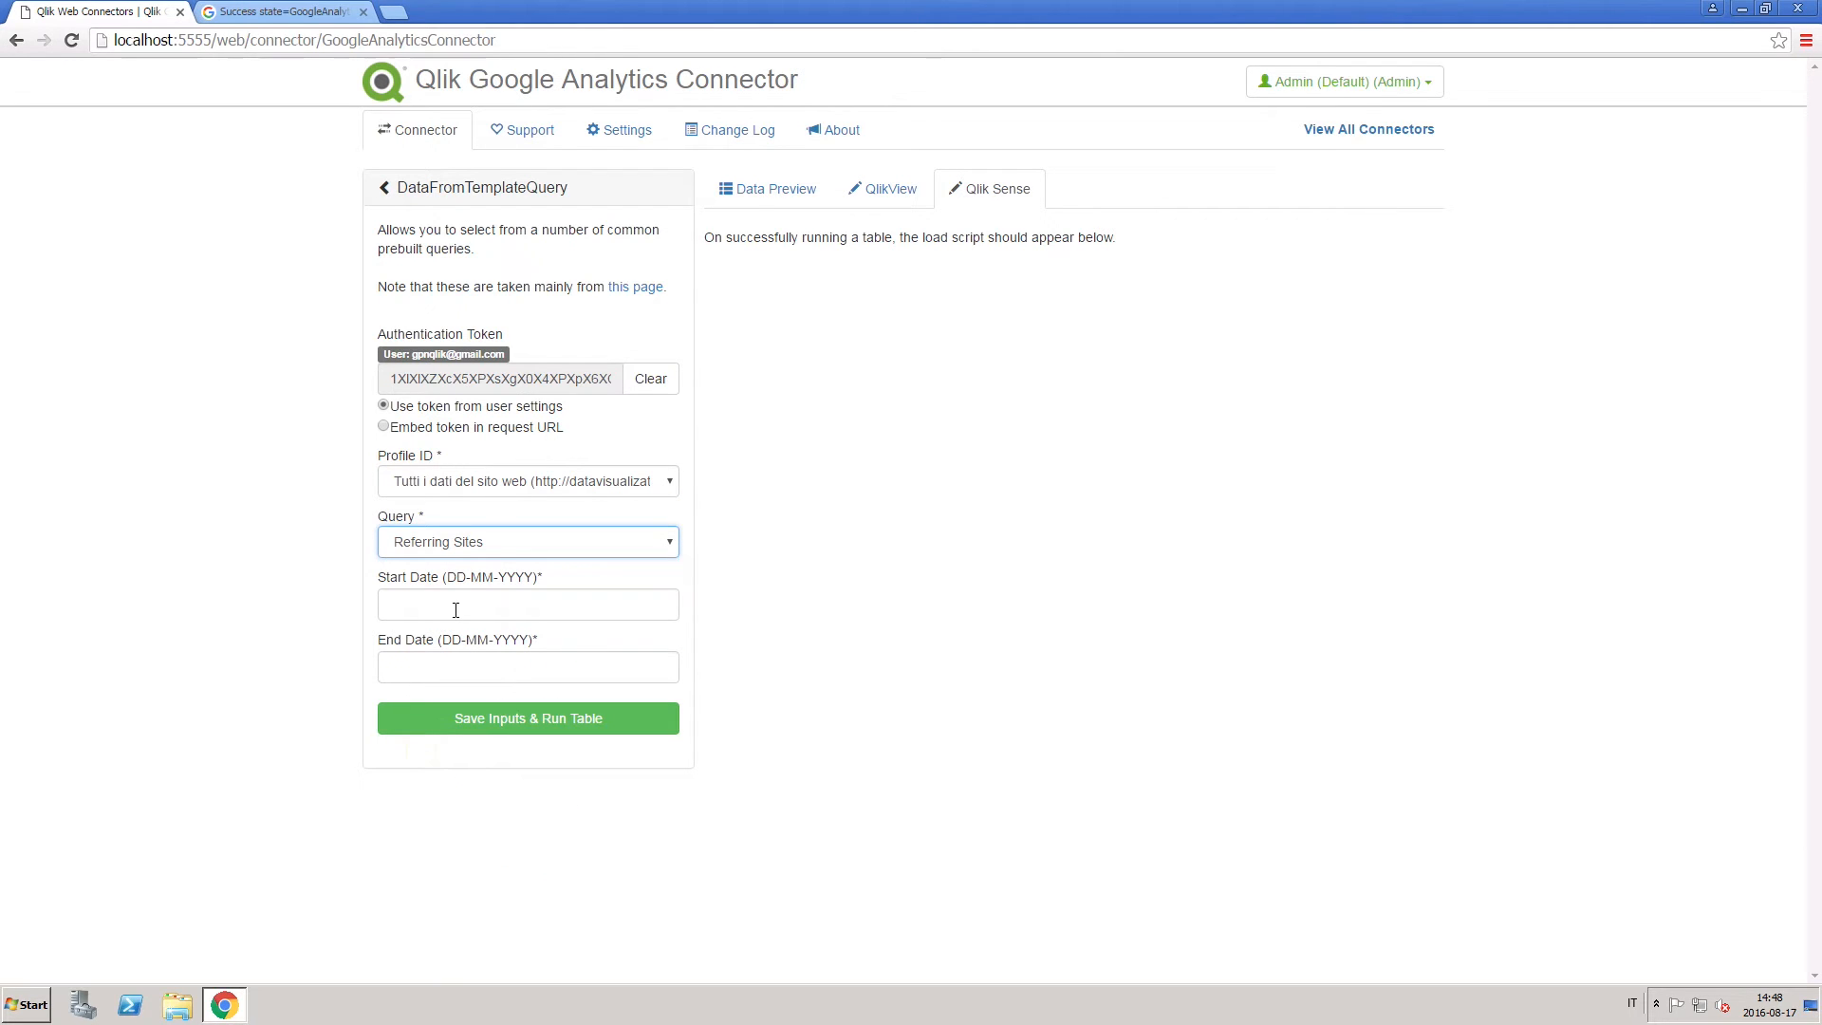
type("01-01-2016")
left_click(527, 666)
type("01-07-2016")
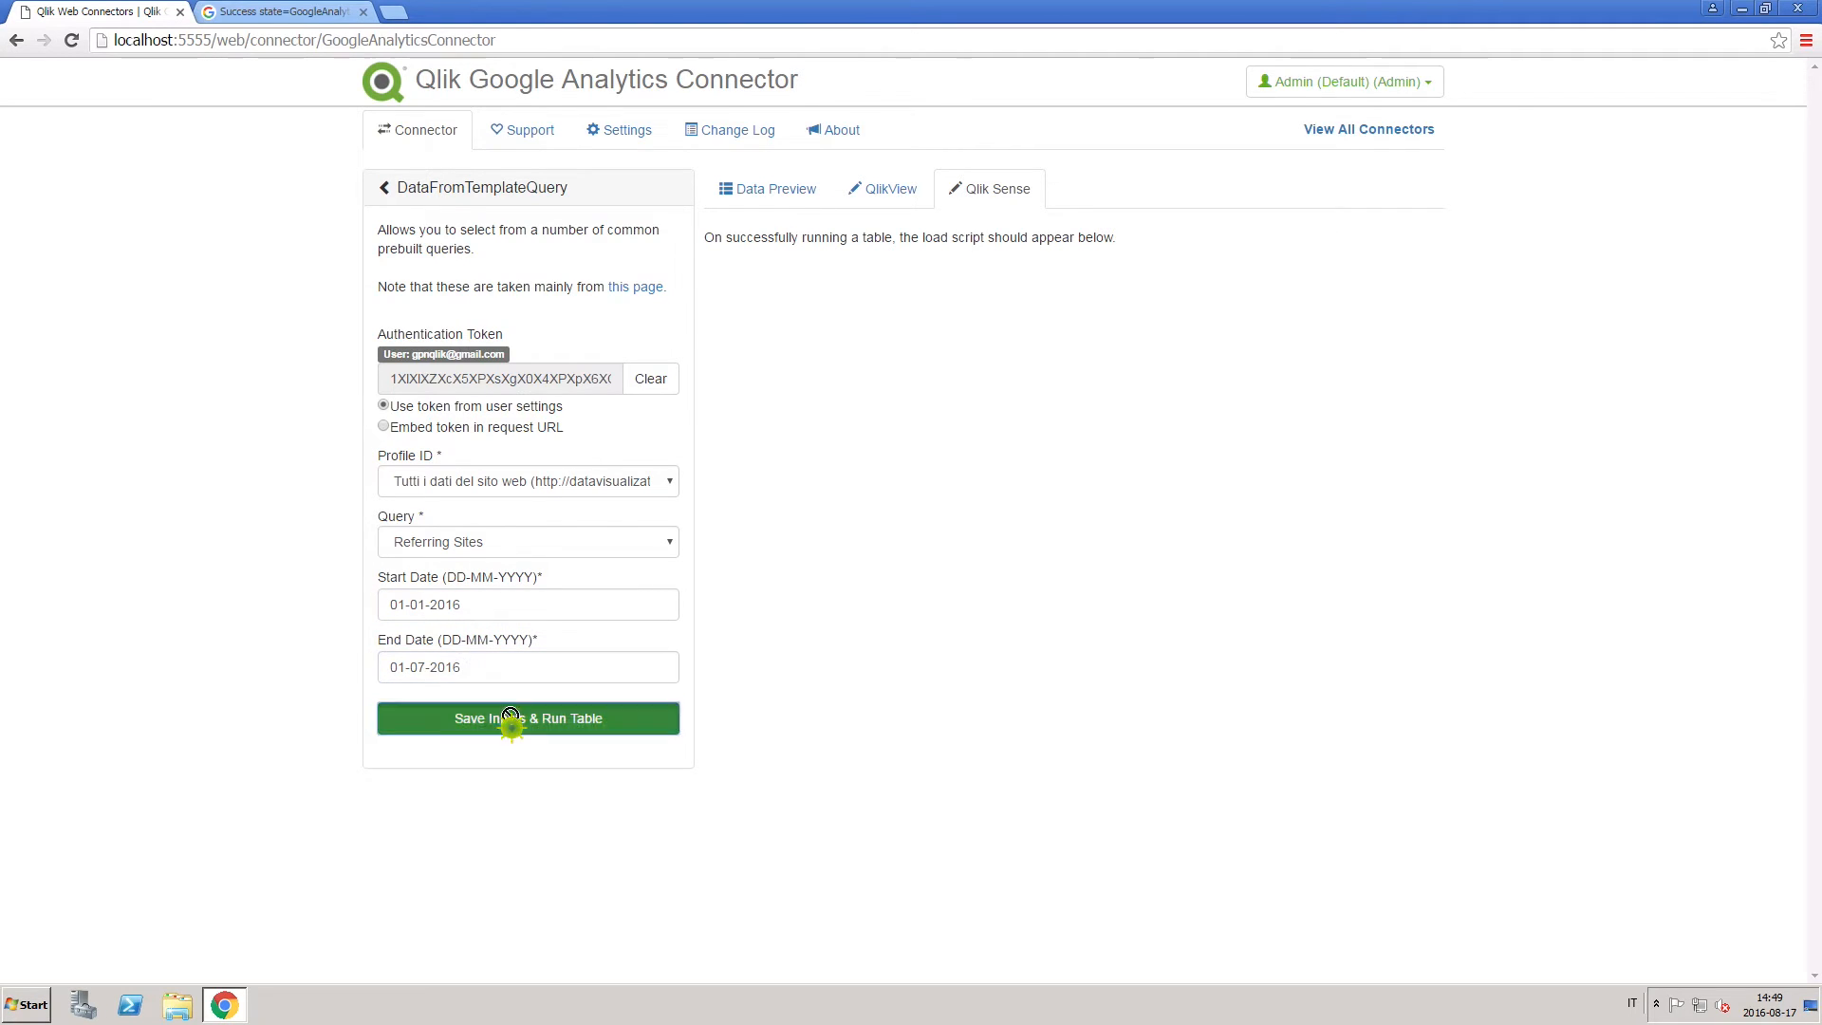
left_click(528, 717)
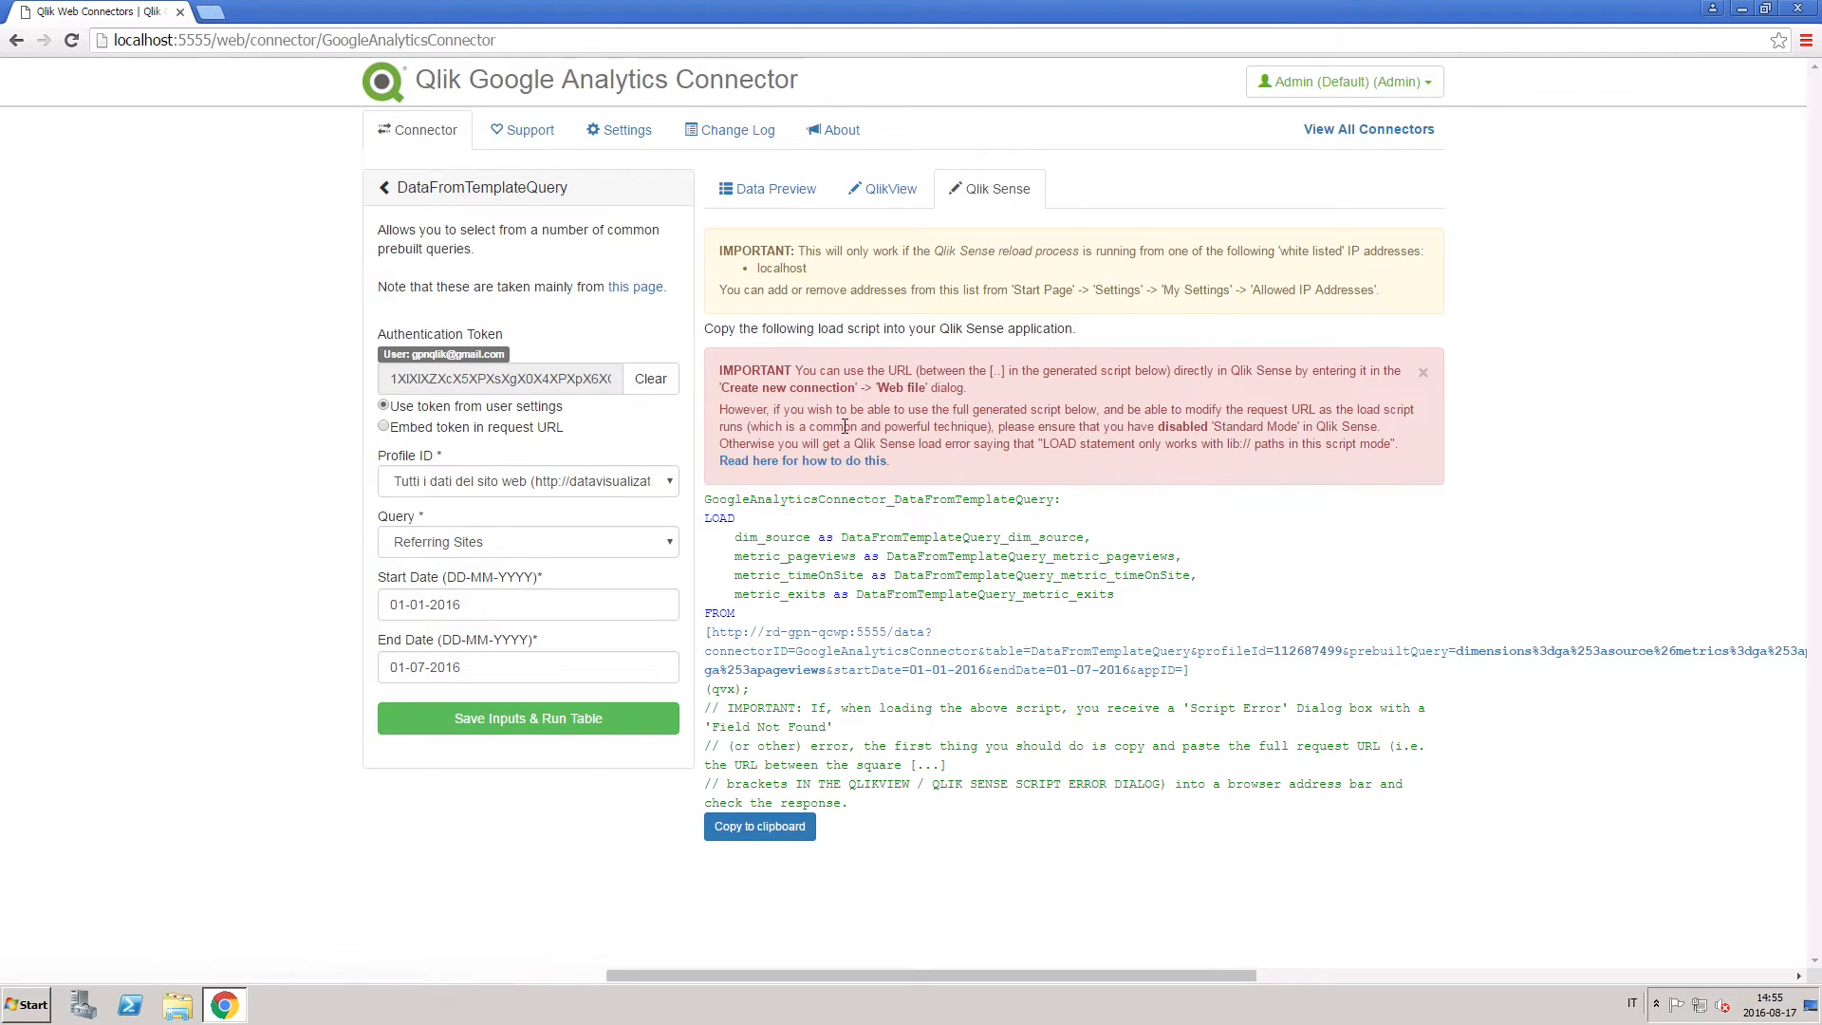
Copy the generated load script and its data request URL to the clipboard
left_click(759, 826)
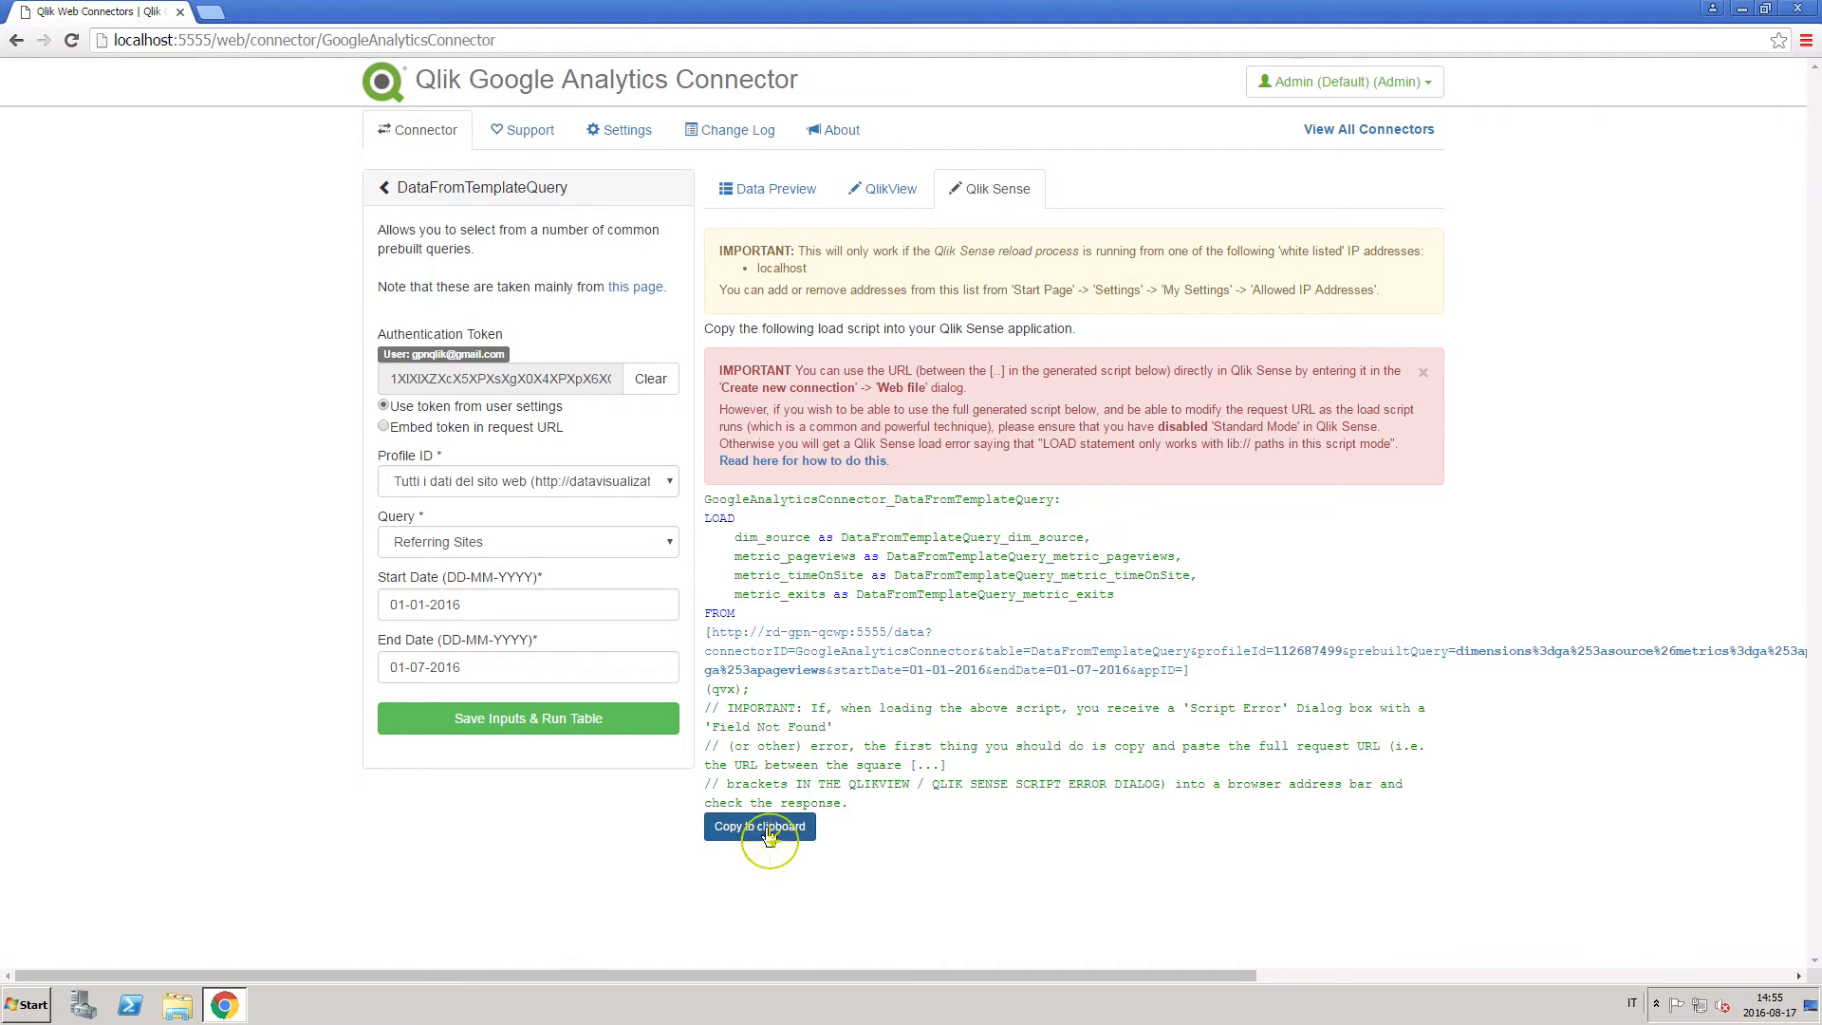
left_click(759, 825)
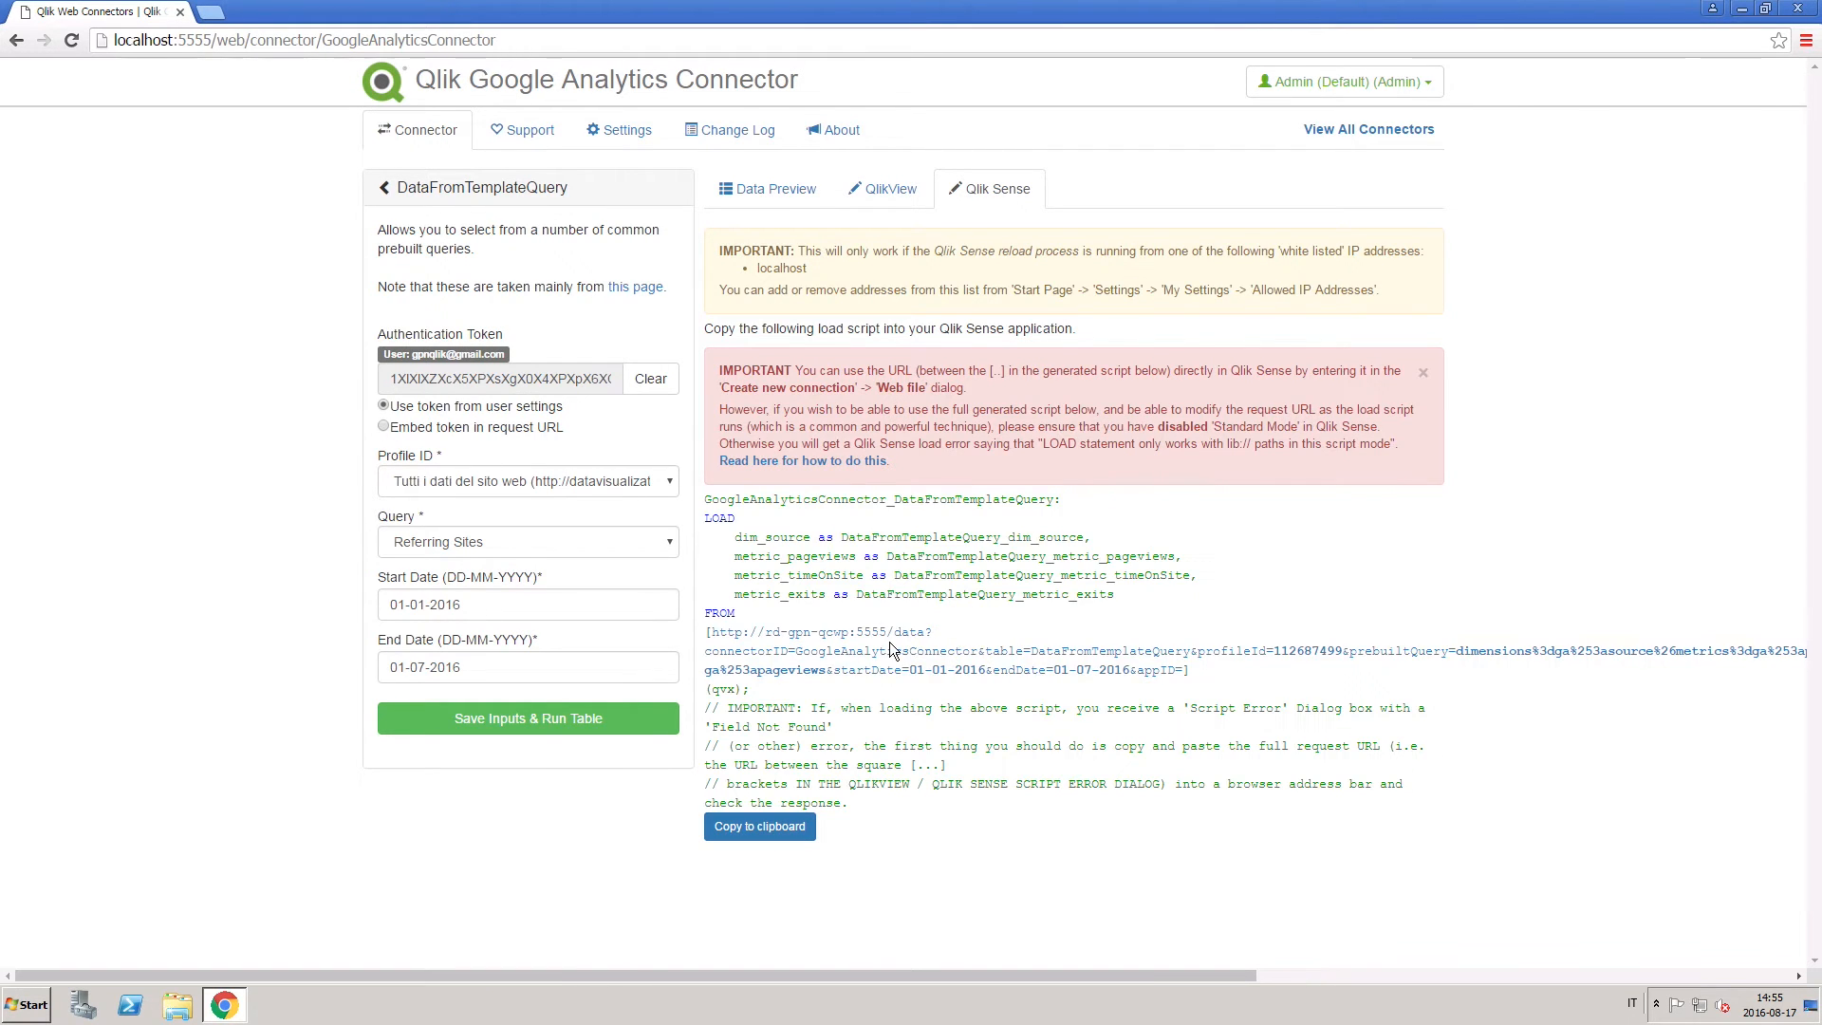
right_click(883, 651)
type("se")
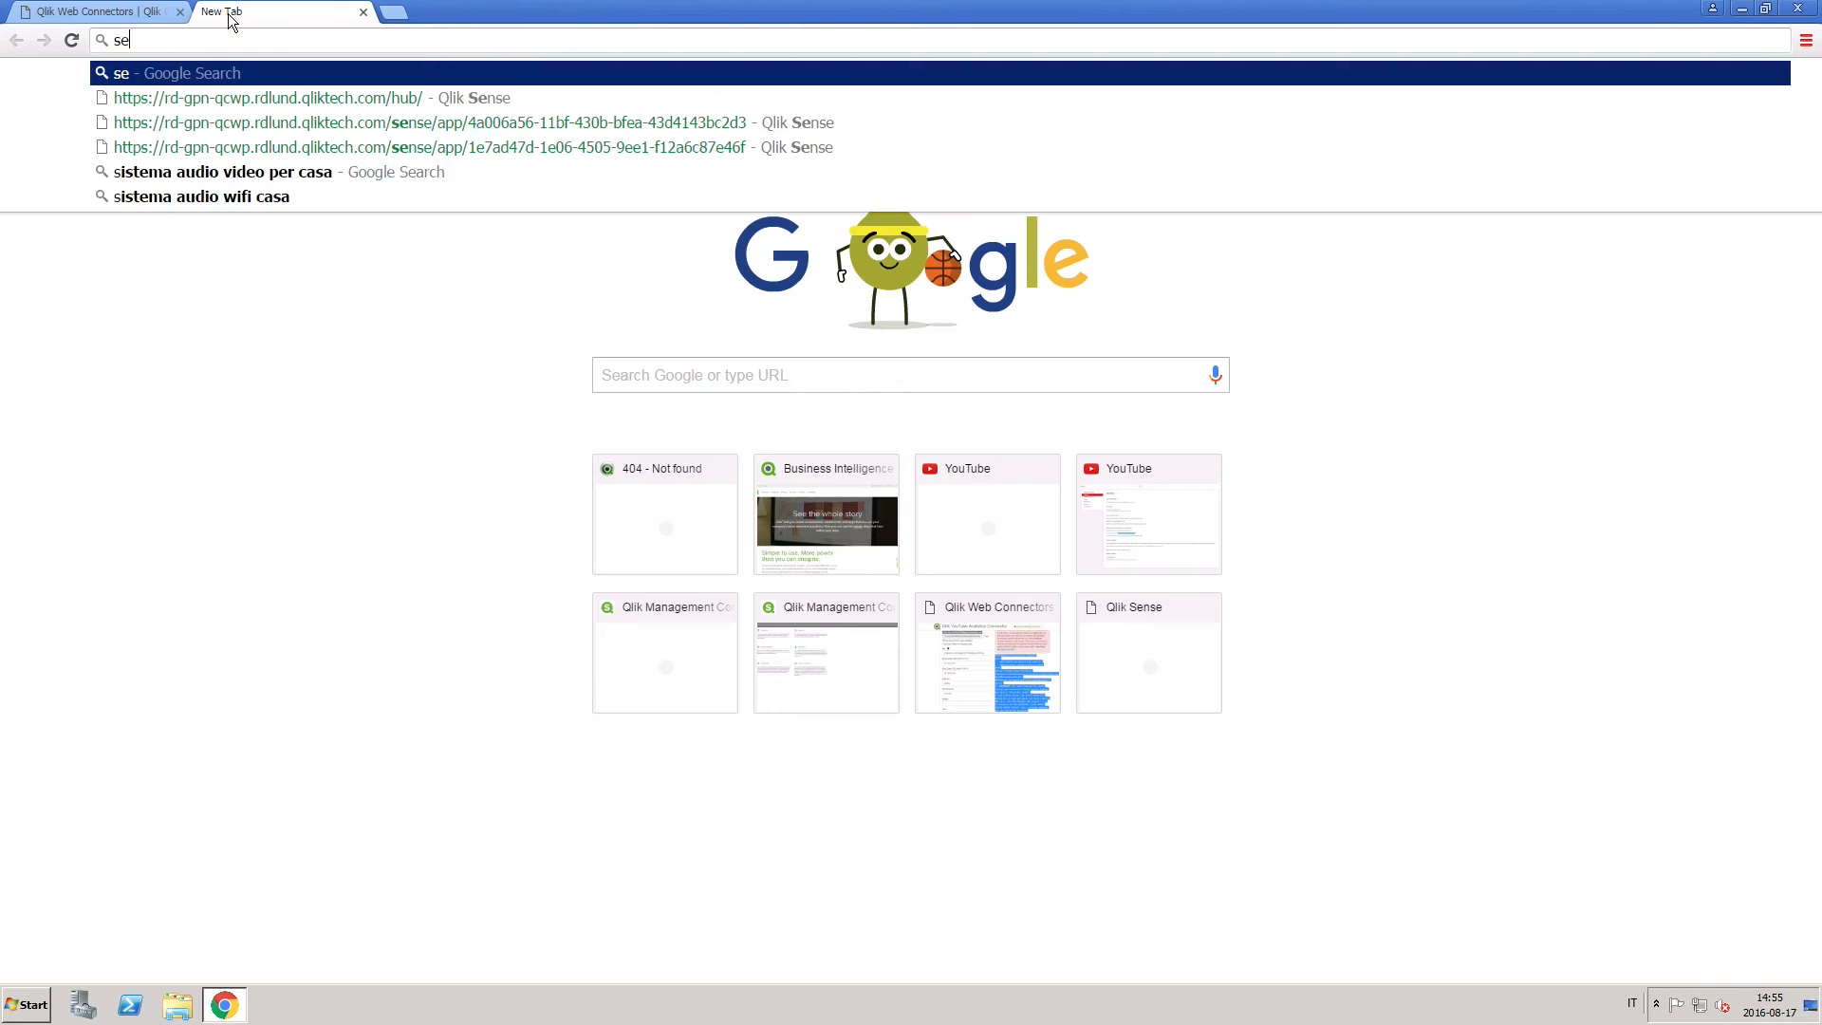
From the Qlik Sense hub, create a new app named Google analytics
left_click(268, 97)
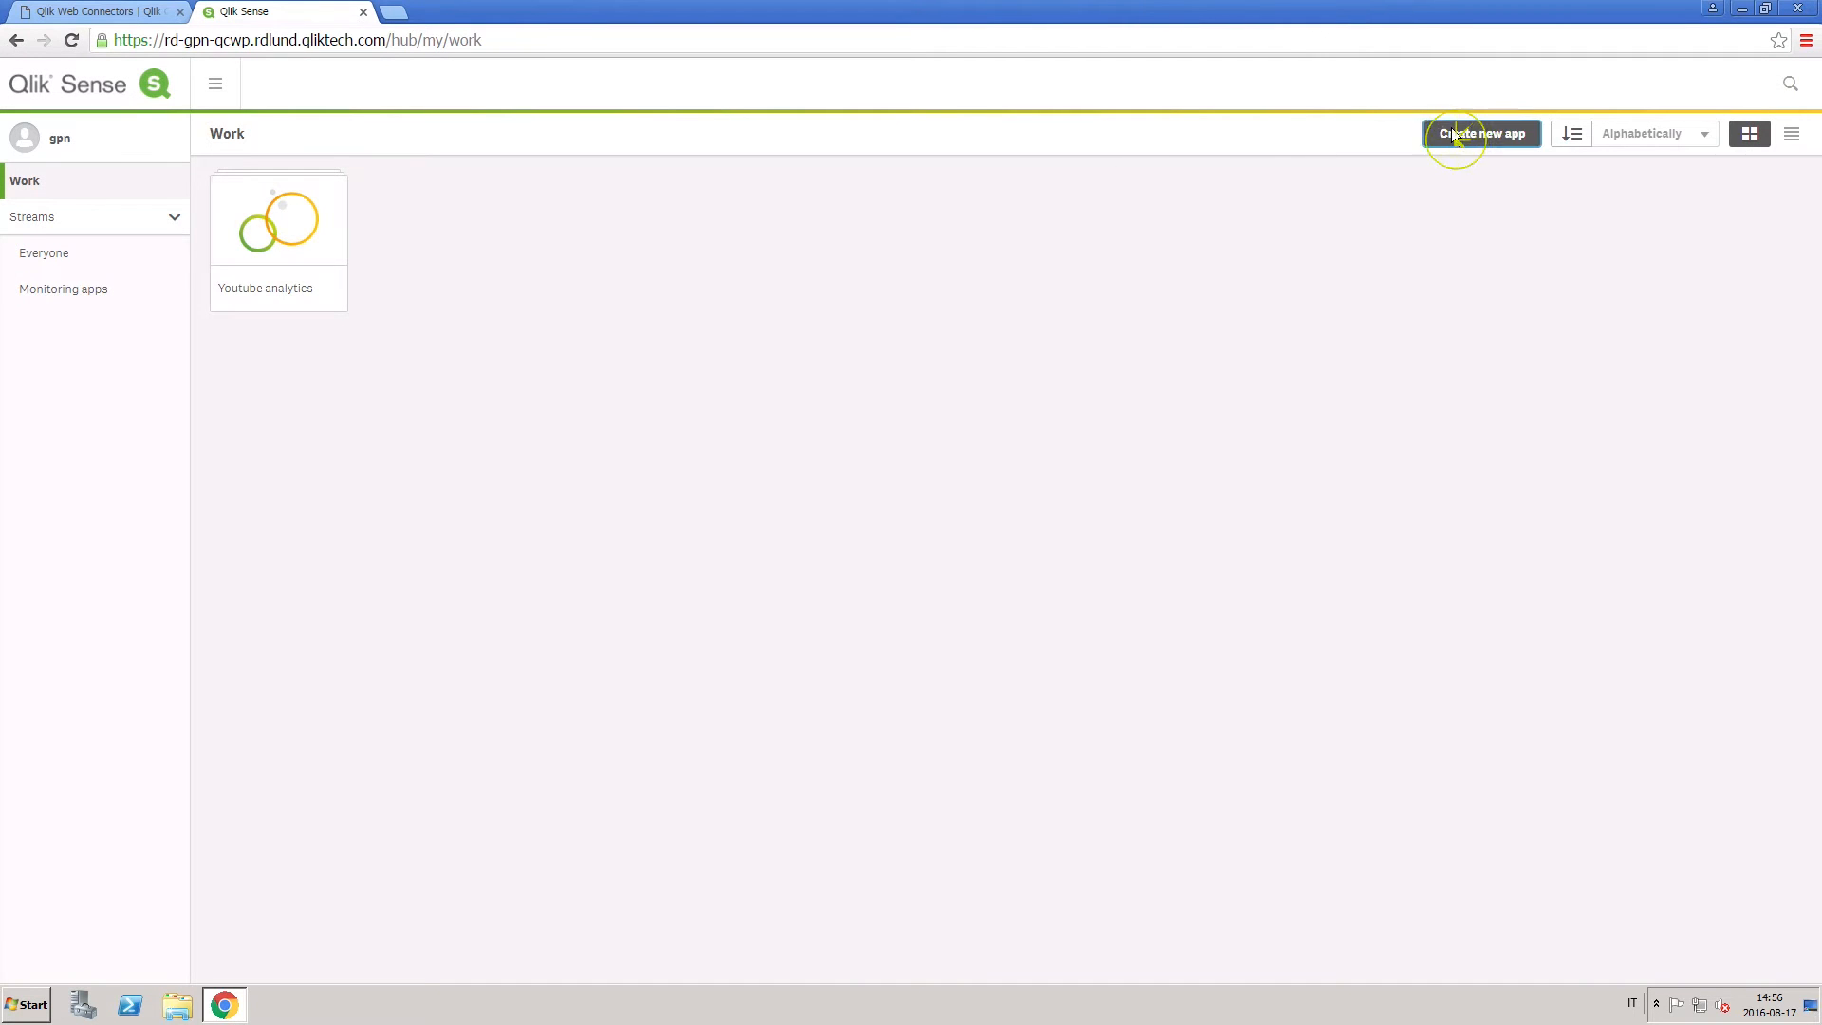
left_click(1482, 133)
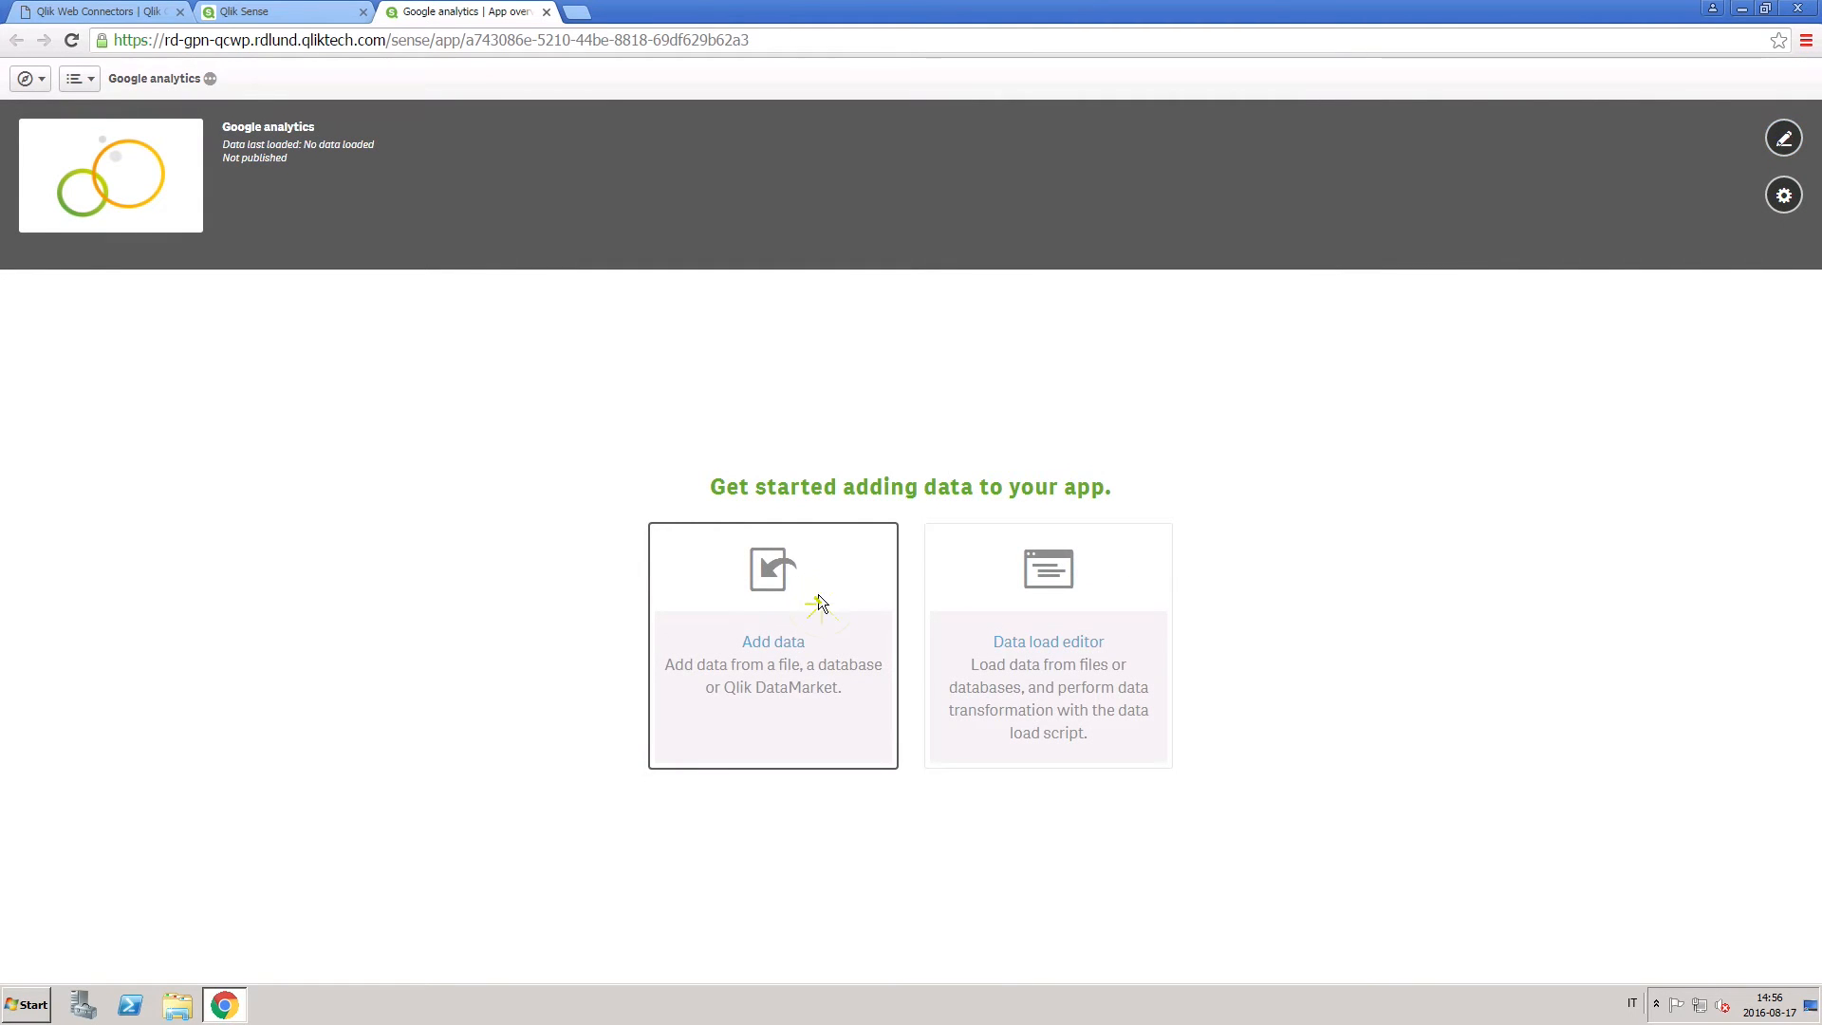
Add a Web file source from the pasted connector URL named Google Analytics and load its data
left_click(773, 640)
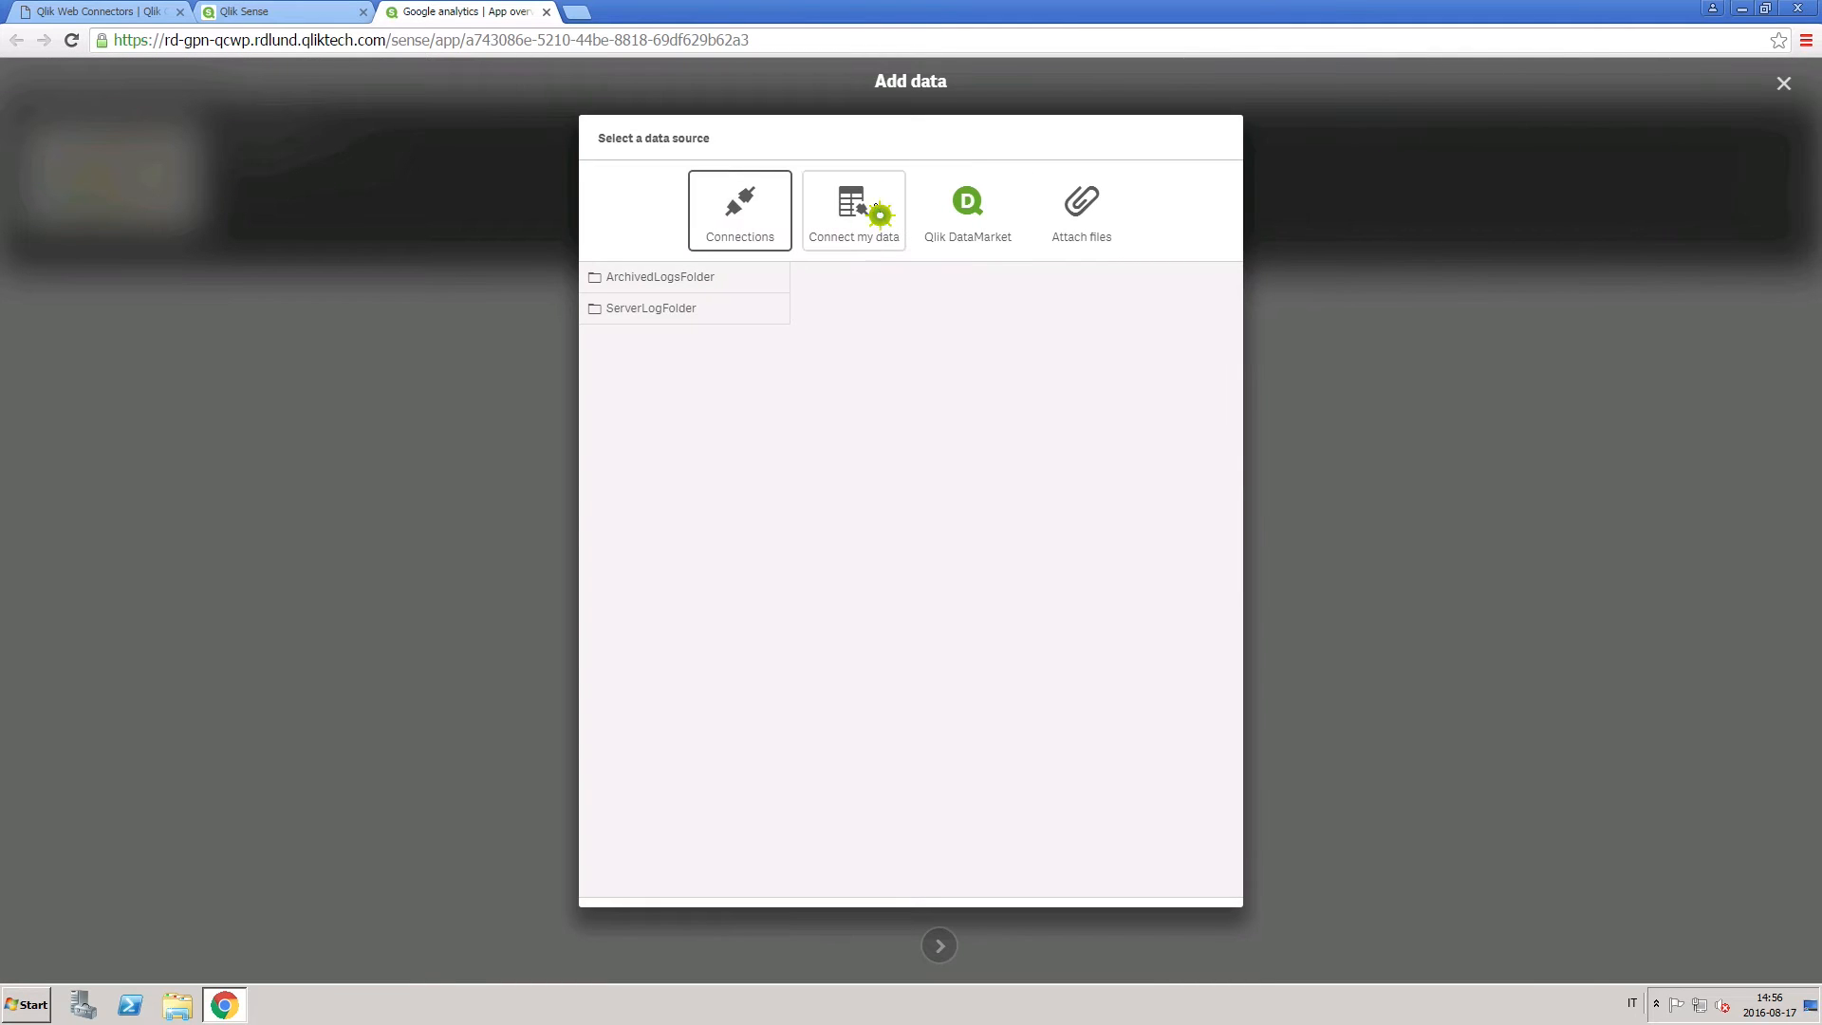
left_click(852, 211)
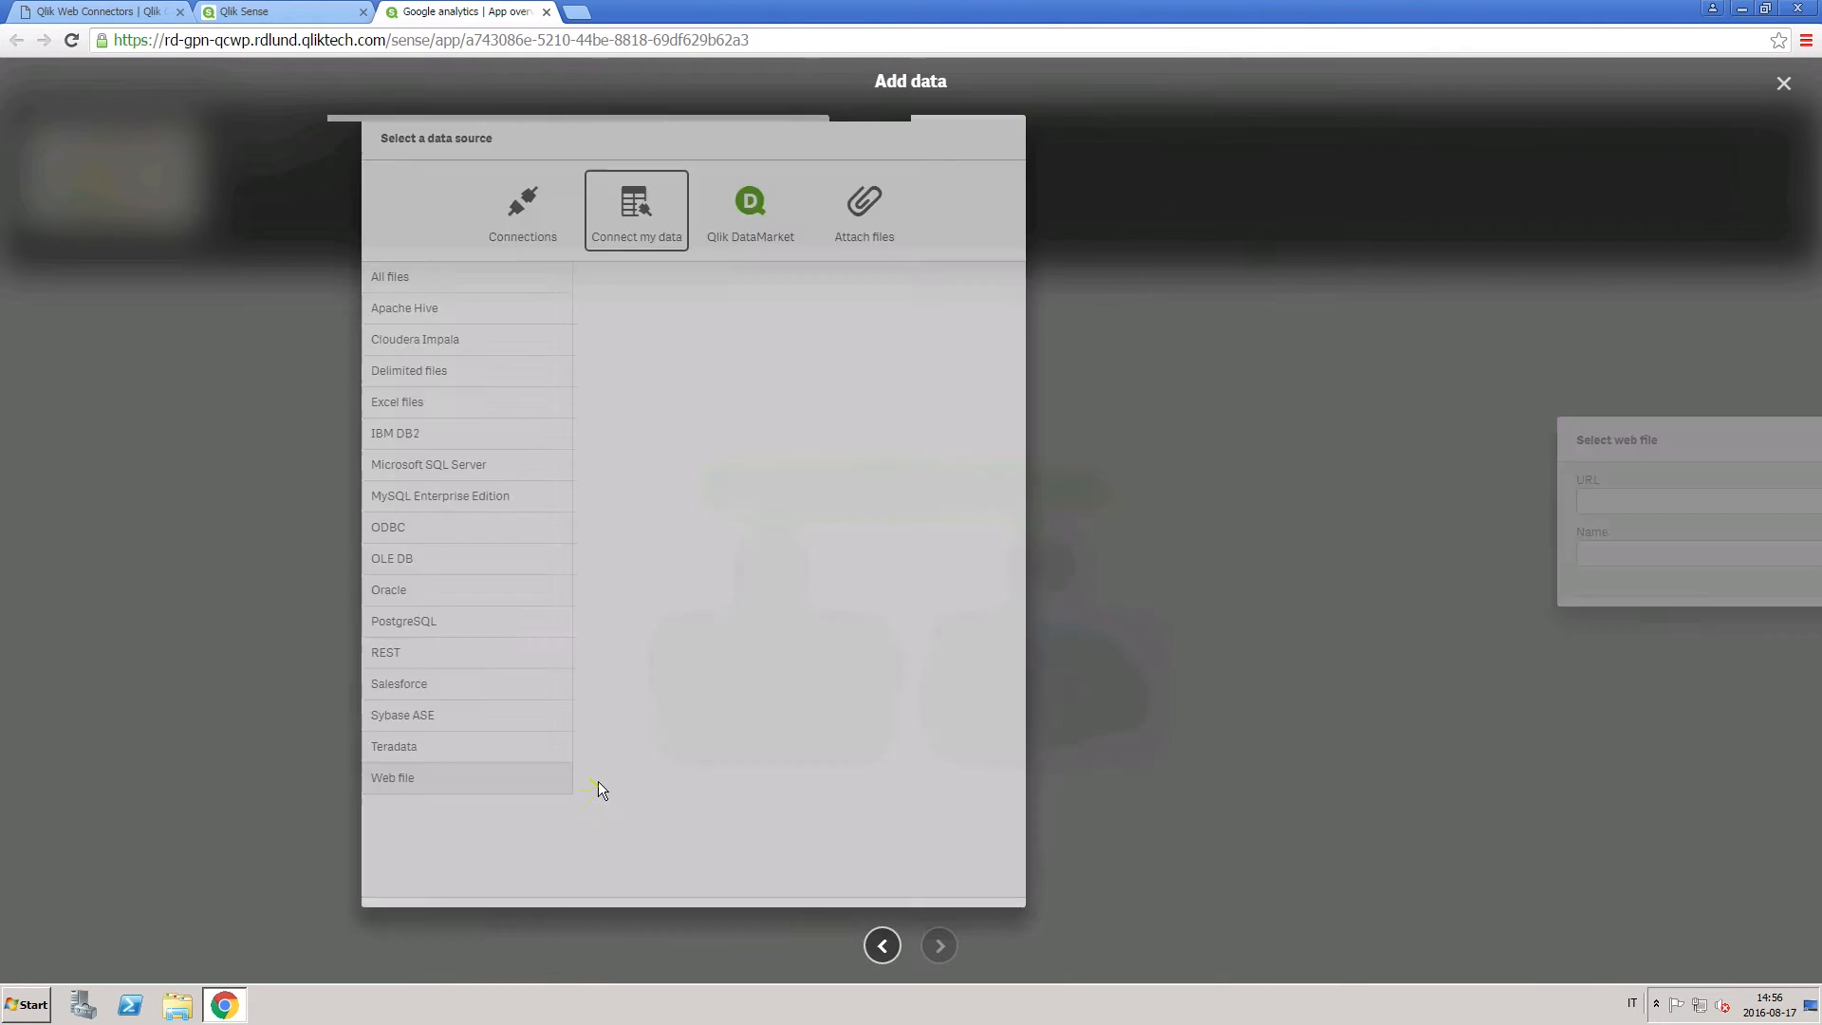
key("ctrl+v")
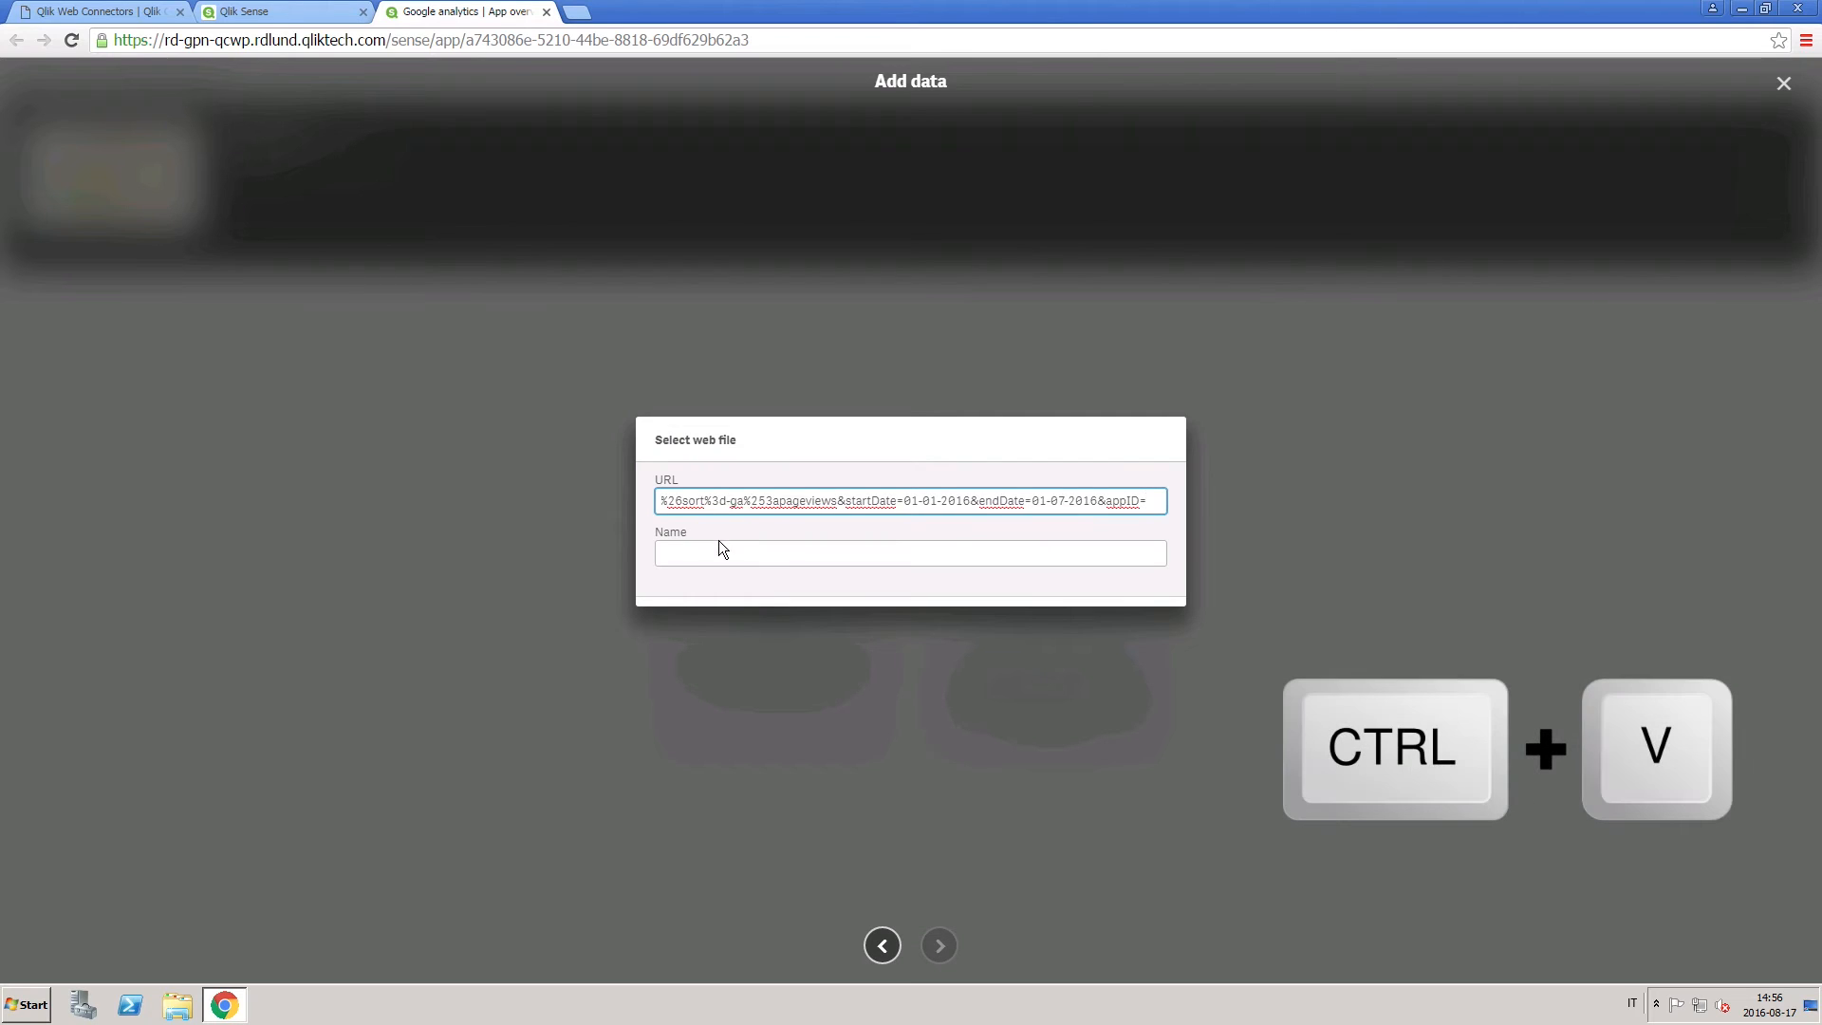
key("ctrl+v")
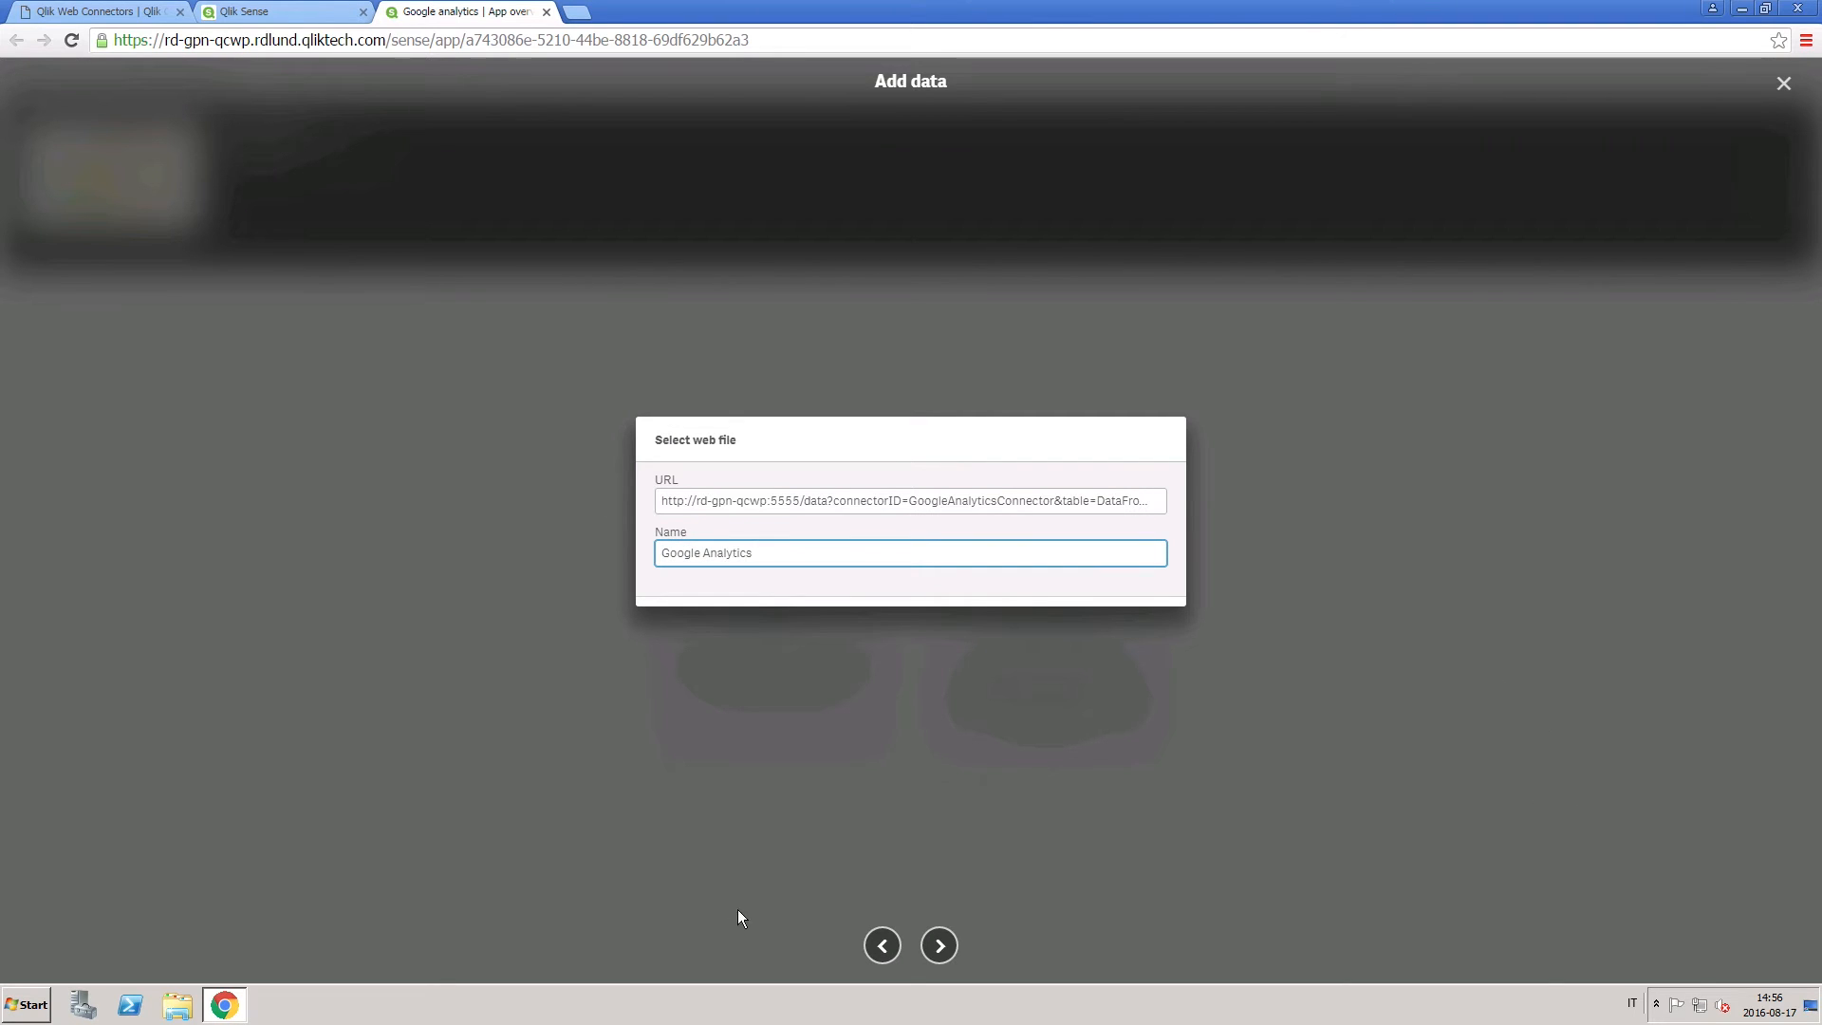
left_click(938, 945)
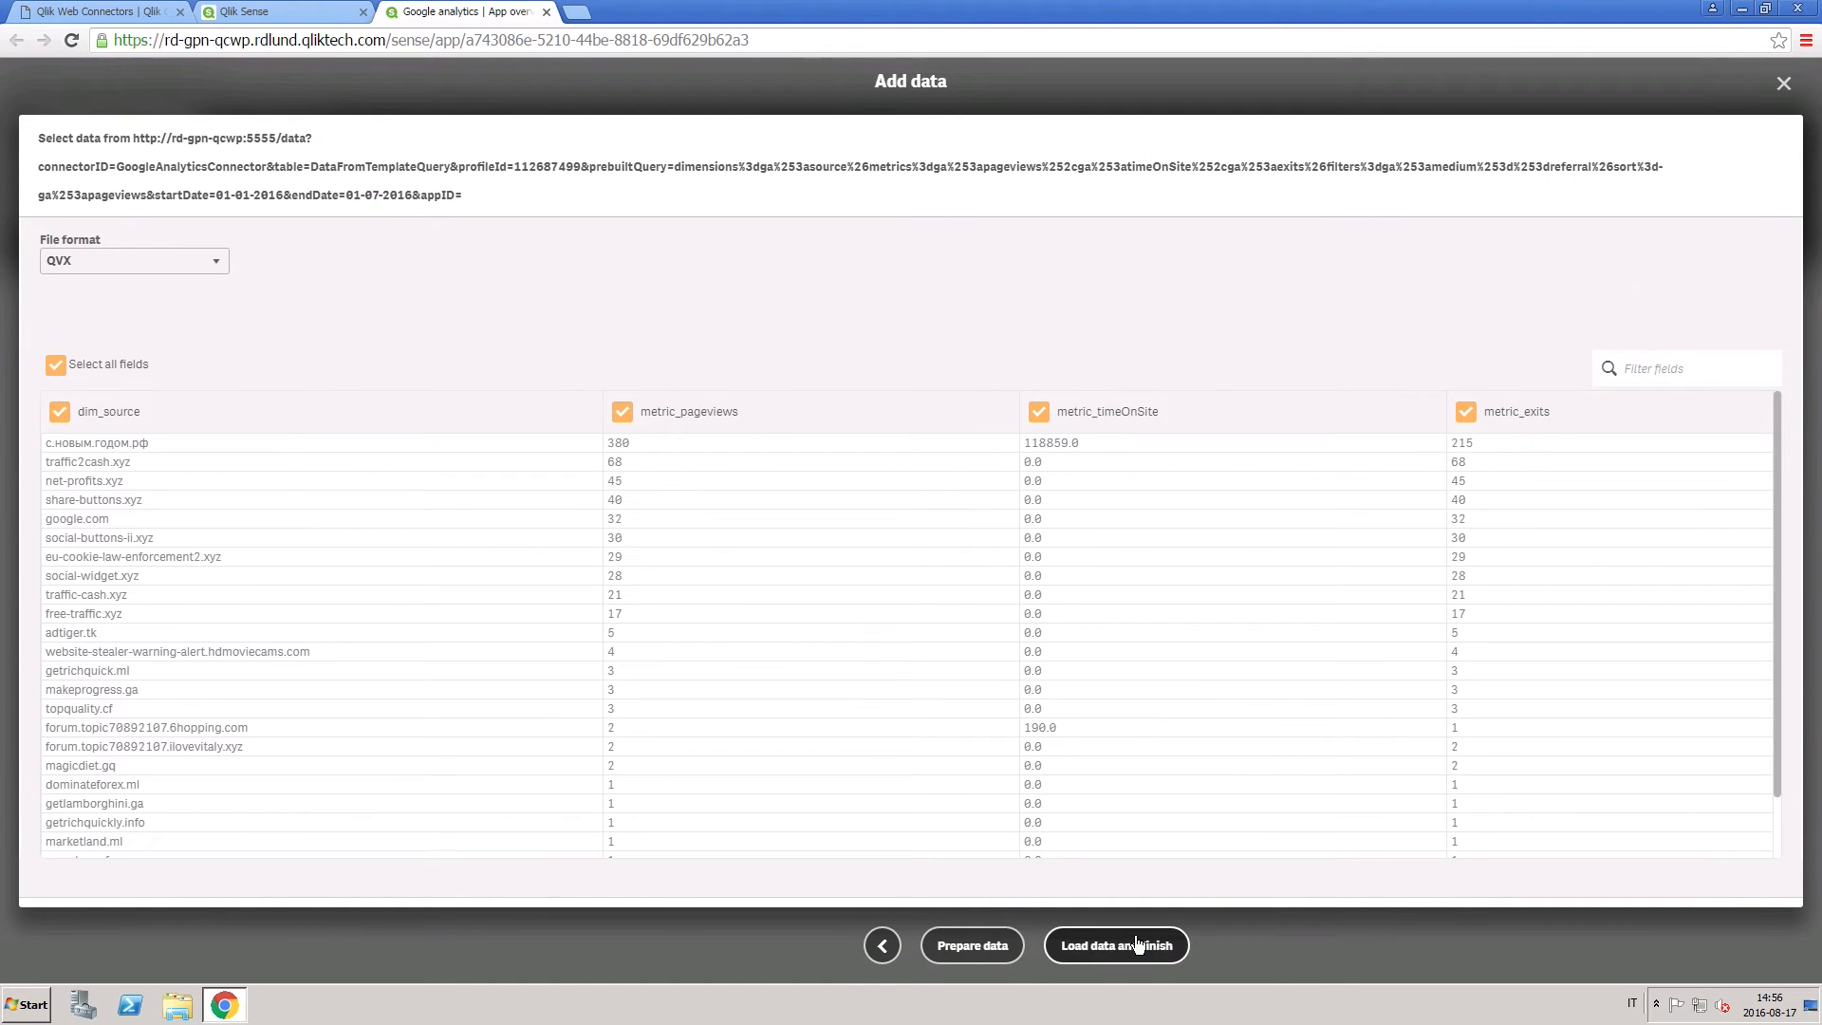
left_click(1116, 945)
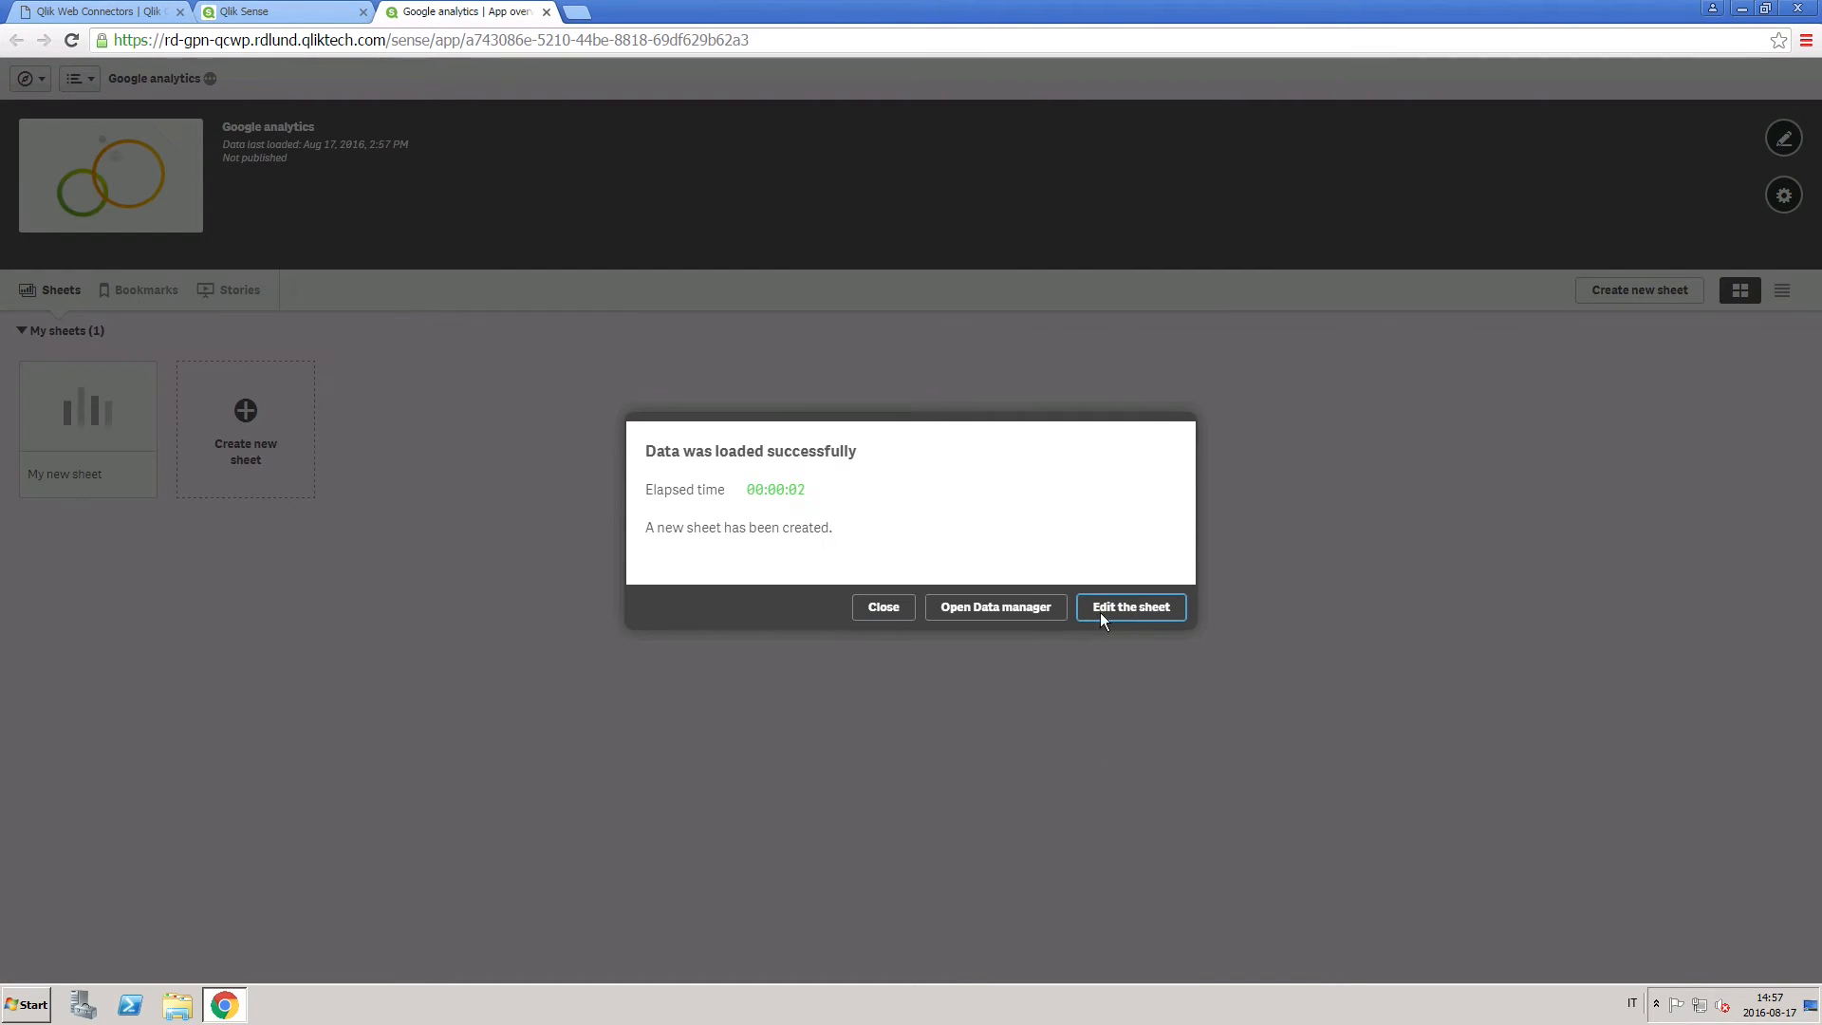
Add a bar chart to the sheet with Sum(metric_pageviews) by dim_source
left_click(1127, 608)
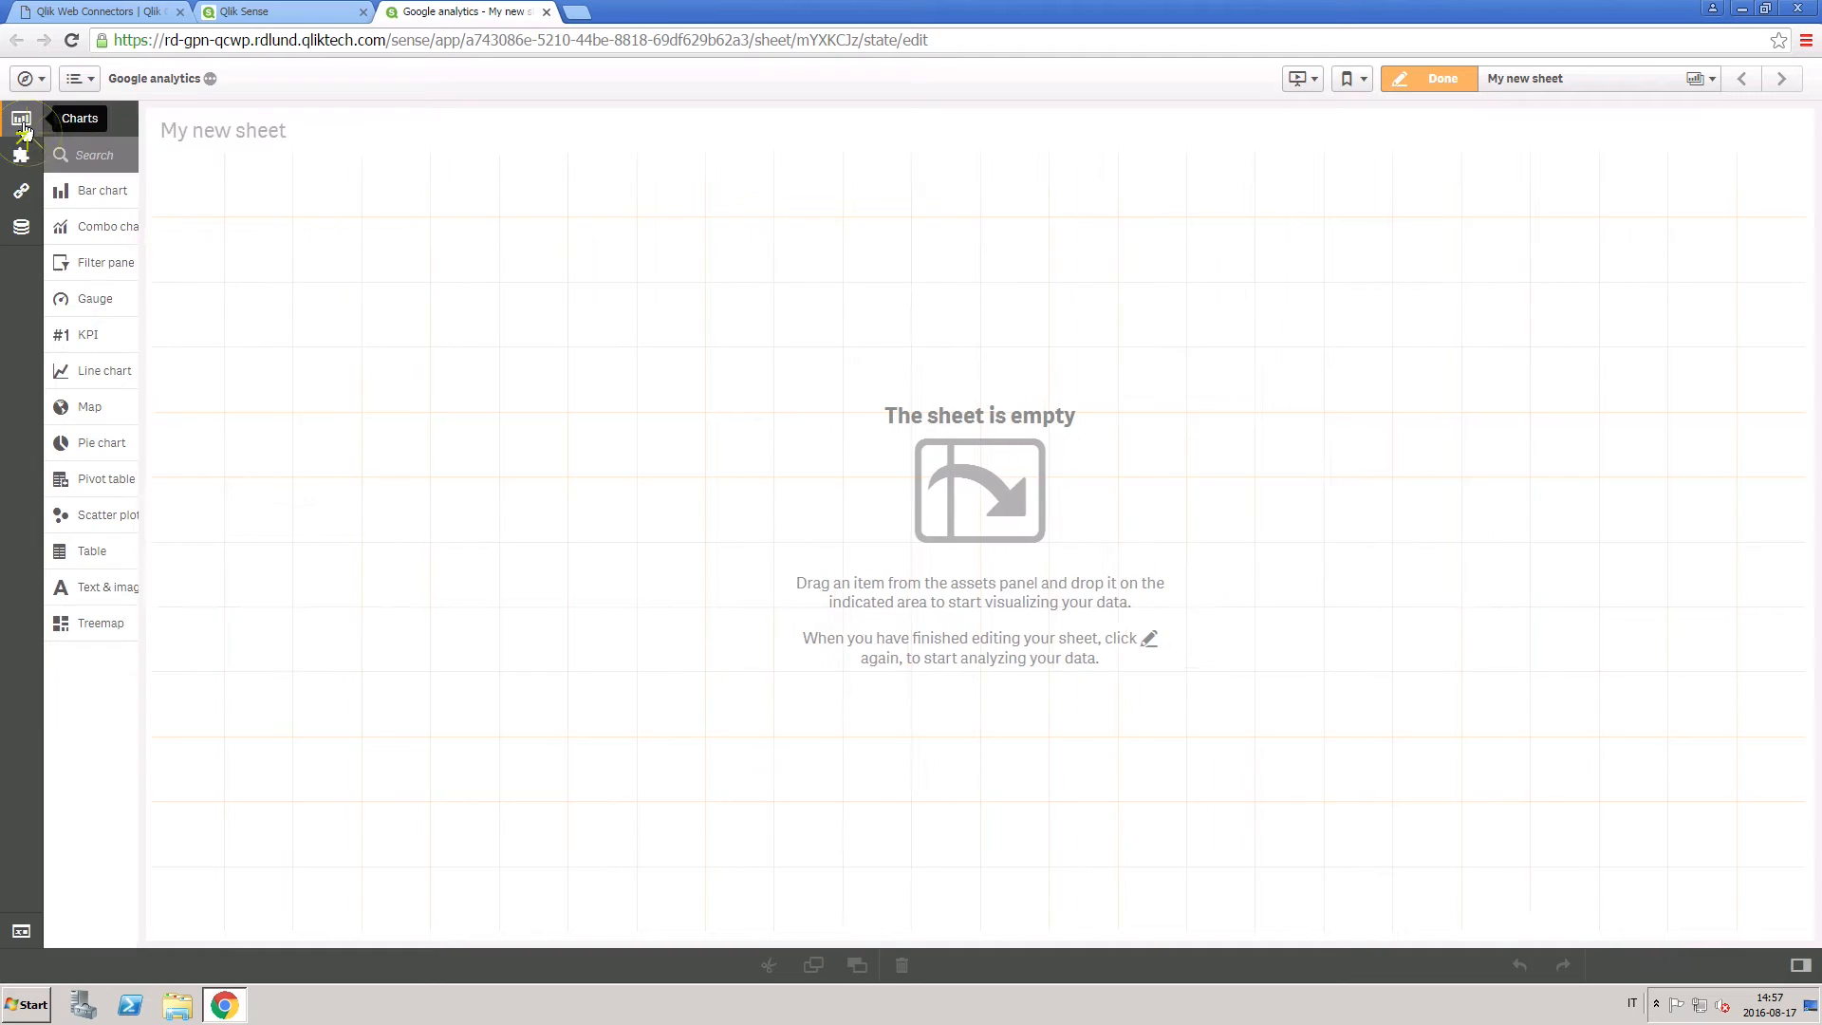
left_click_drag(102, 190, 596, 391)
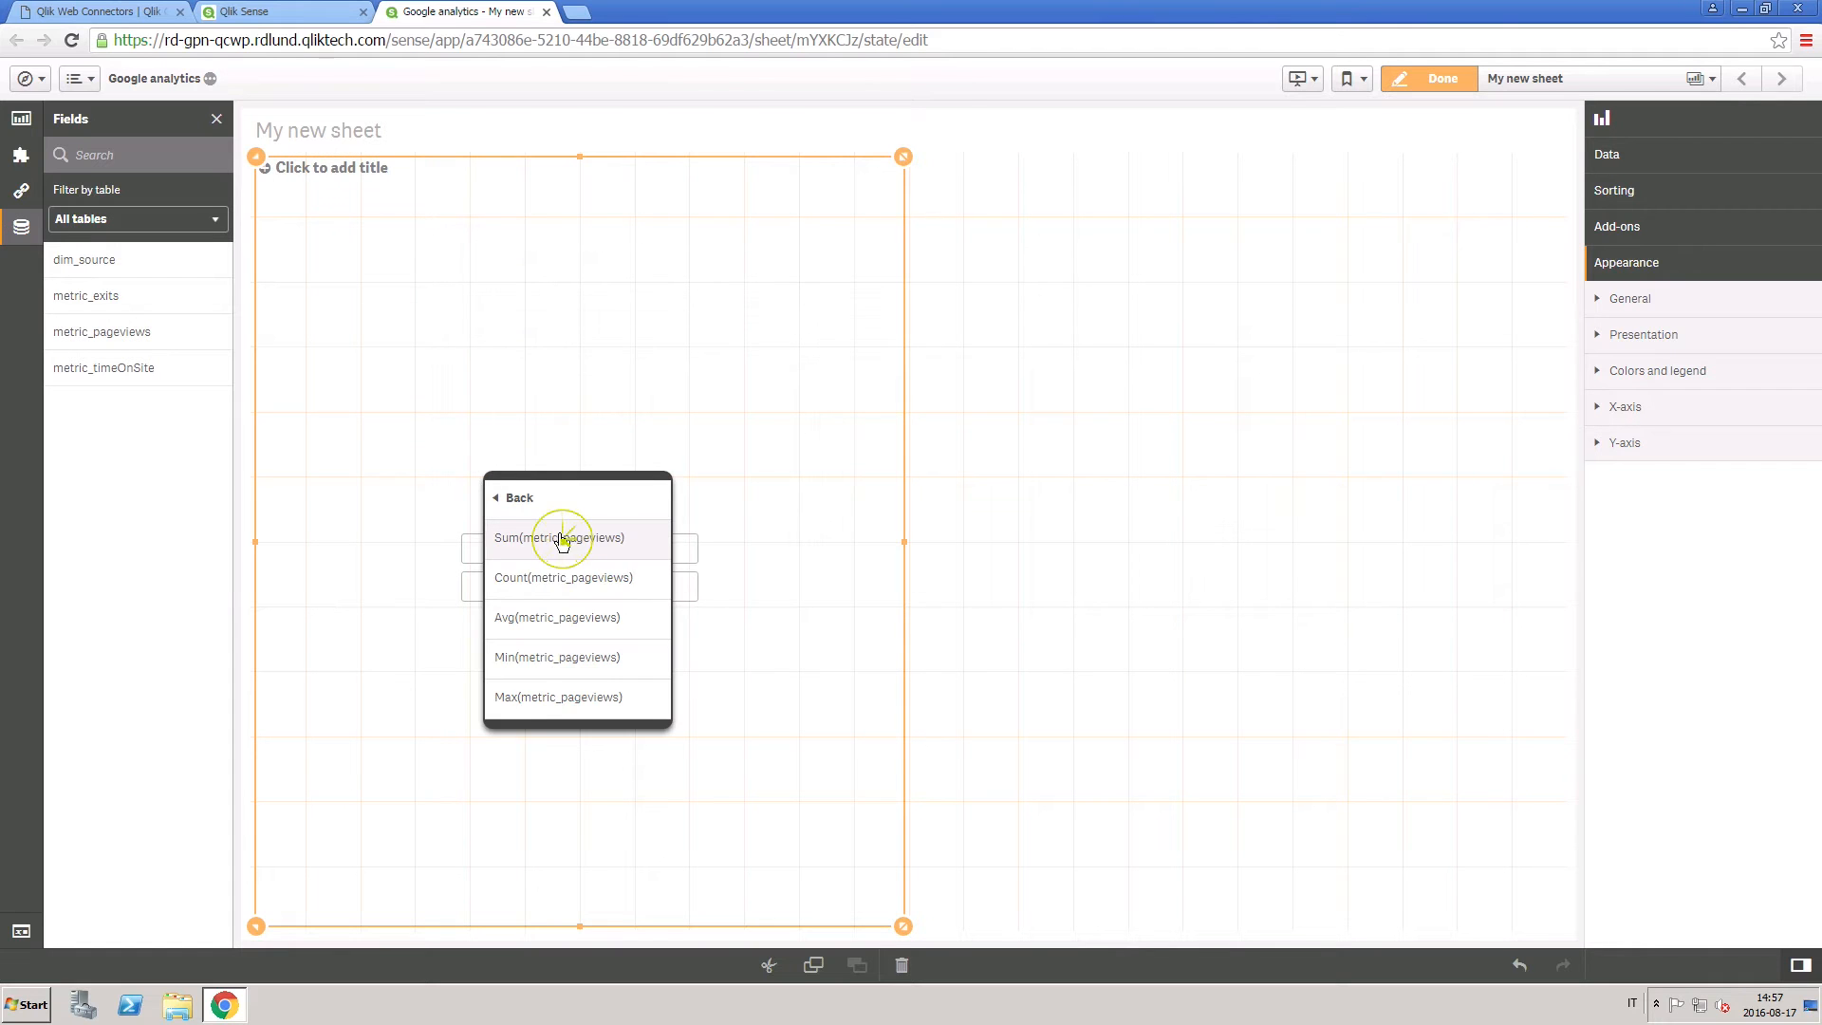
left_click(558, 537)
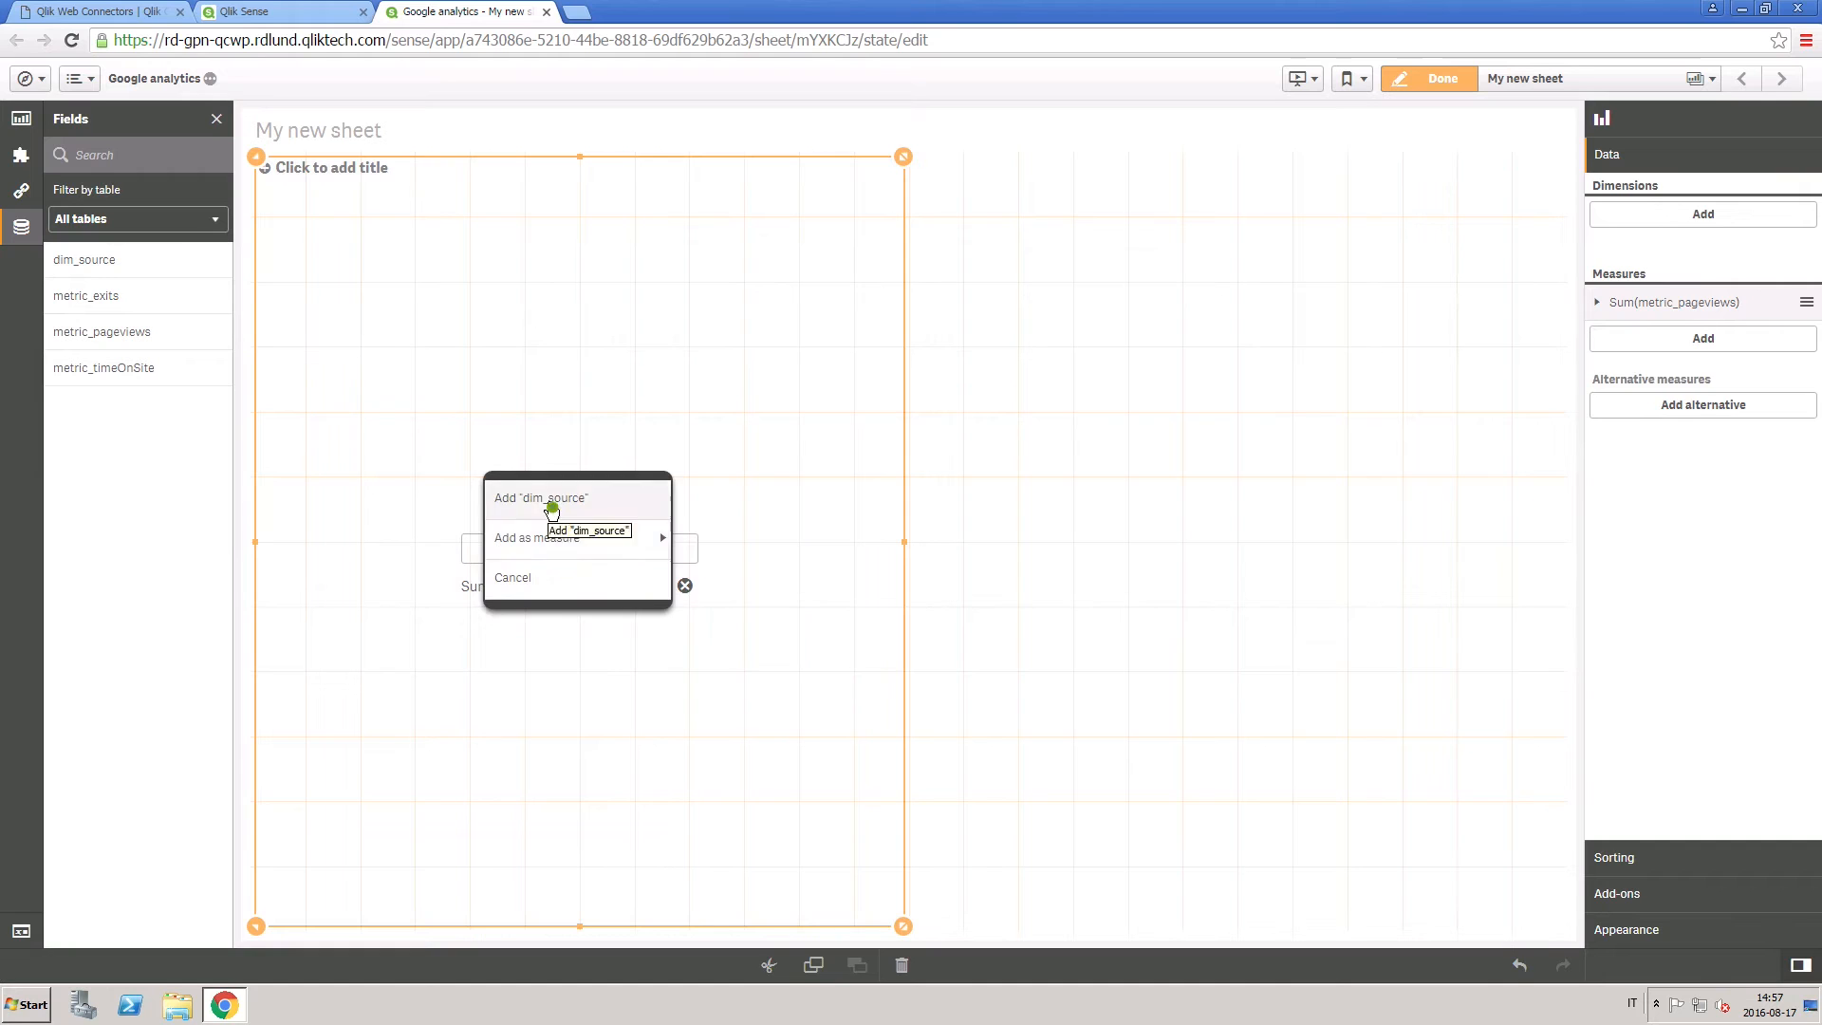
left_click(541, 497)
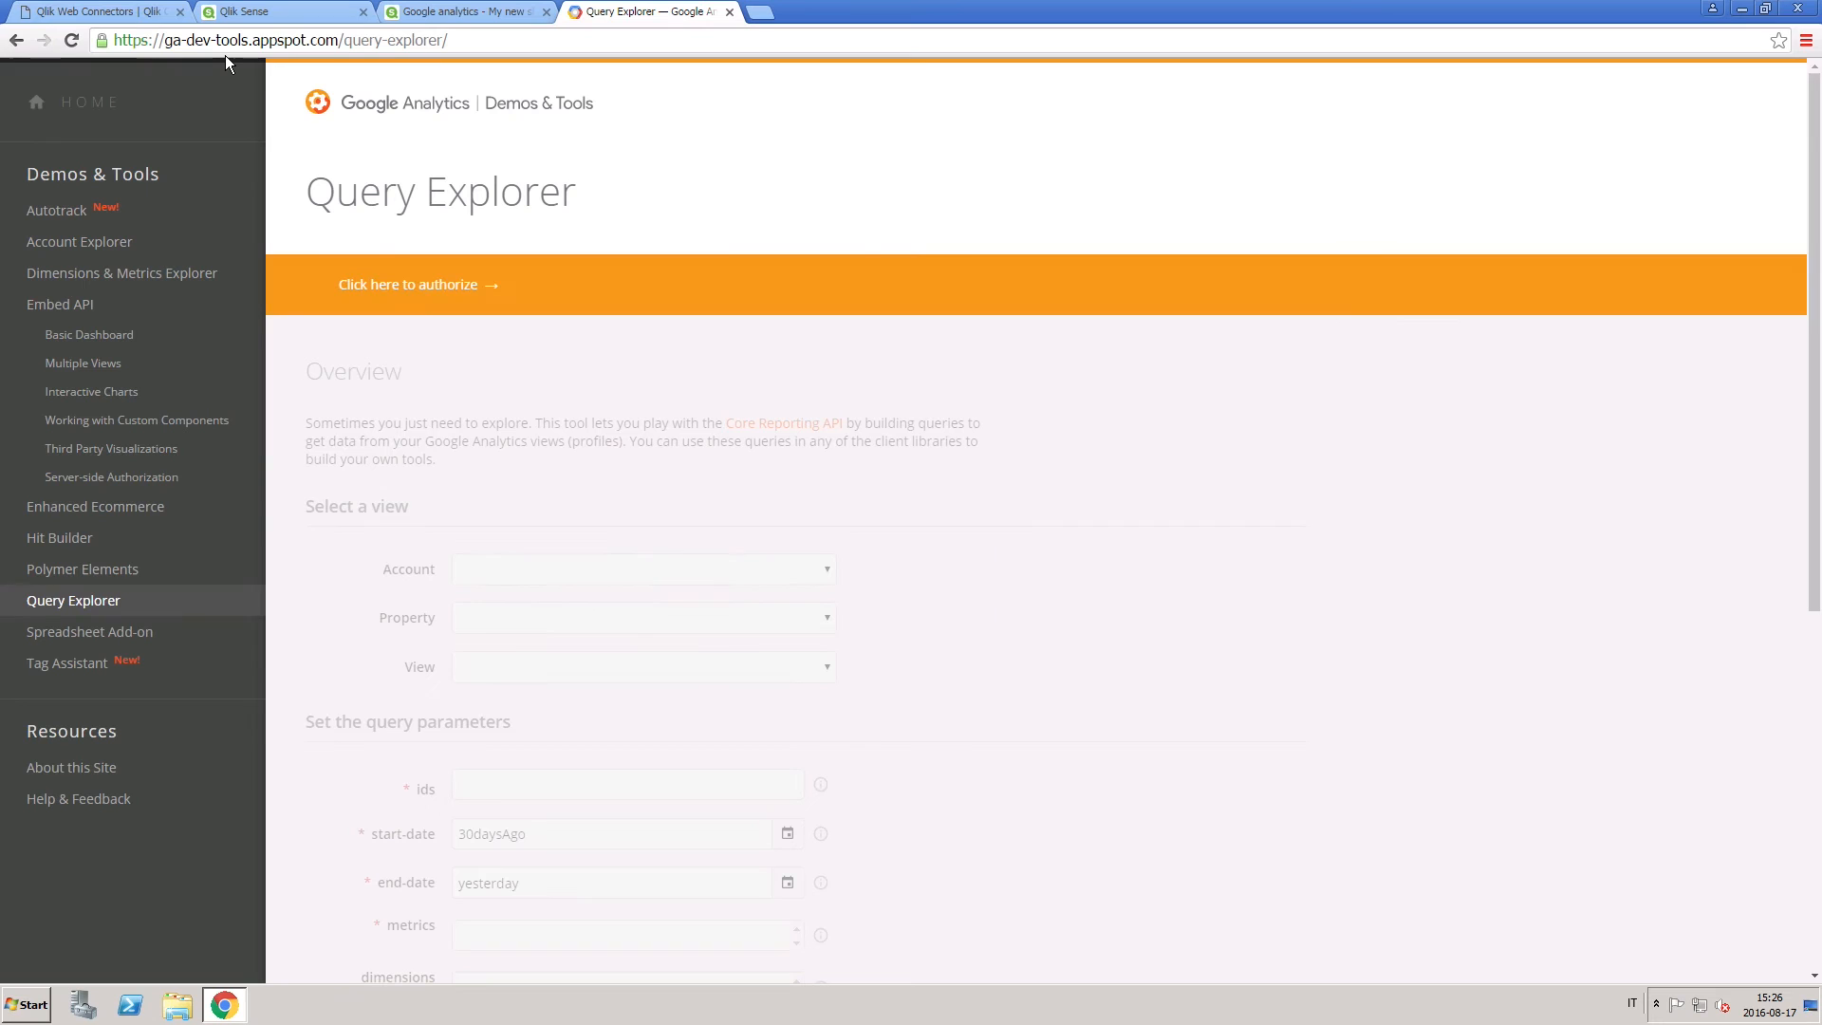
Start authorizing Google Analytics Query Explorer to access analytics data
left_click(408, 283)
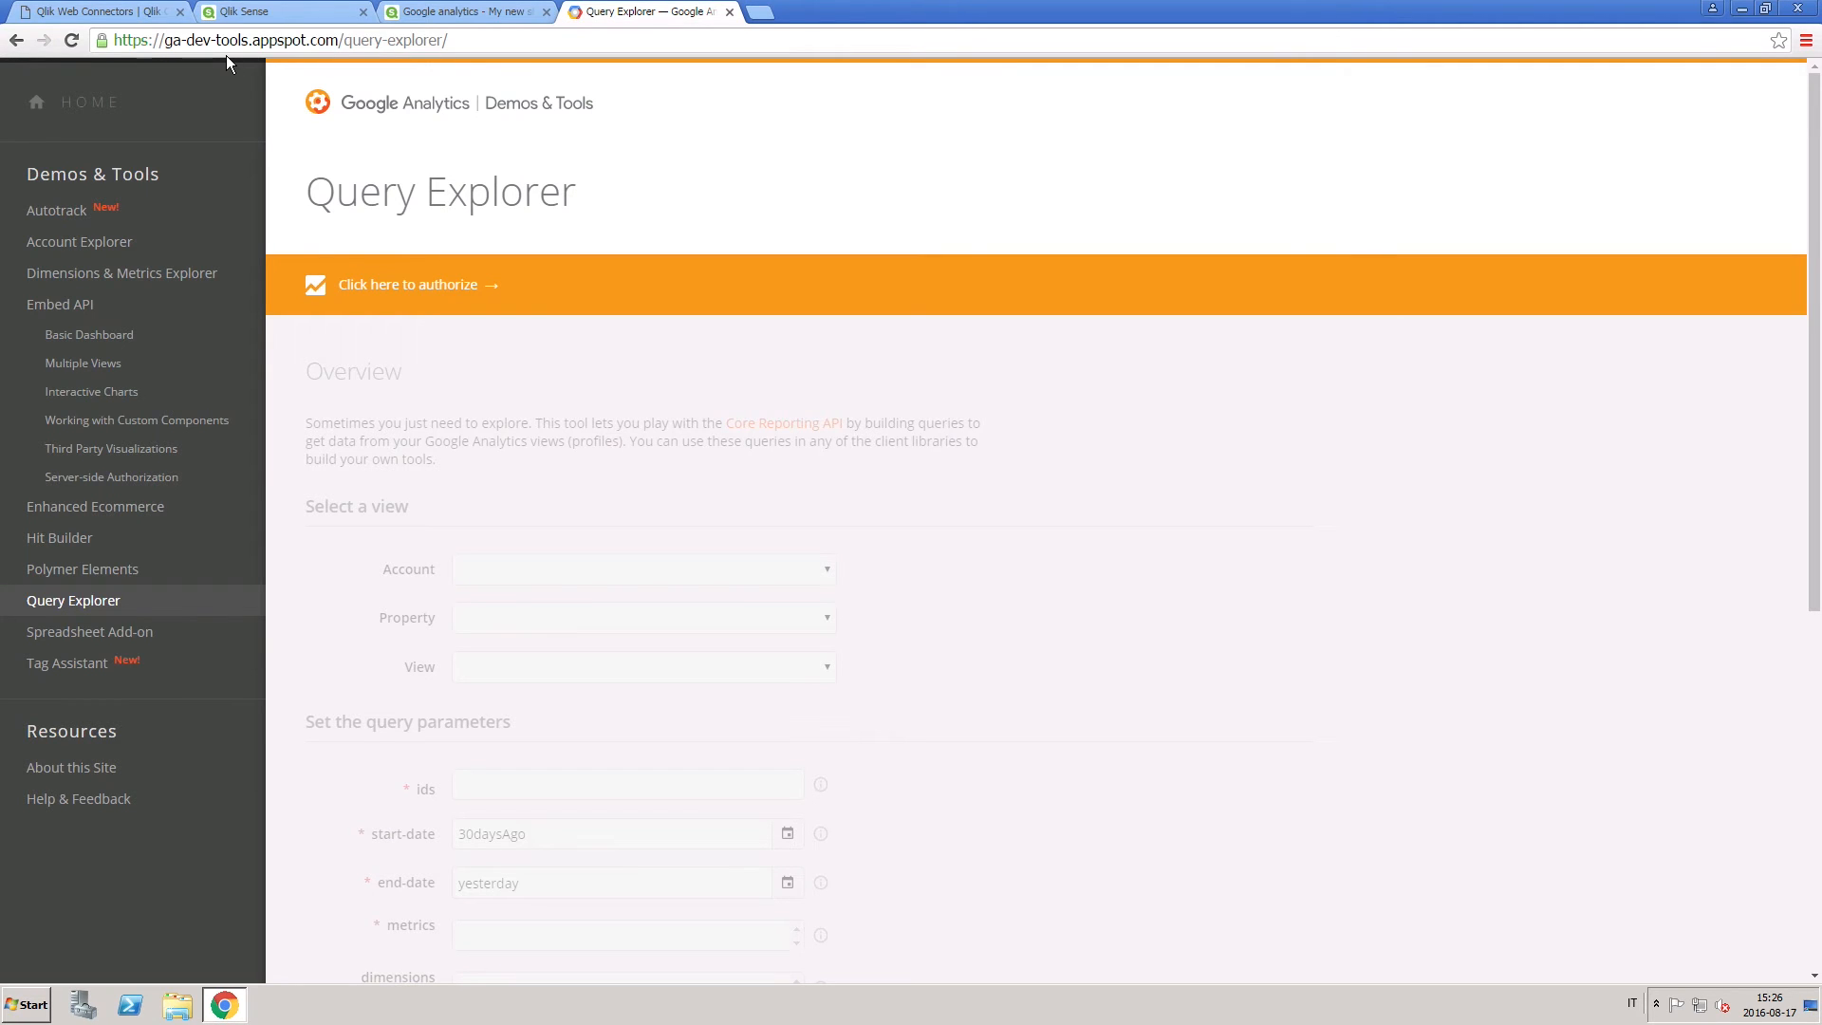
left_click(408, 283)
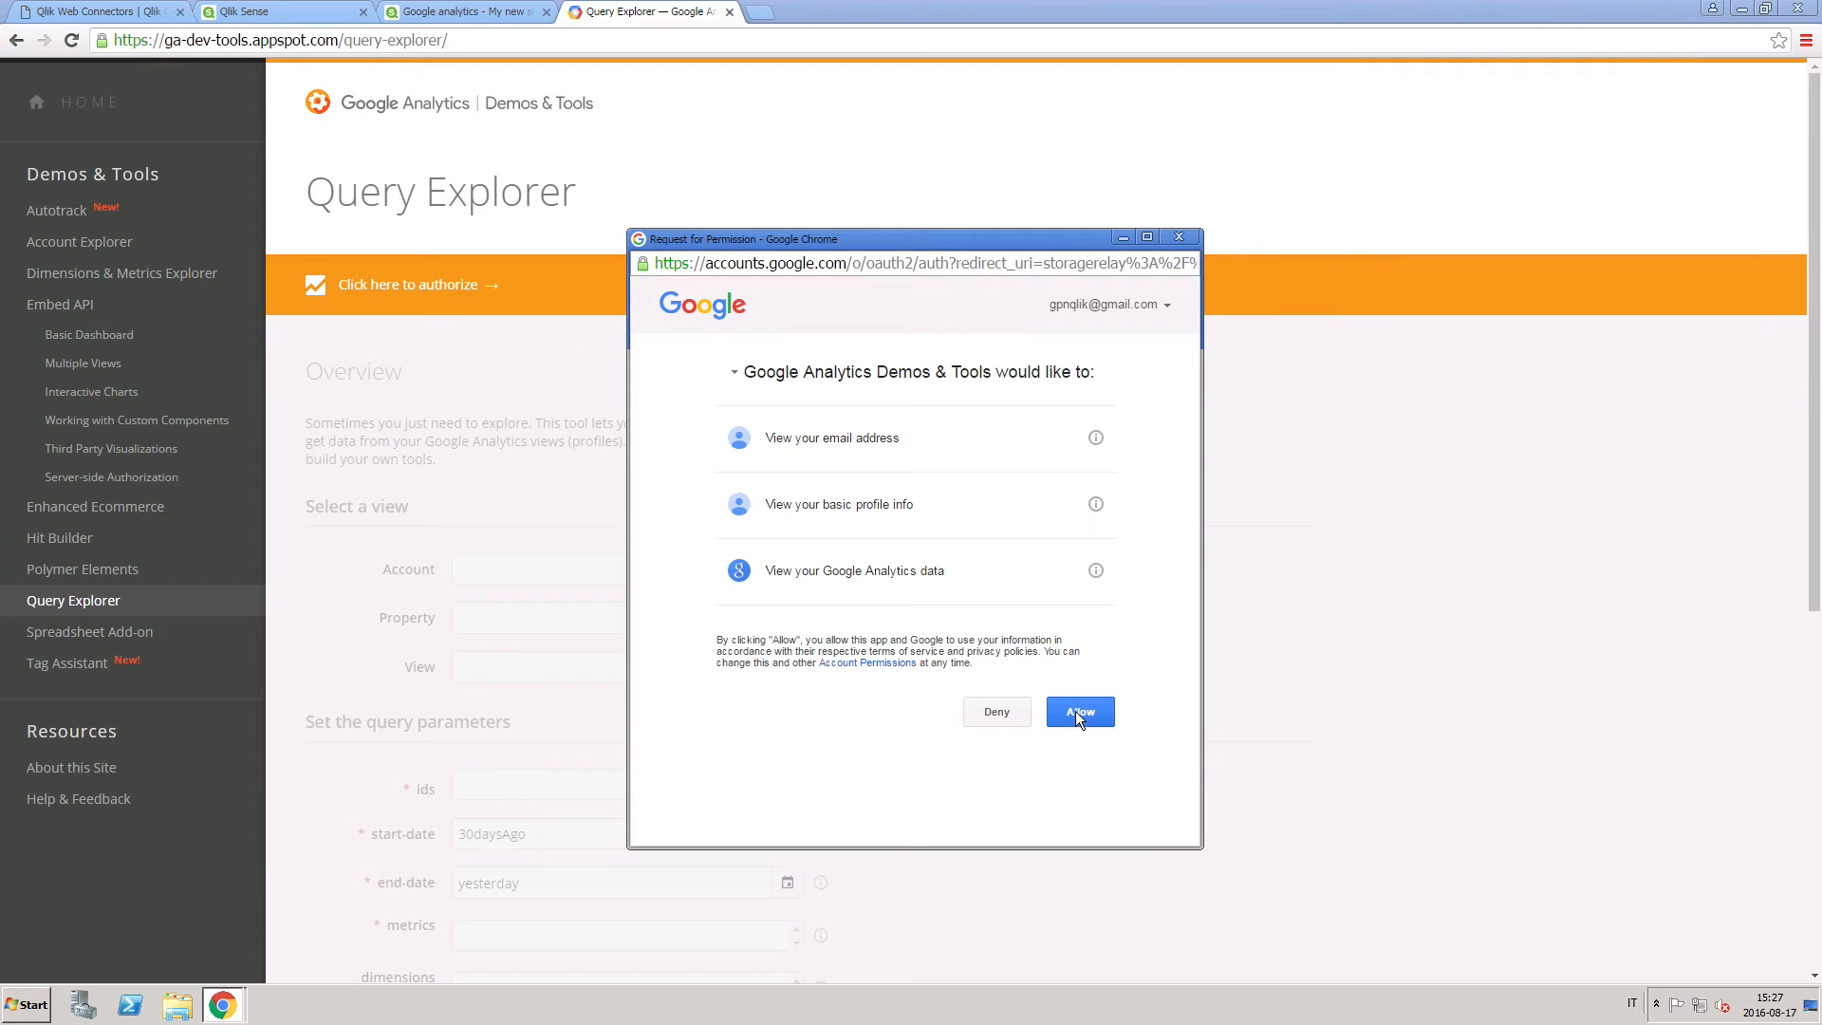
Allow Query Explorer access and add metrics ga:users, ga:newUsers and ga:percentNewSessions
left_click(1078, 712)
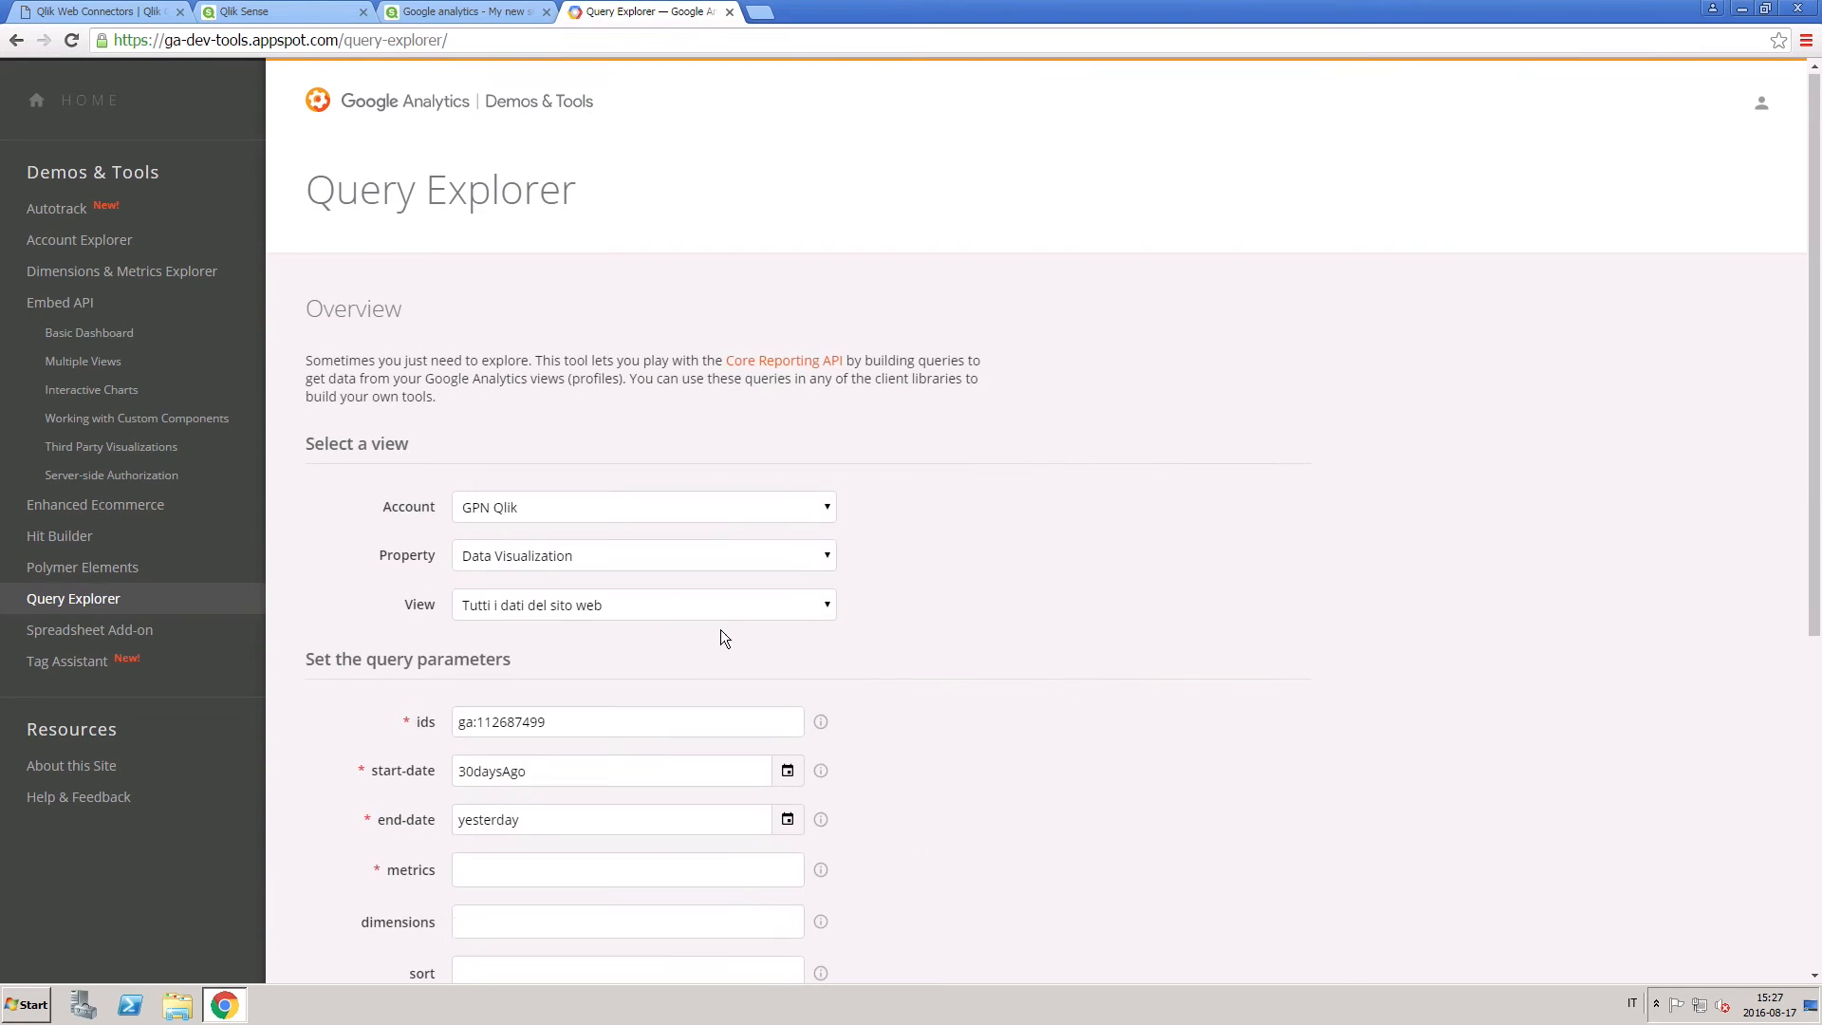
scroll("down", 3)
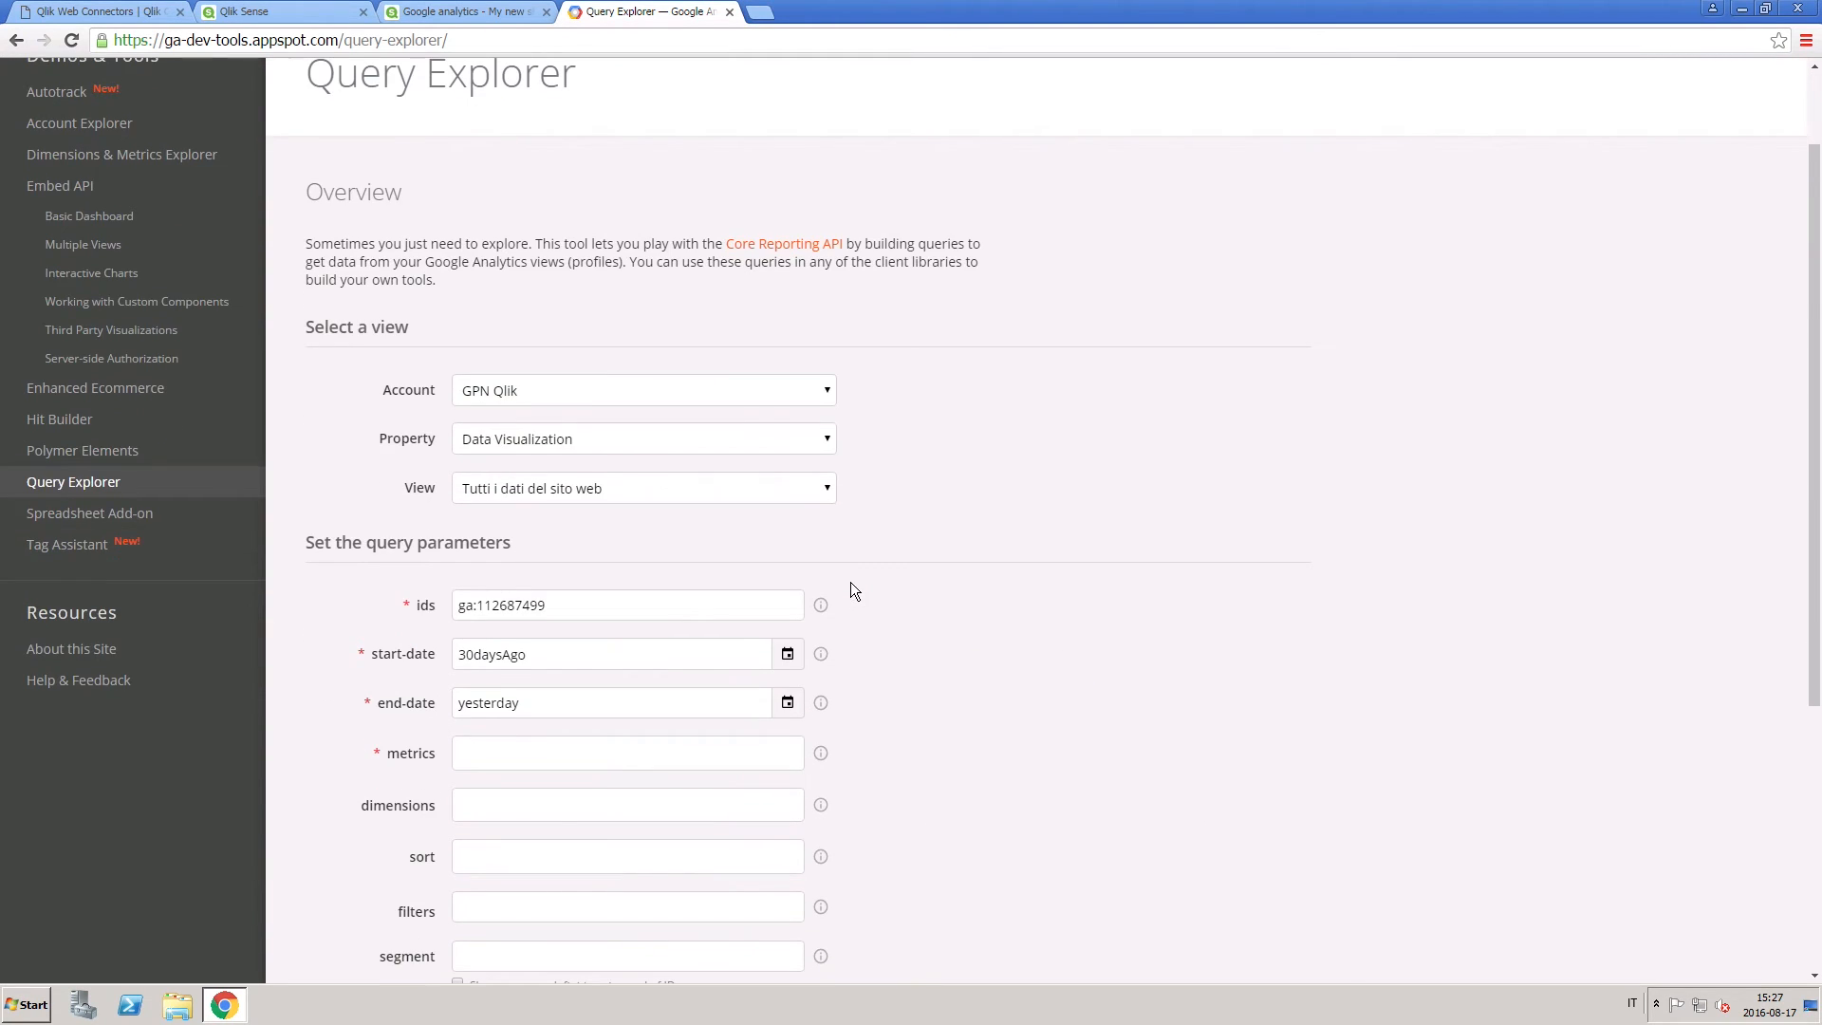
left_click(628, 751)
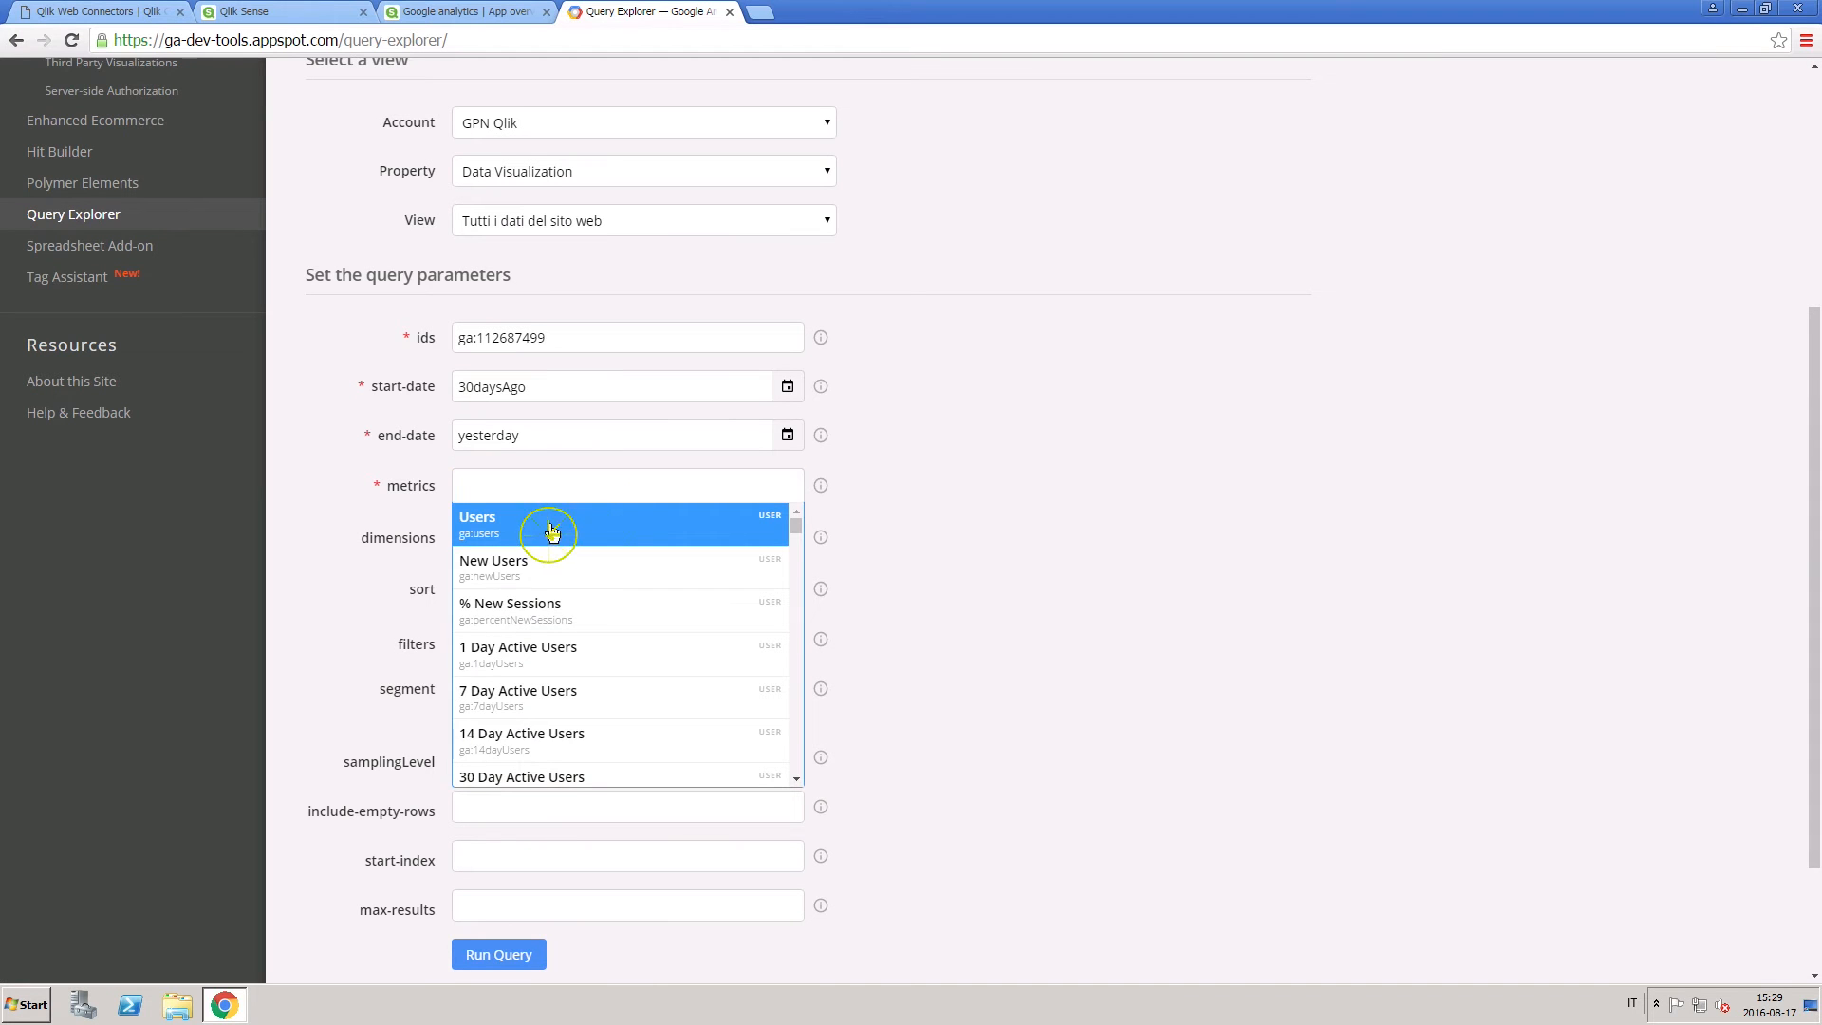
left_click(552, 524)
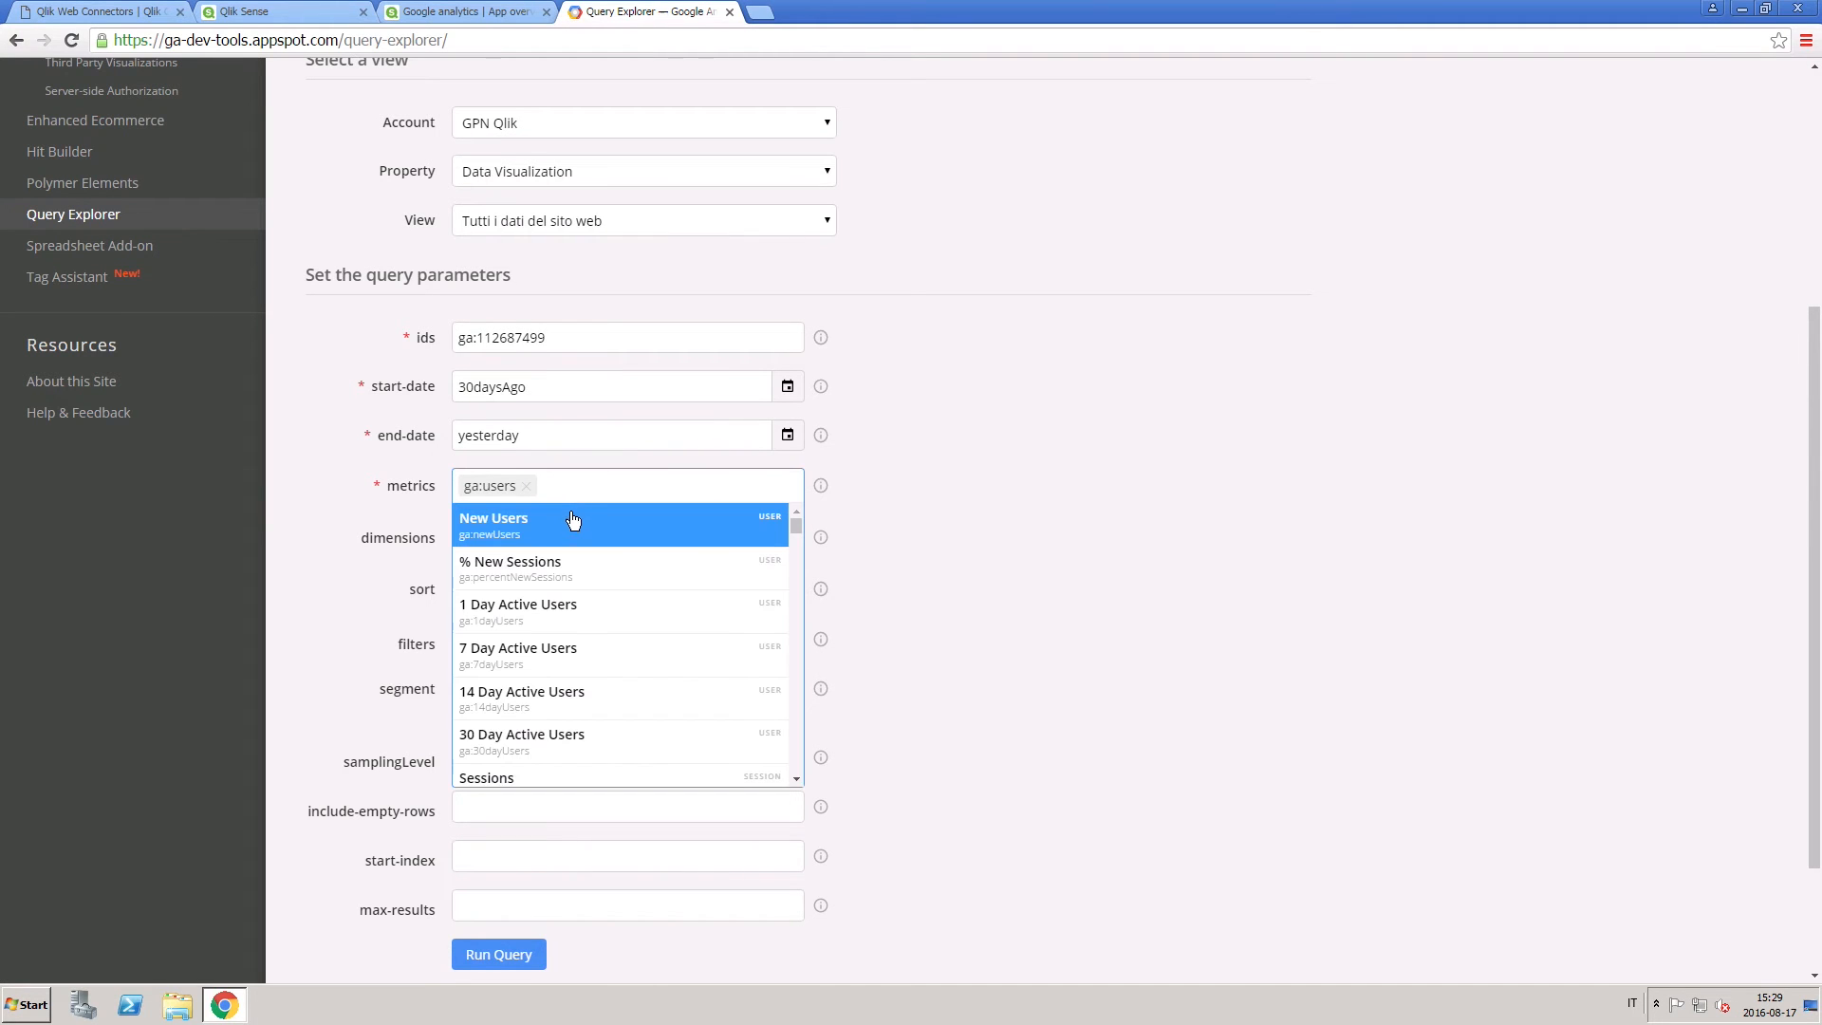
left_click(569, 524)
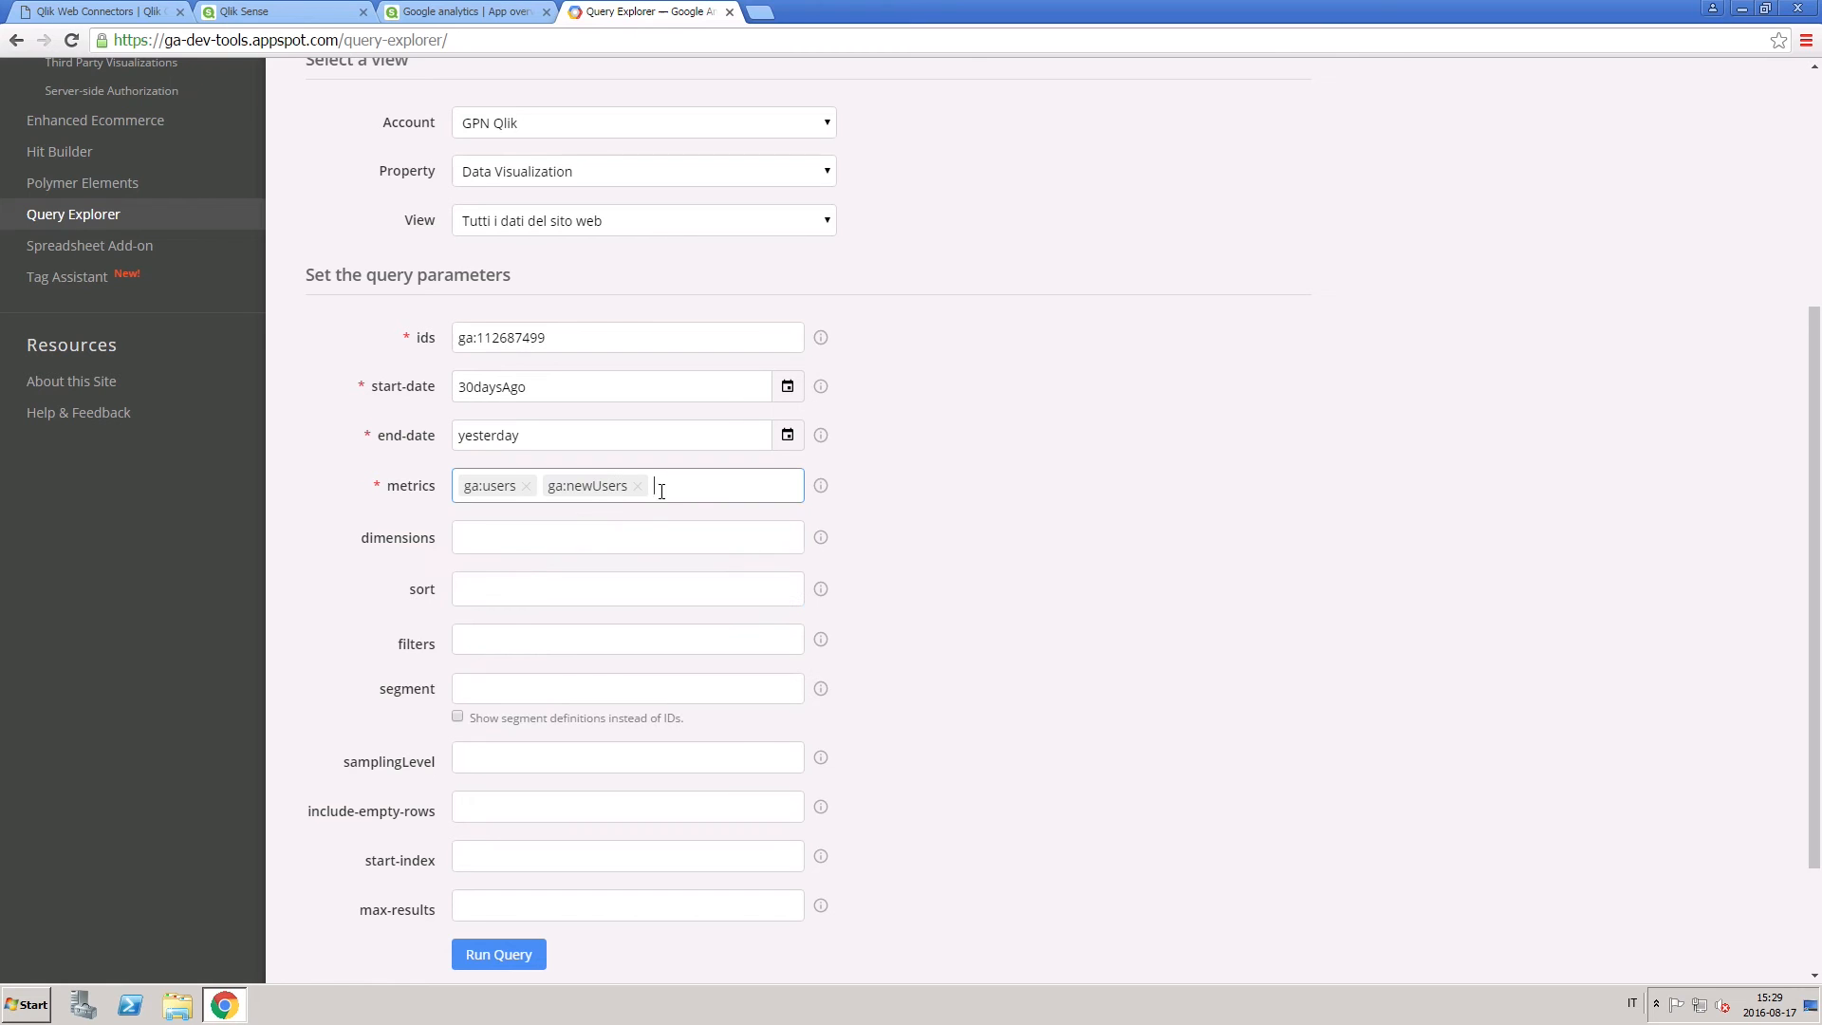
left_click(696, 484)
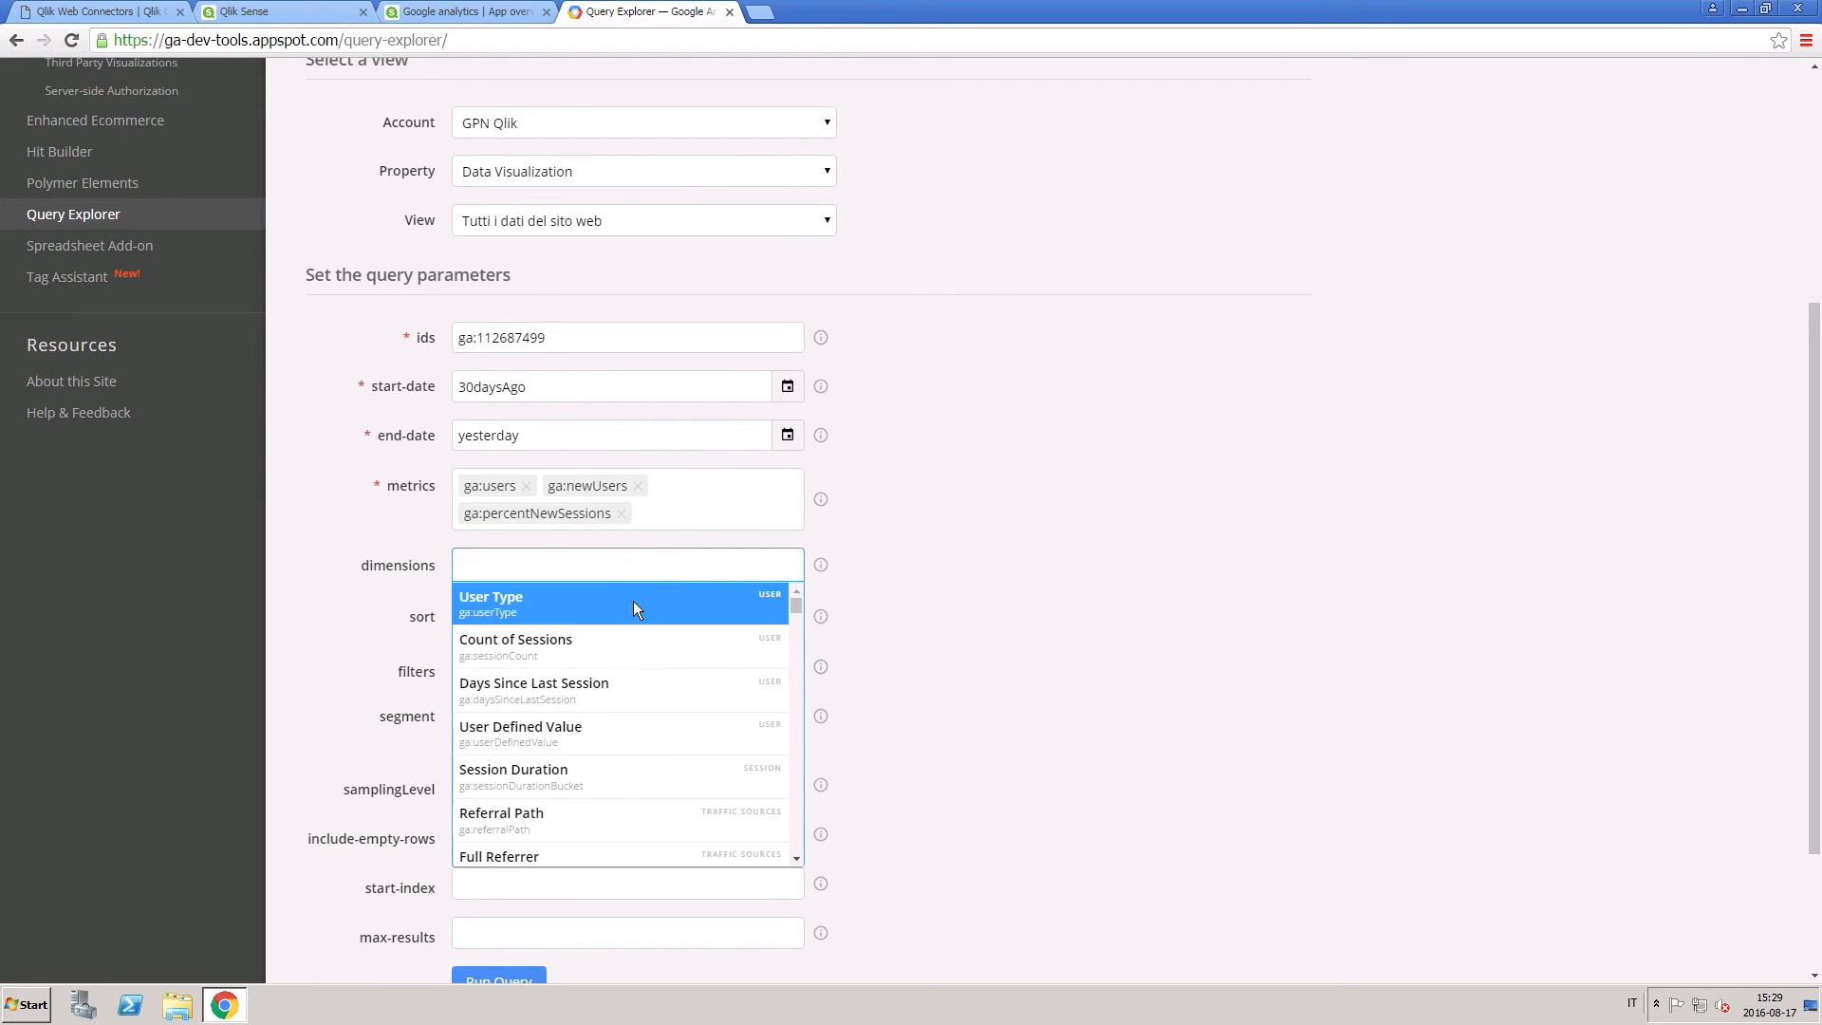
Set ga:source as the dimension and run the query
scroll("down", 3)
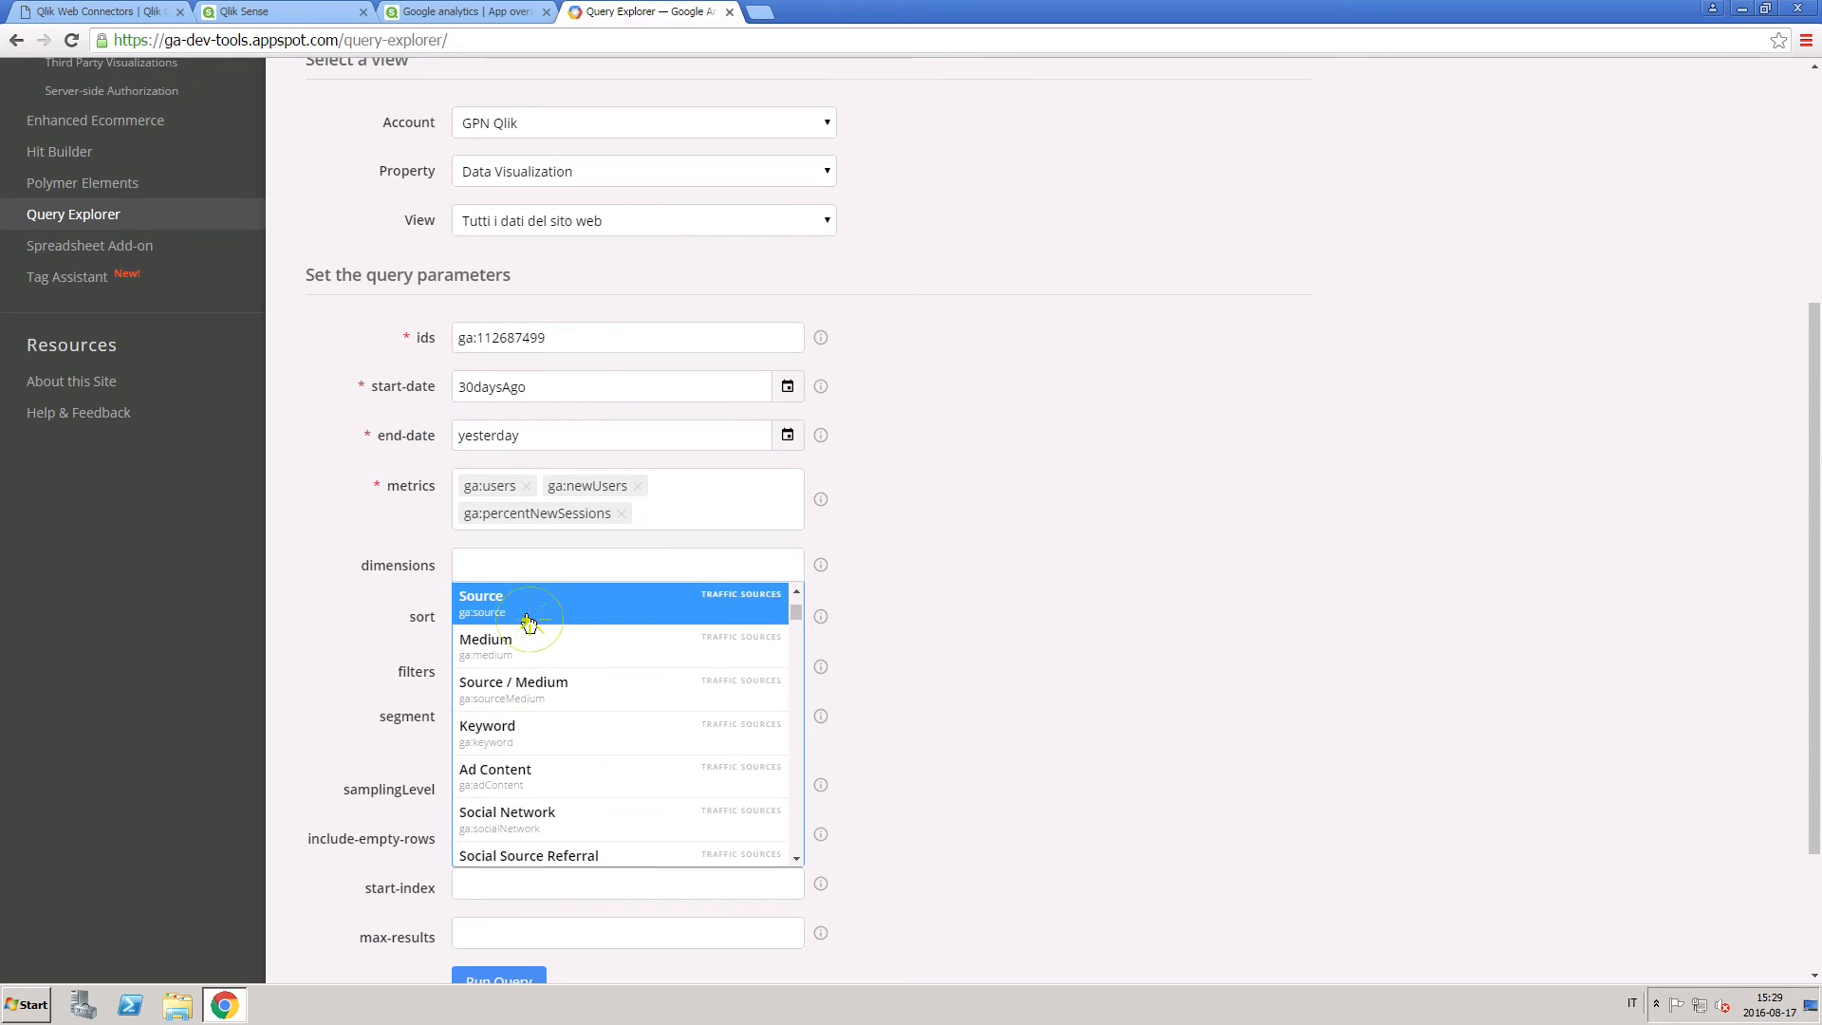
left_click(480, 602)
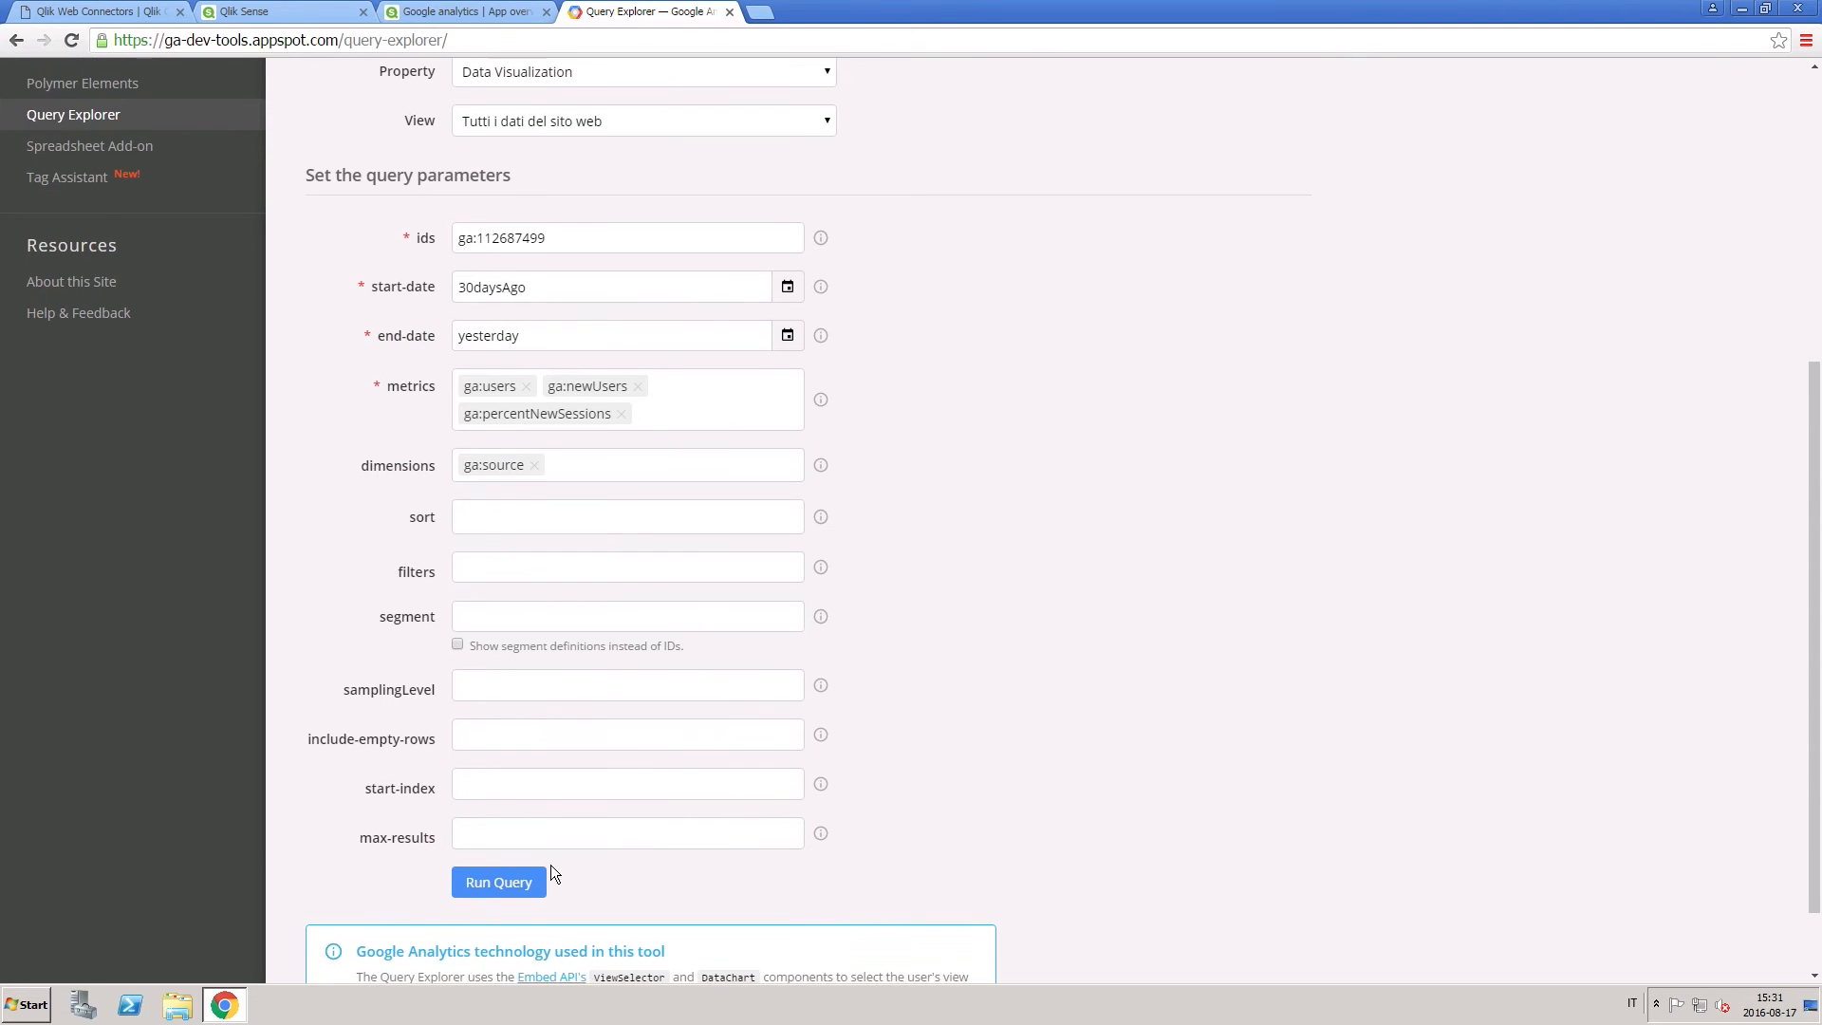
left_click(497, 880)
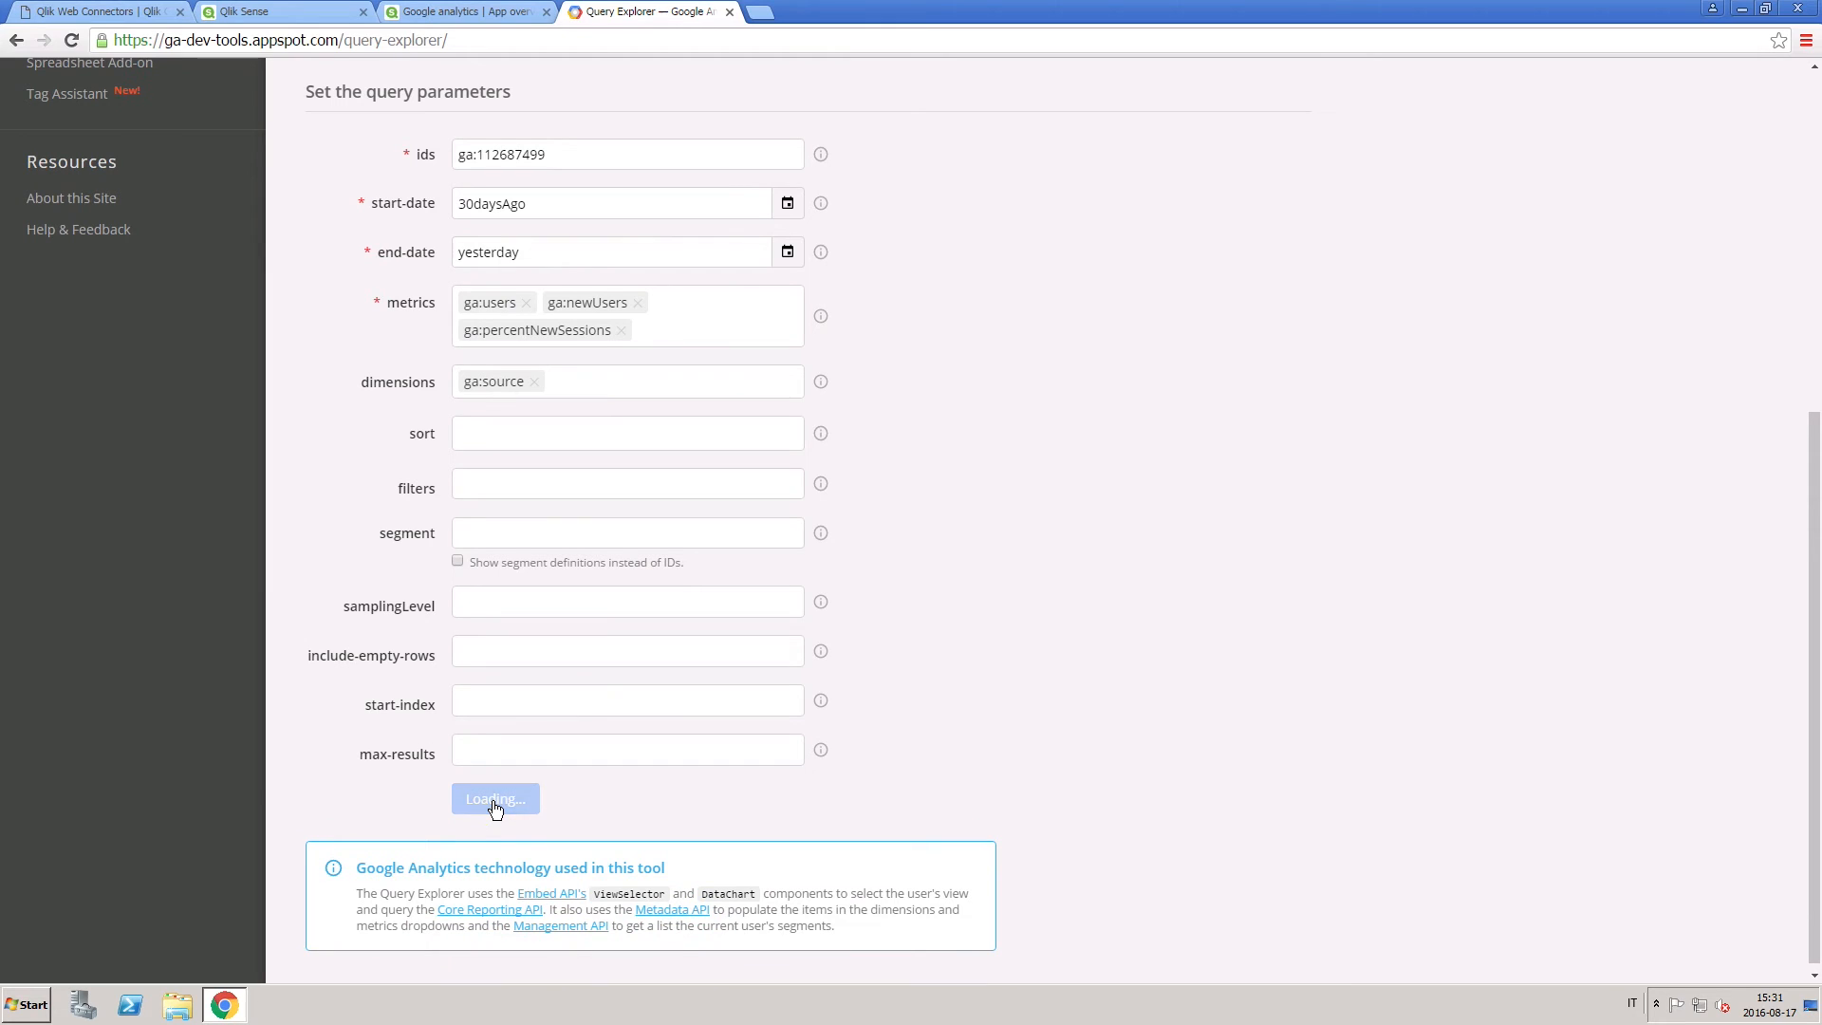
Copy the API Query URI from the results for the 17 sources
left_click(495, 799)
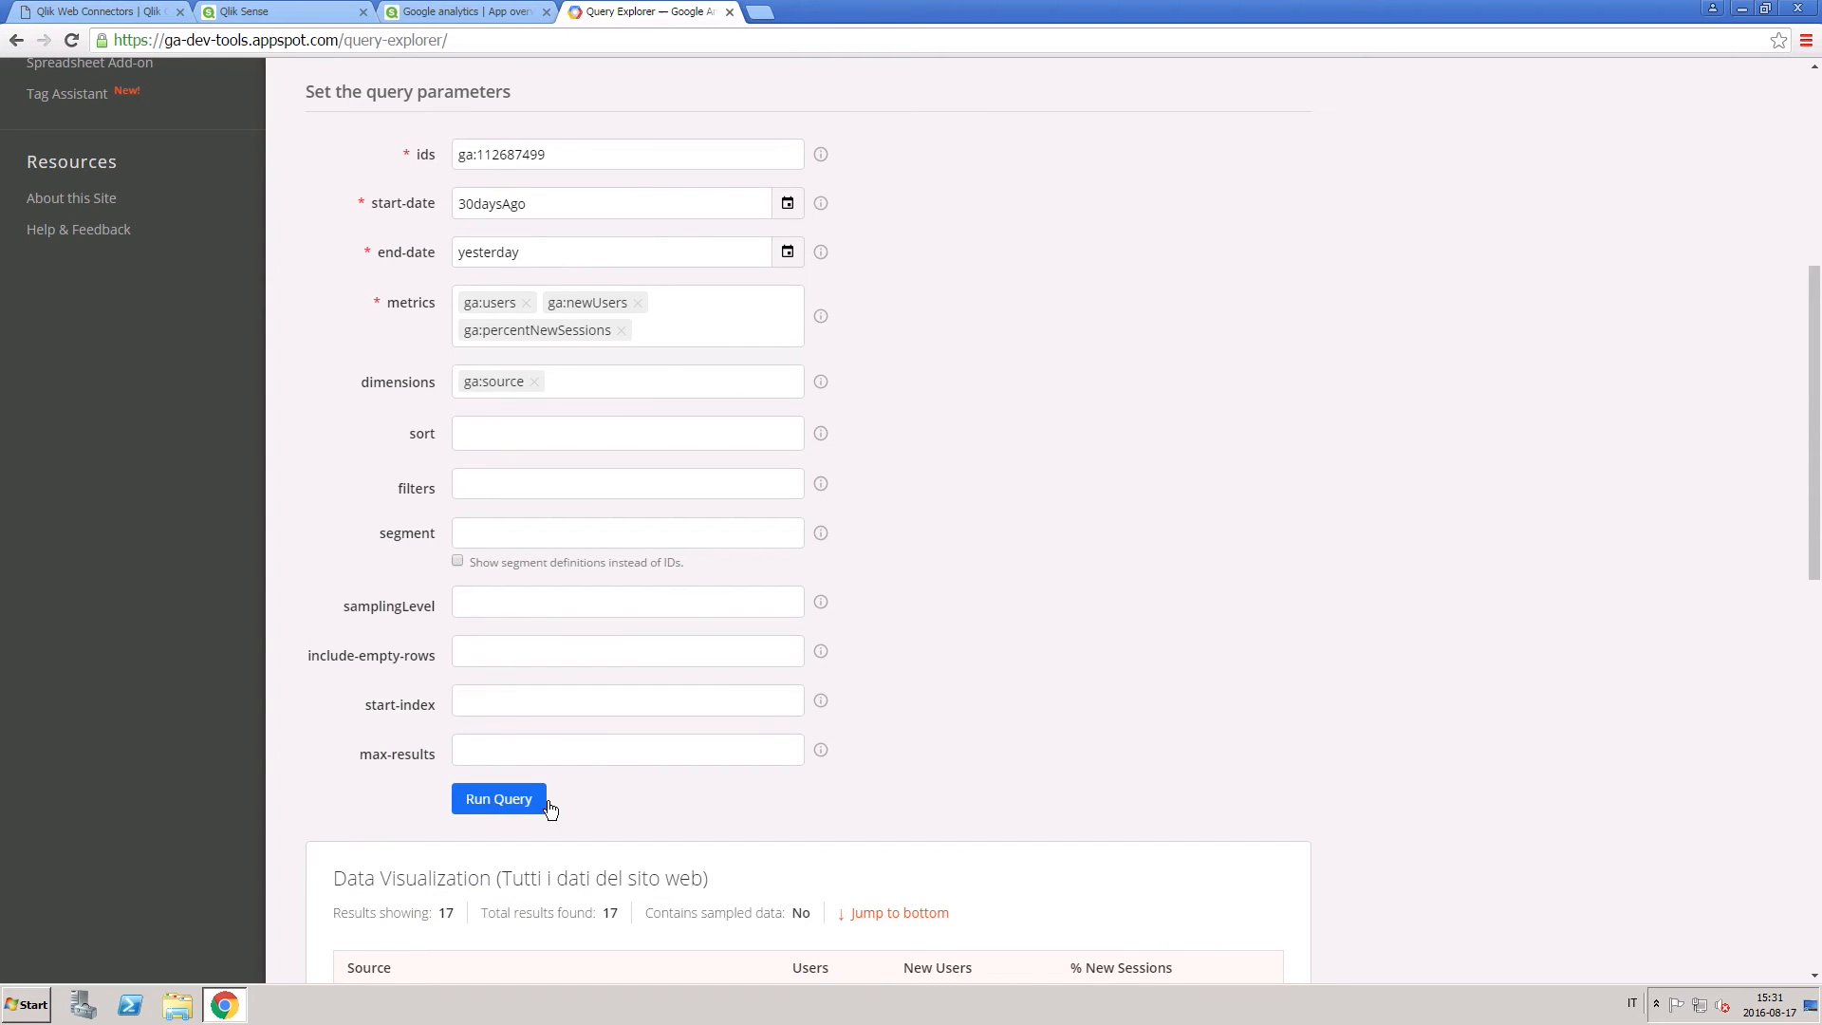
scroll("down", 3)
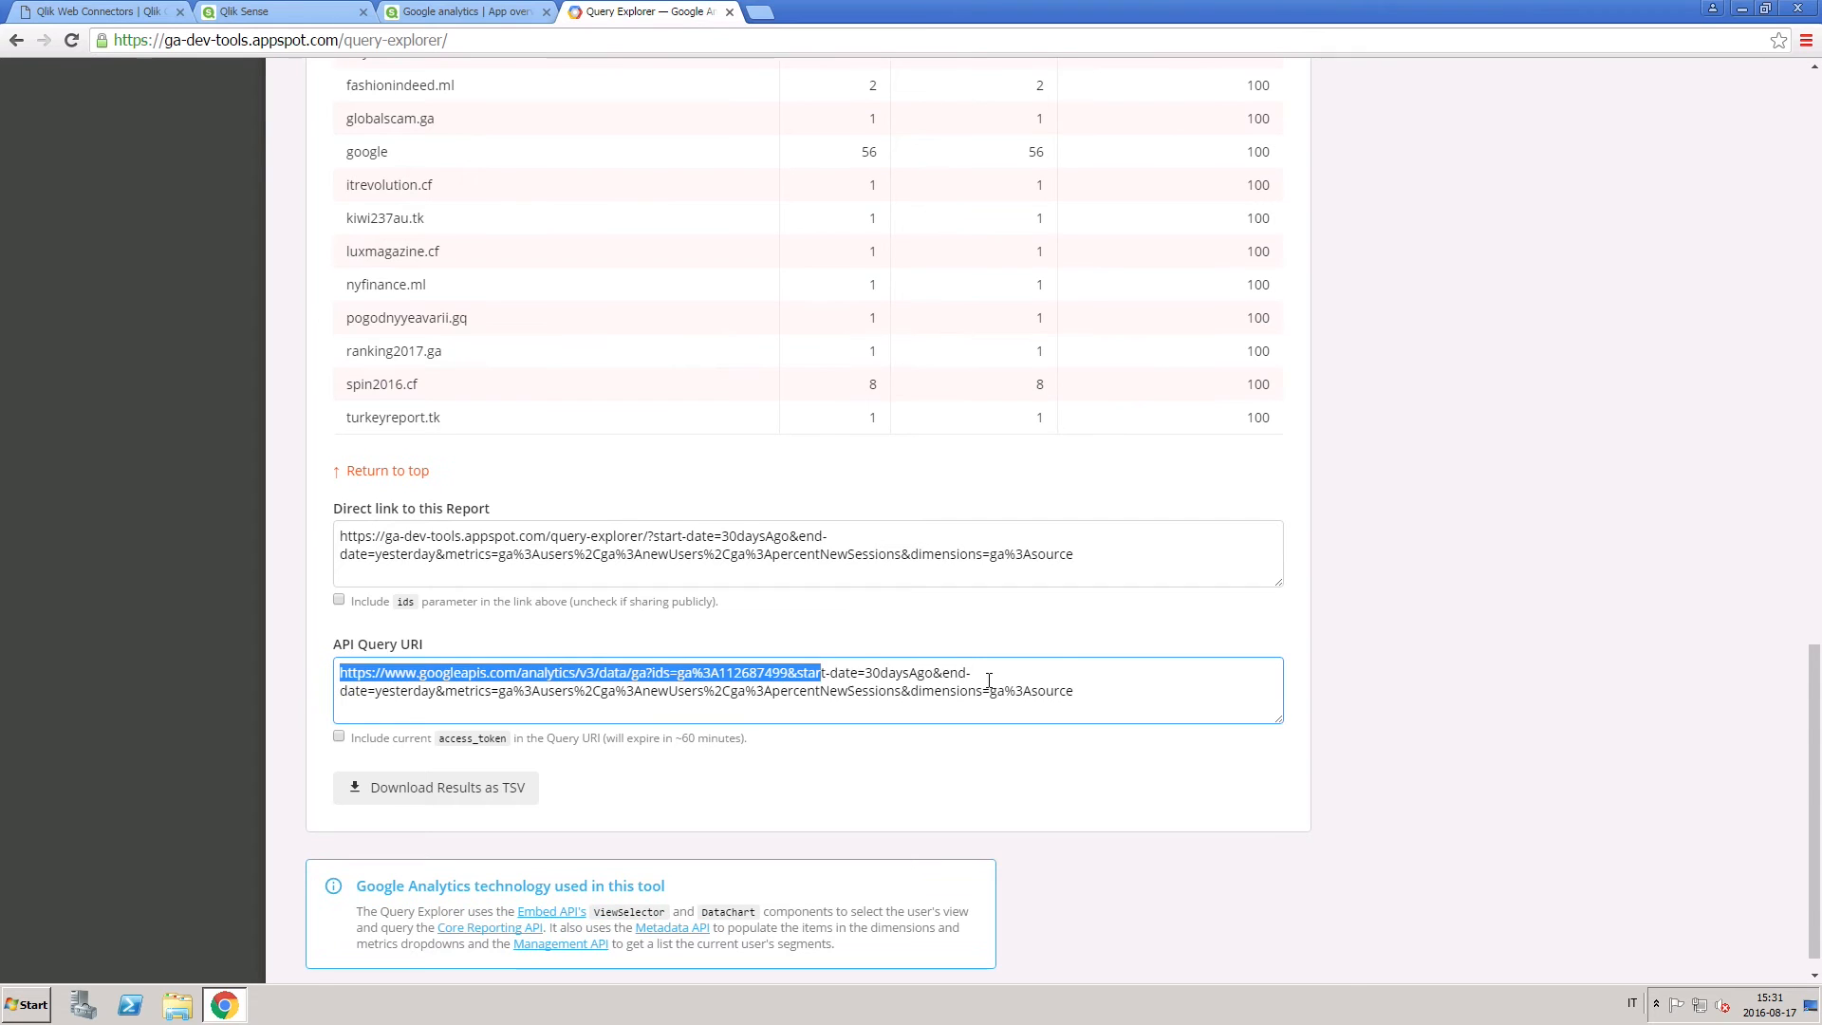
right_click(986, 685)
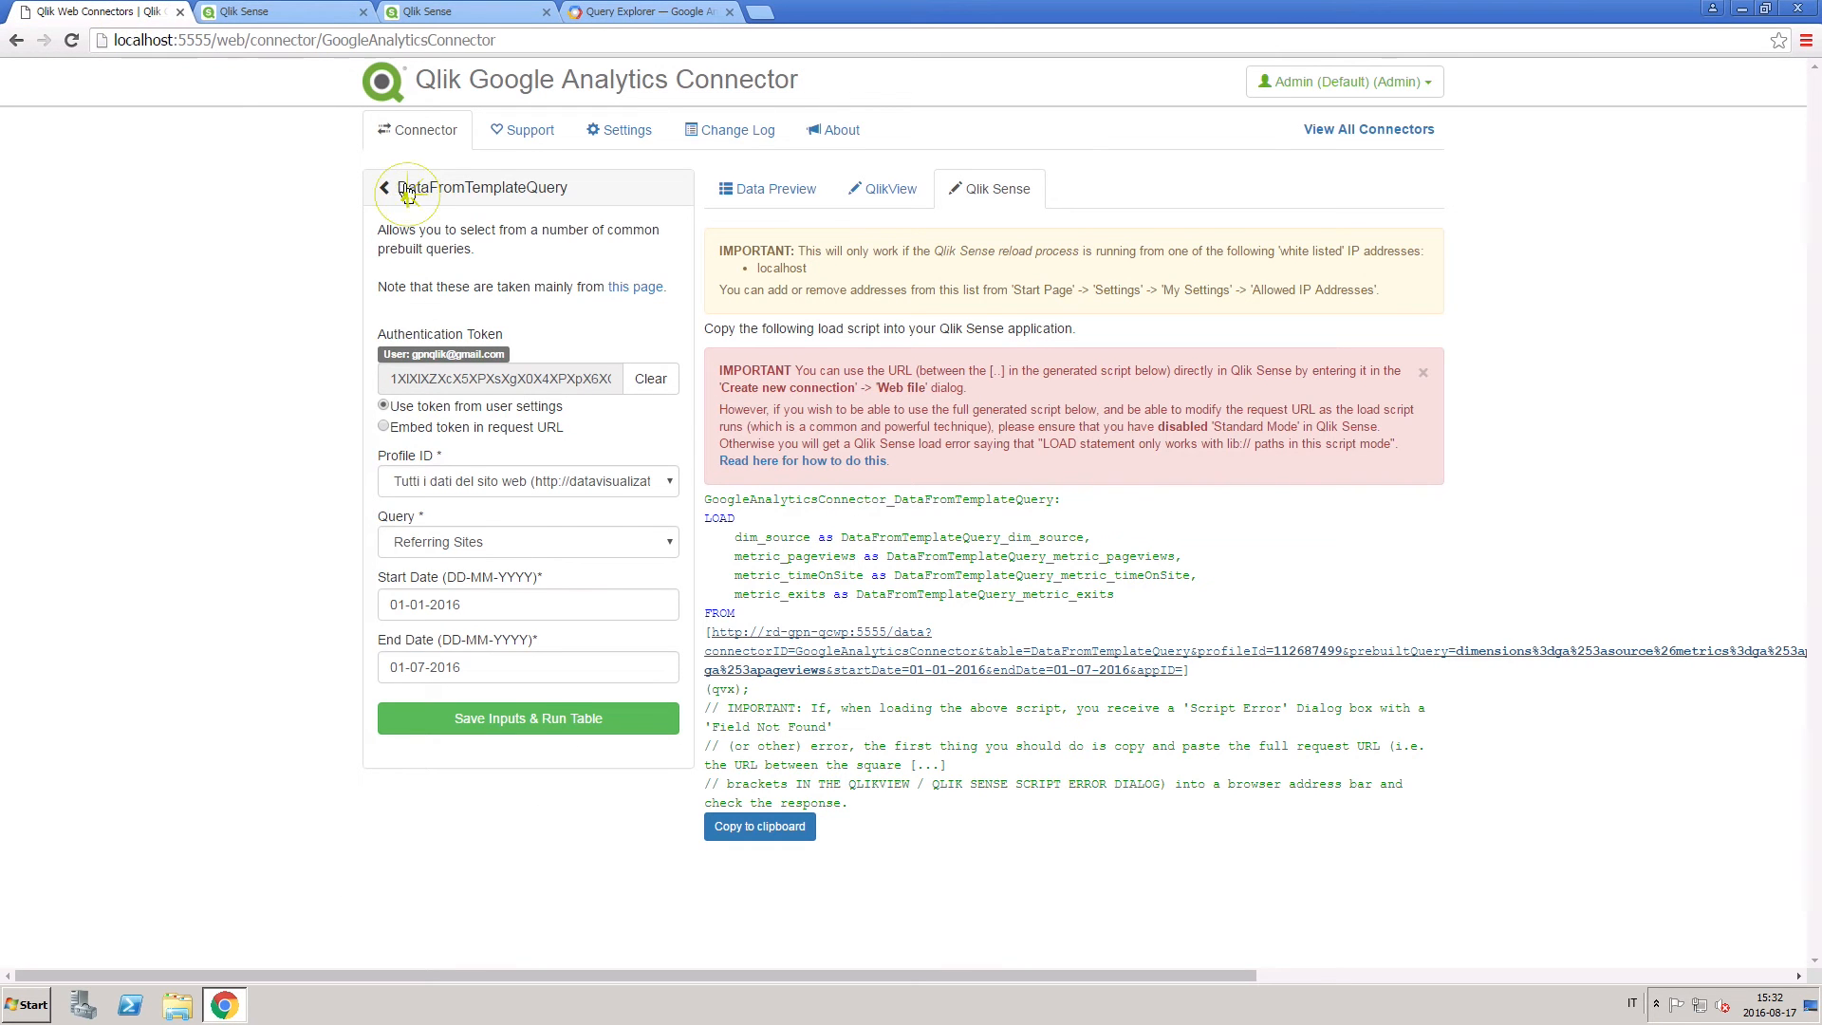
Run DataFromQueryURI with the pasted API query URI to produce its load script
left_click(383, 188)
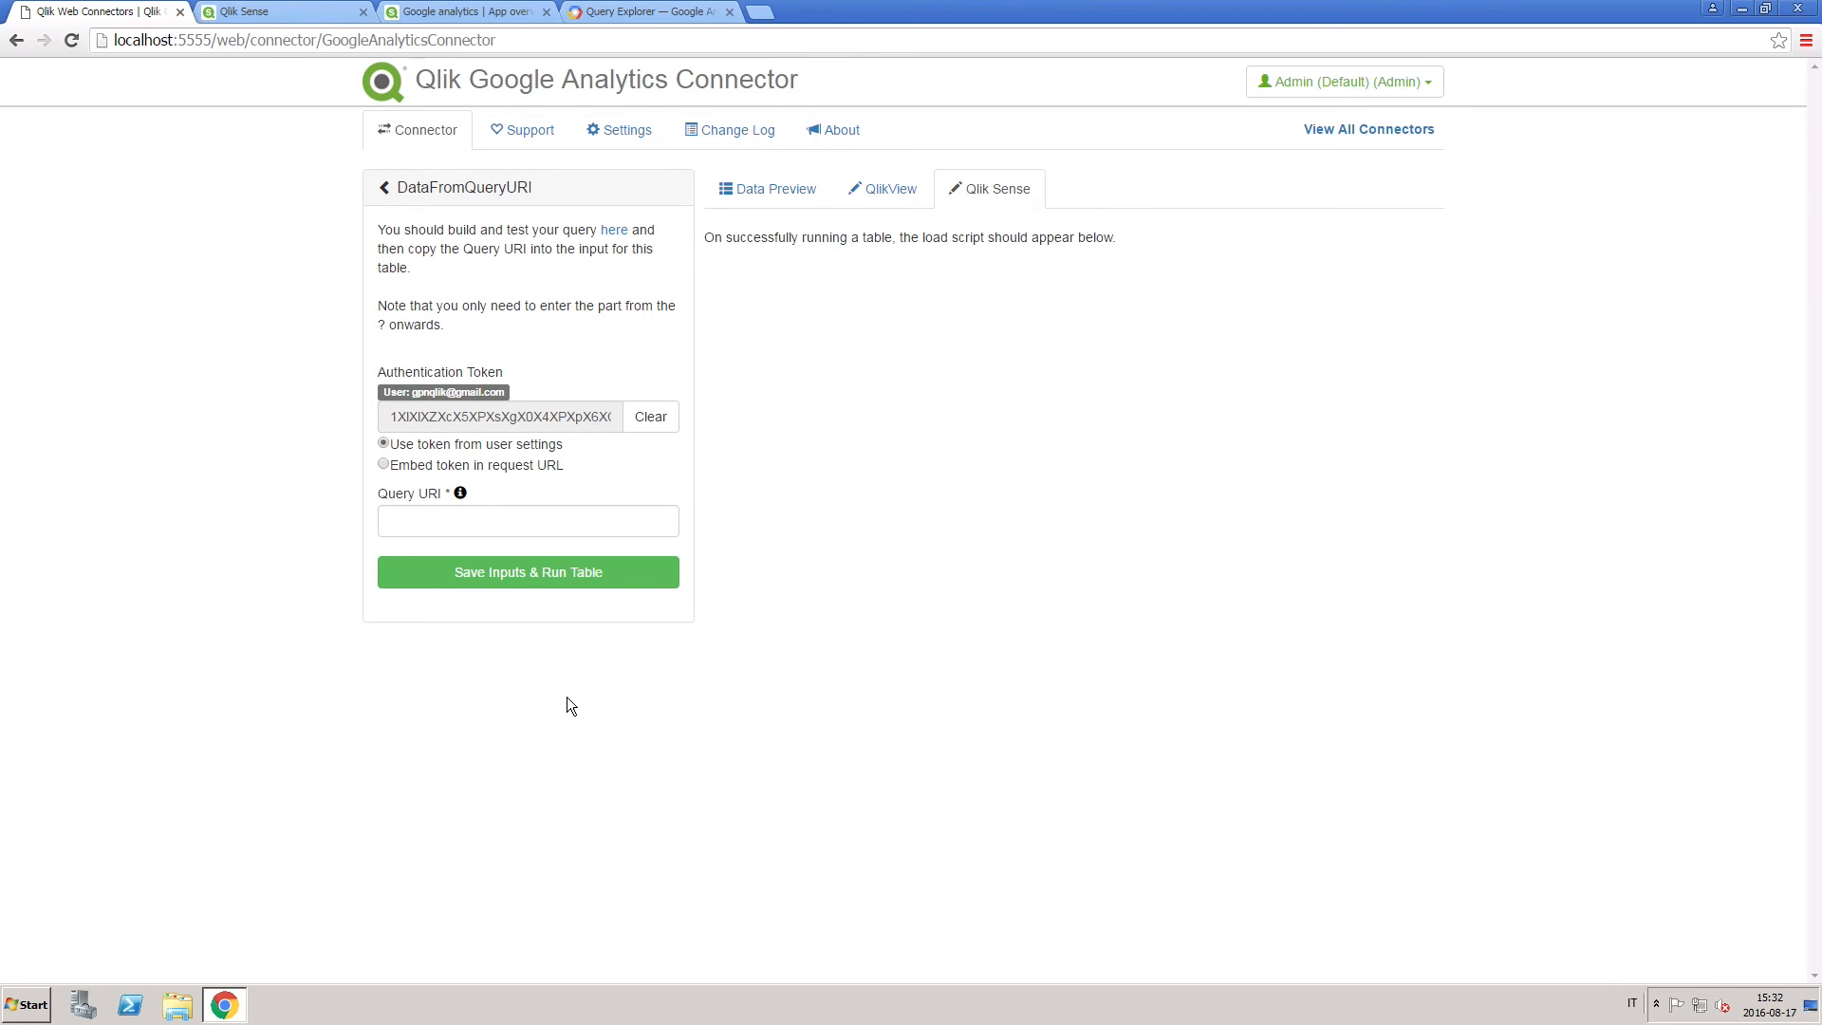
right_click(526, 520)
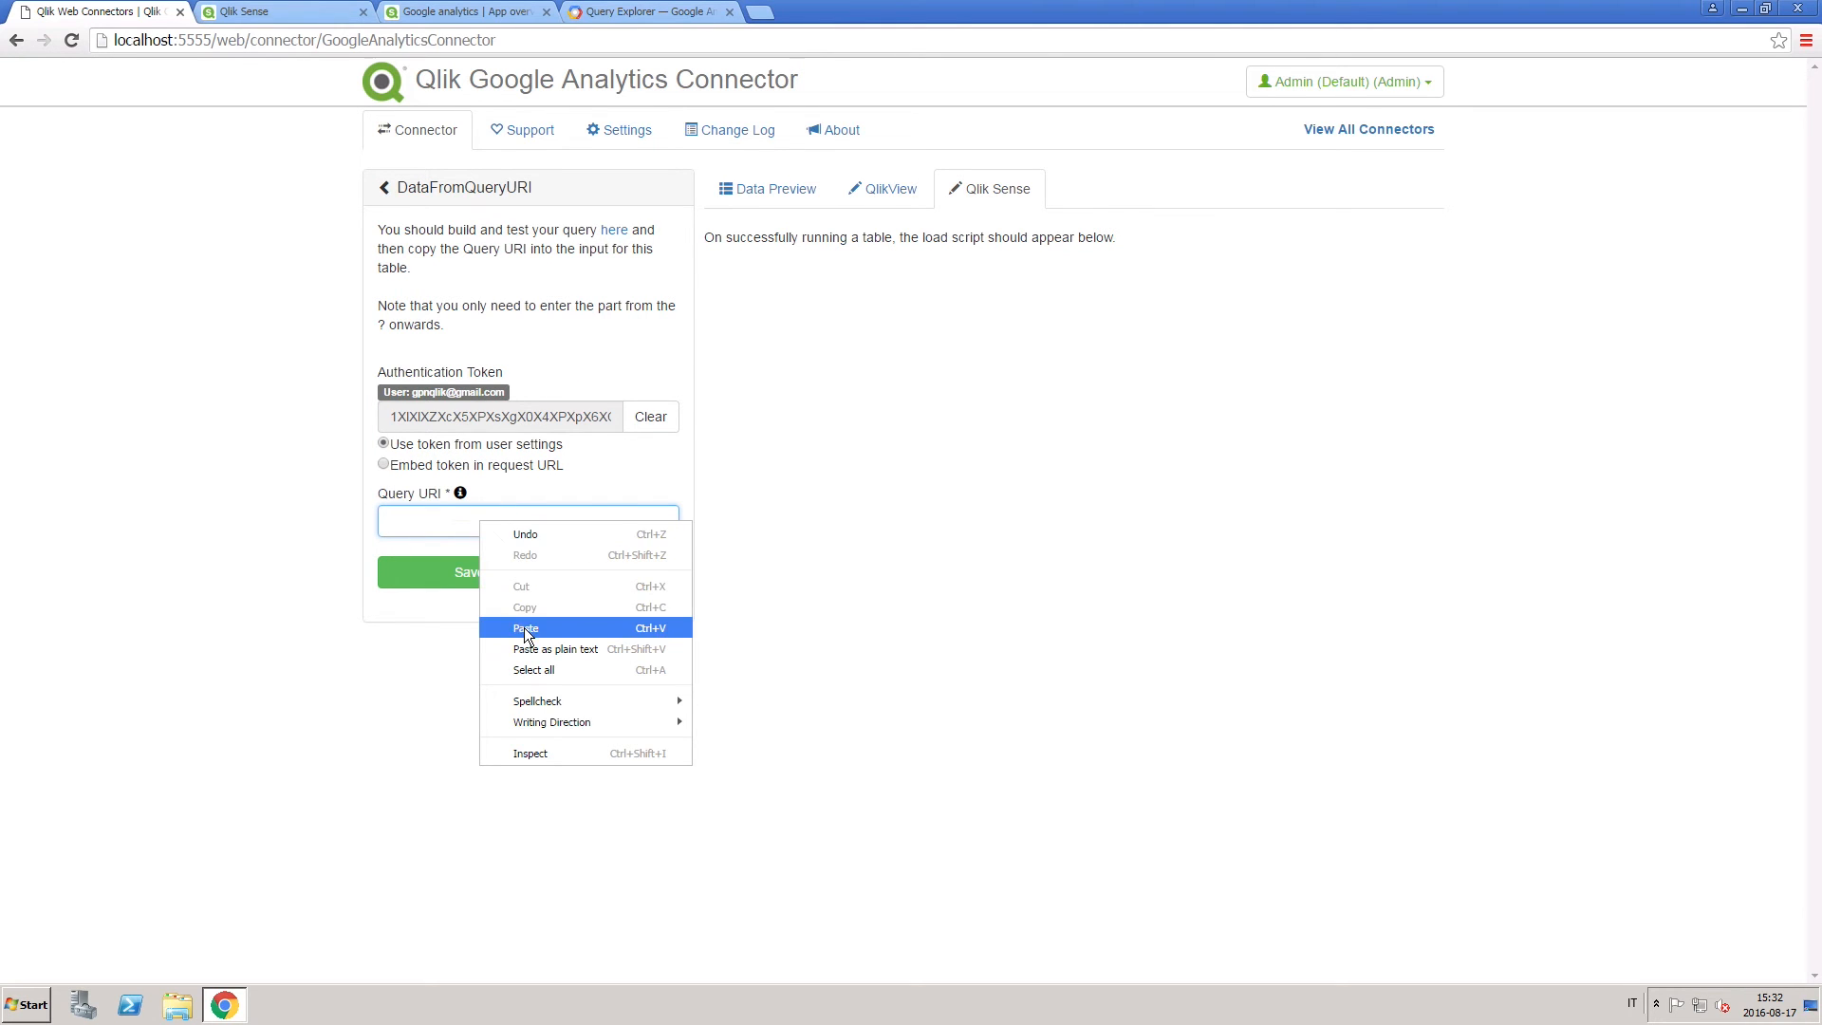
left_click(526, 628)
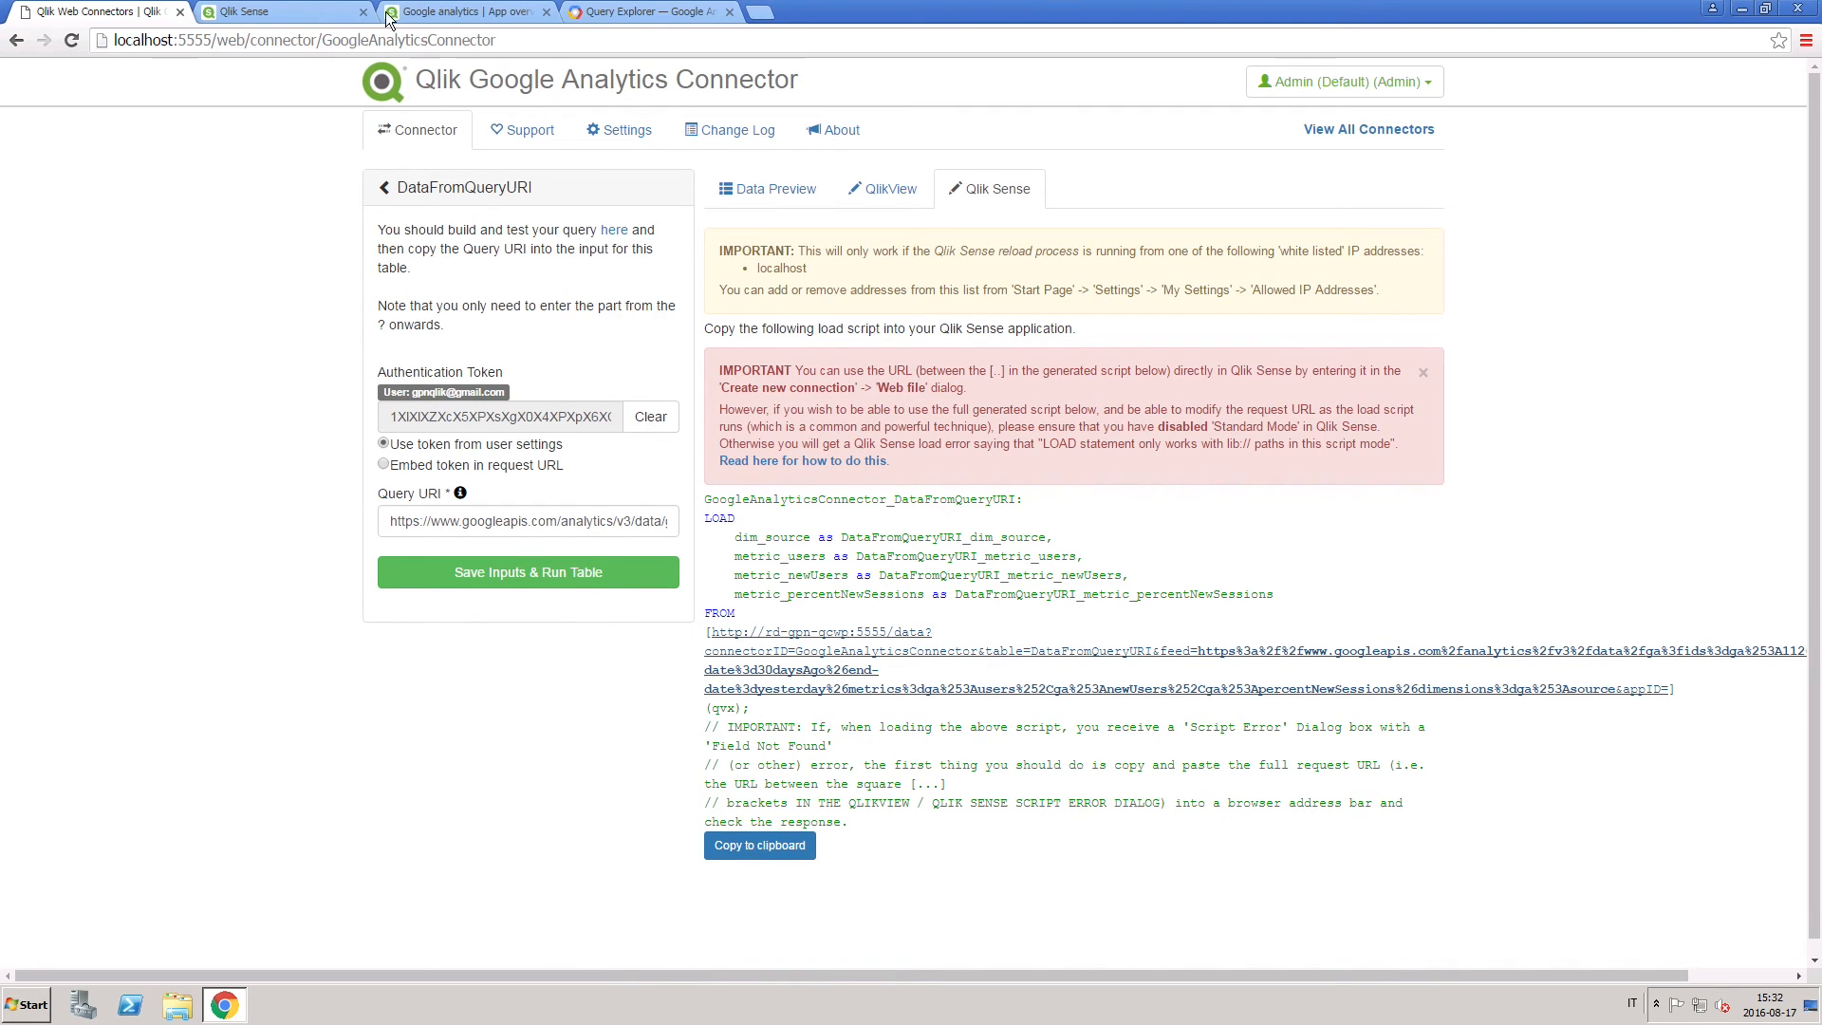
left_click(465, 12)
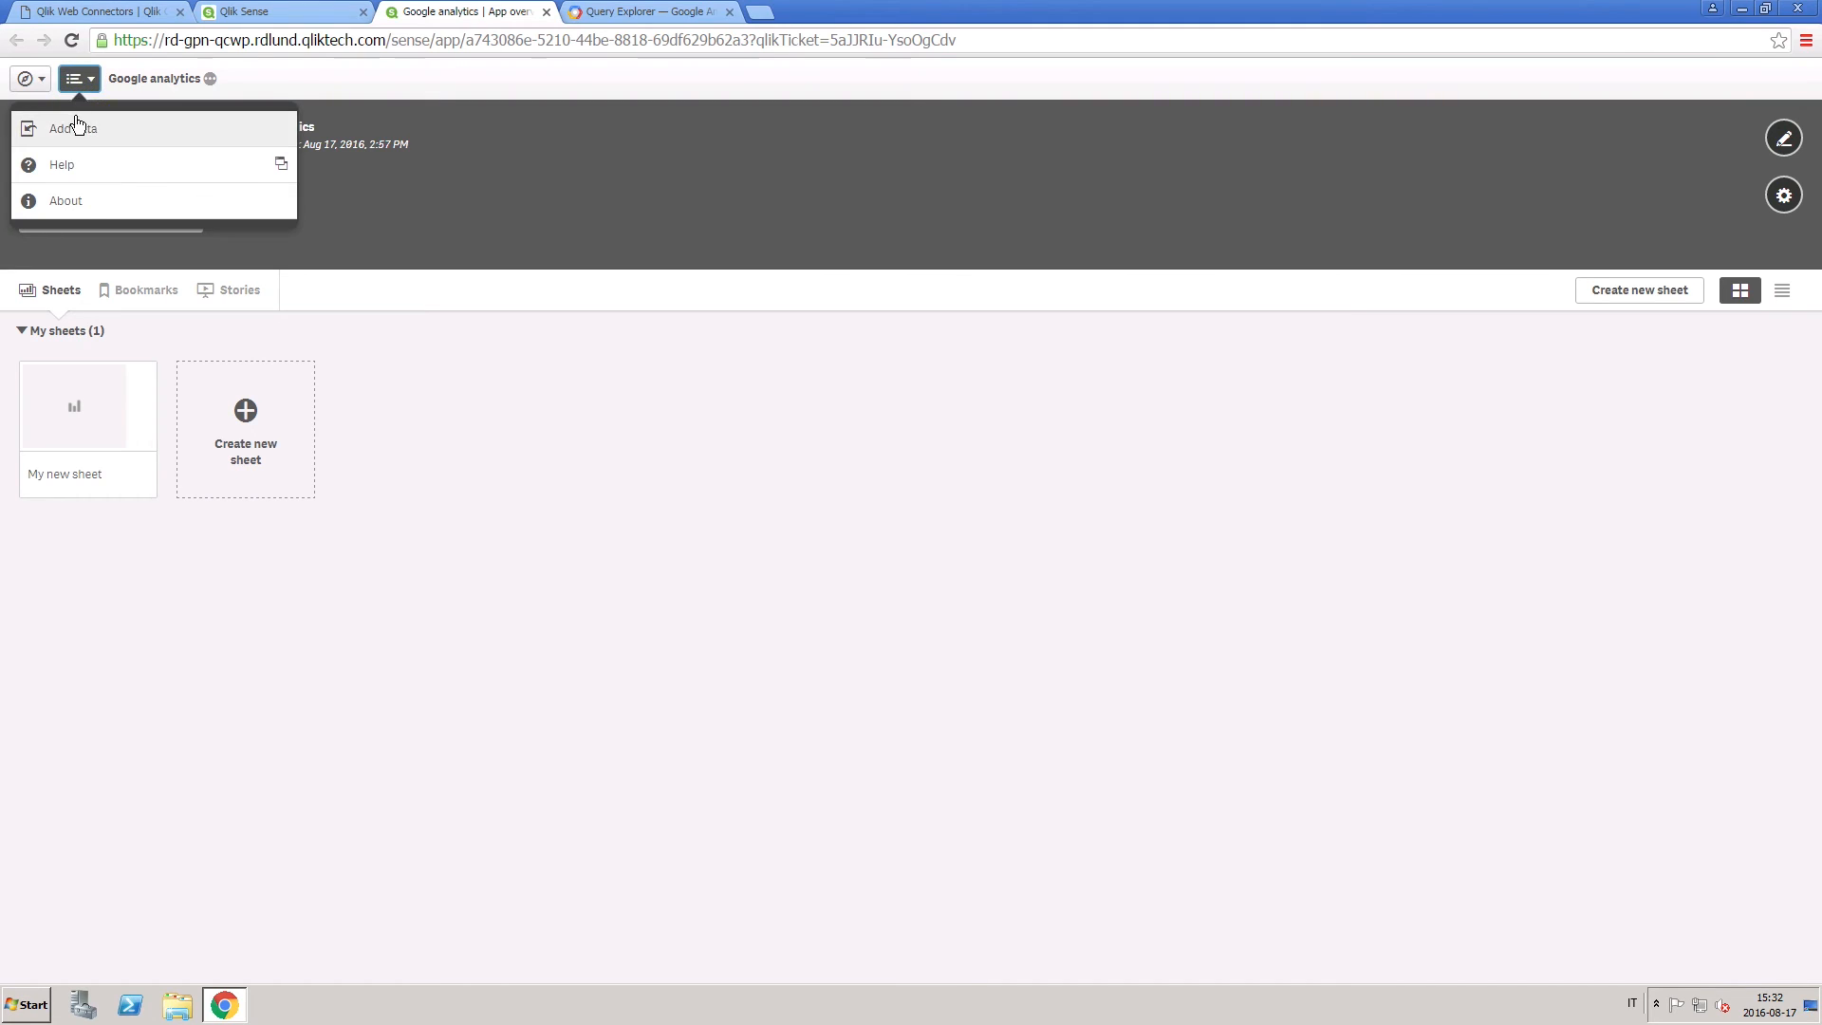
Add data to the Qlik Sense app from the Connections list via Connect my data
left_click(74, 127)
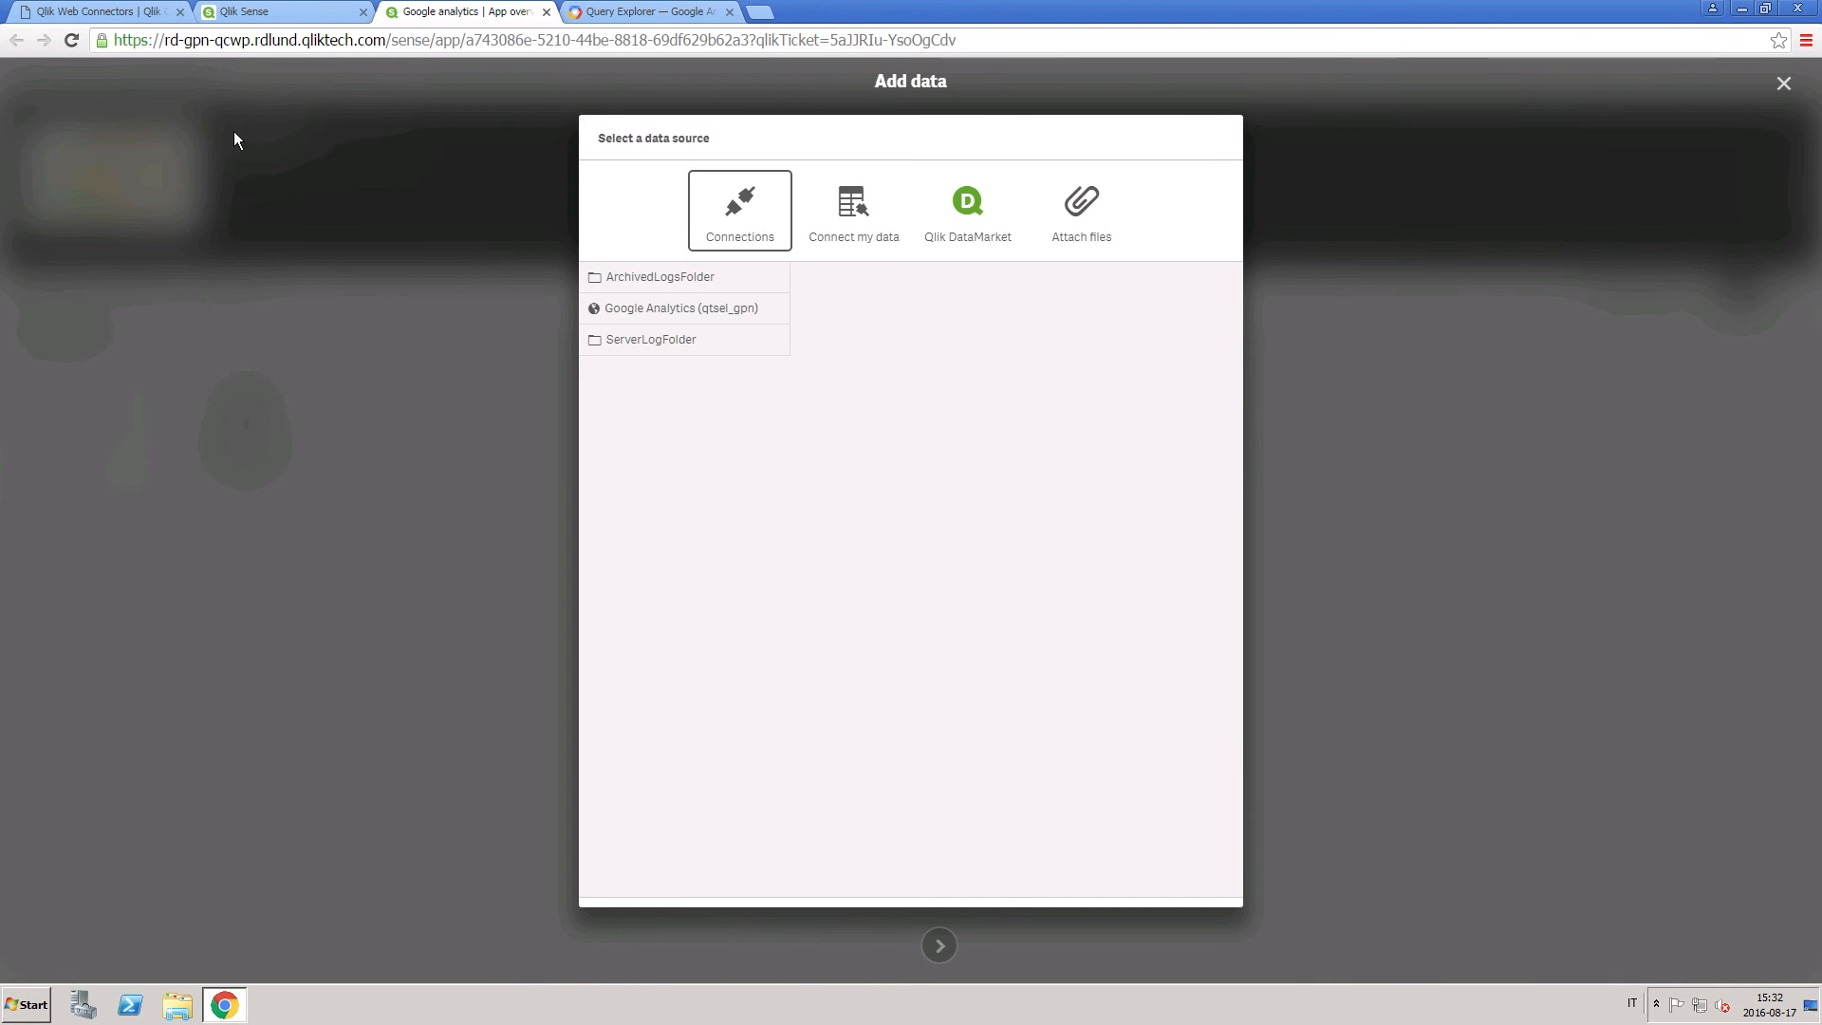
left_click(852, 211)
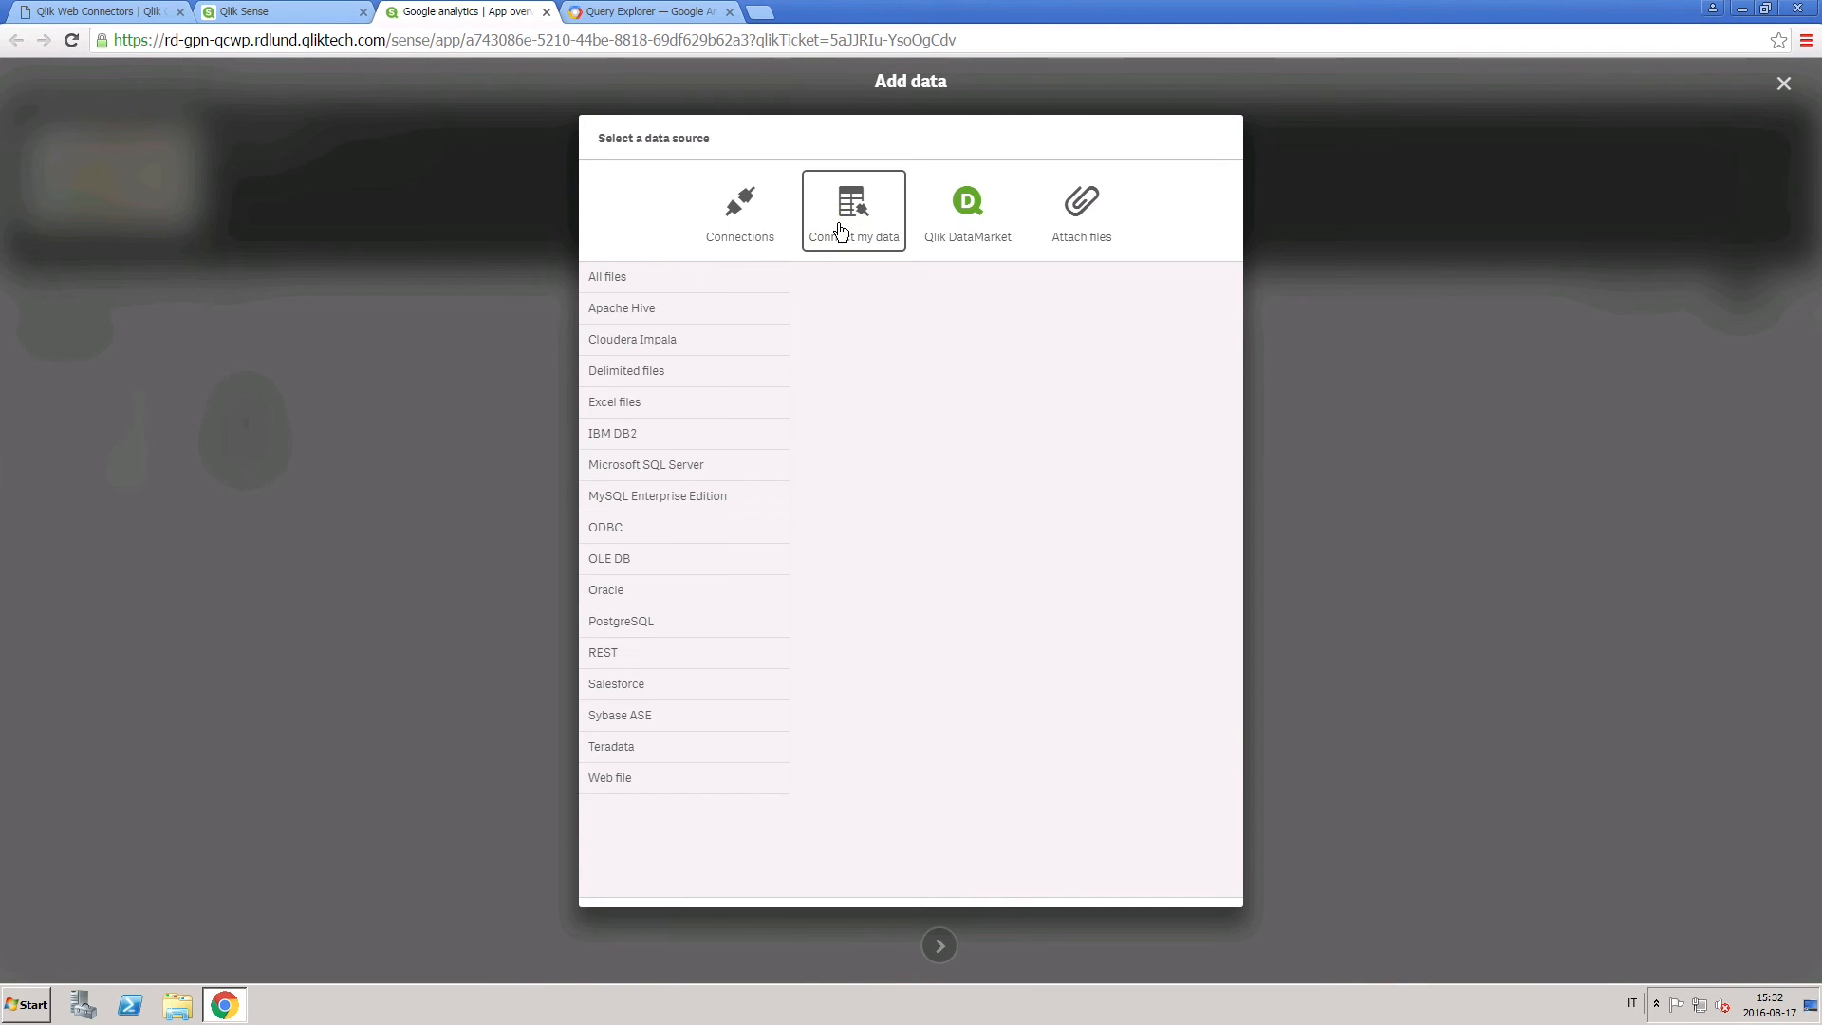
left_click(610, 778)
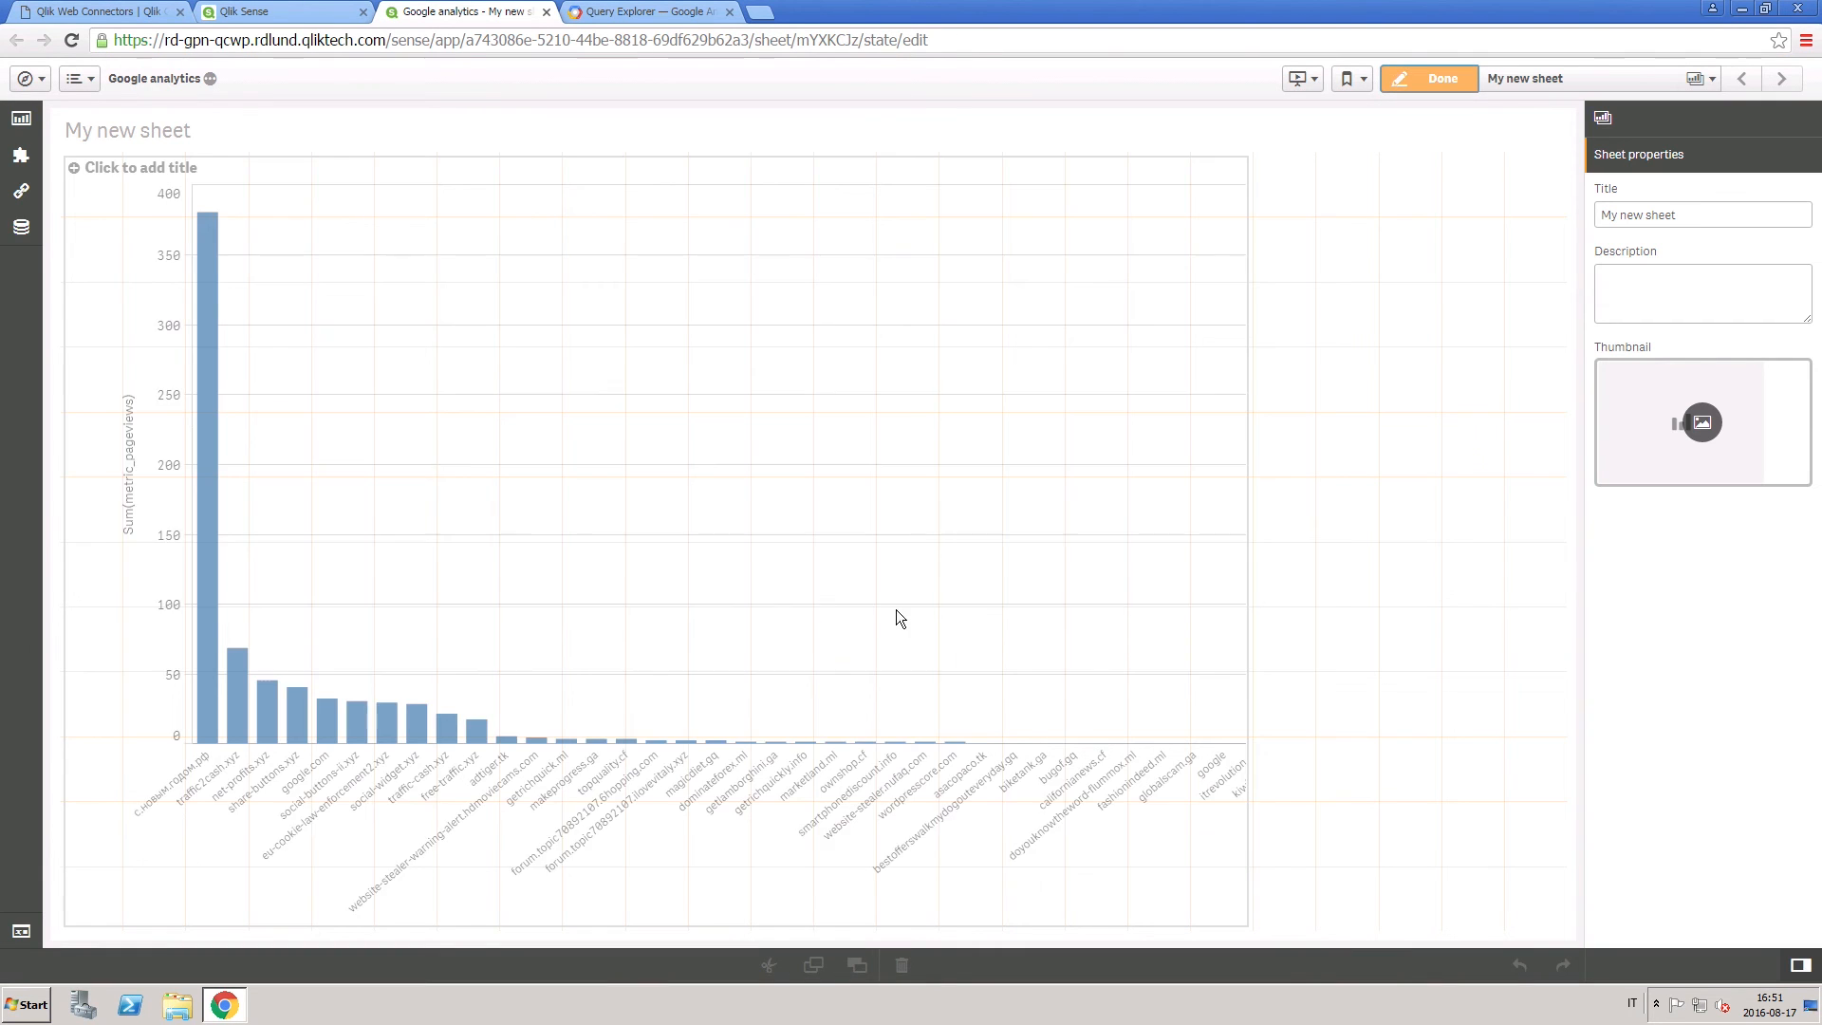
Review the loaded fields, finish editing to show the pageviews-by-source bar chart, and return to the connector
left_click(21, 226)
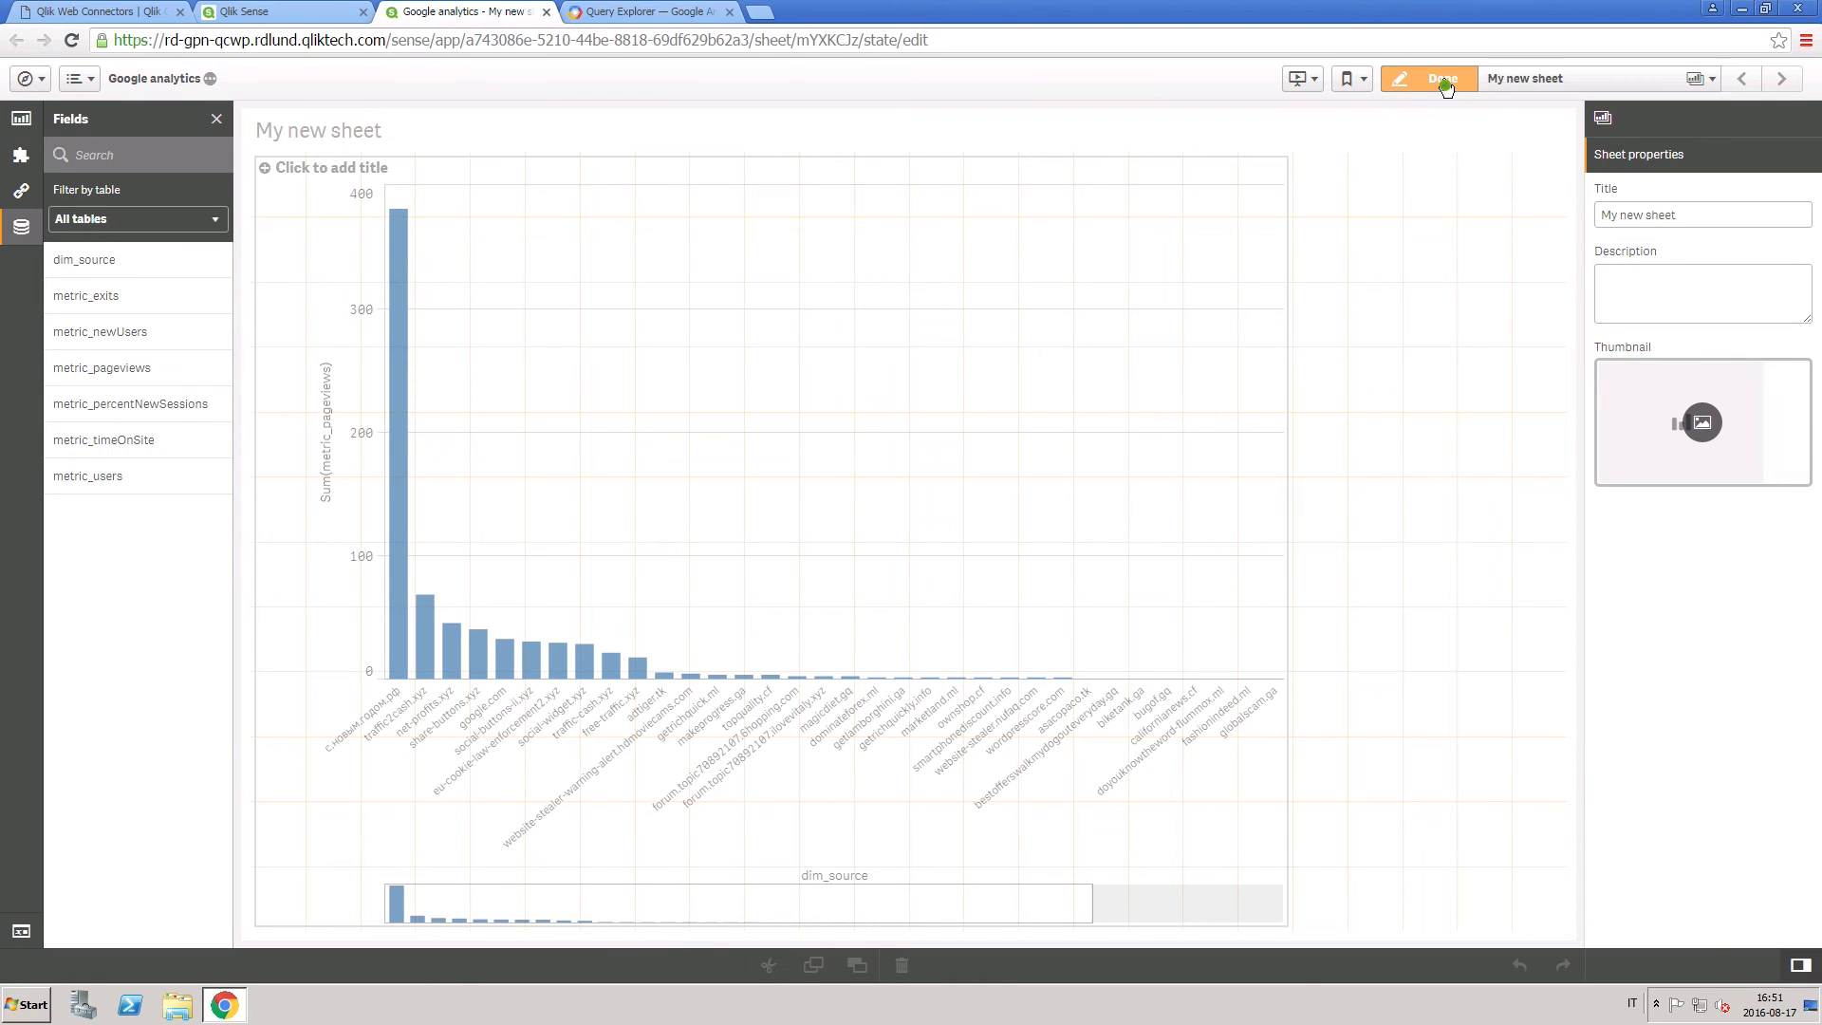
left_click(1442, 77)
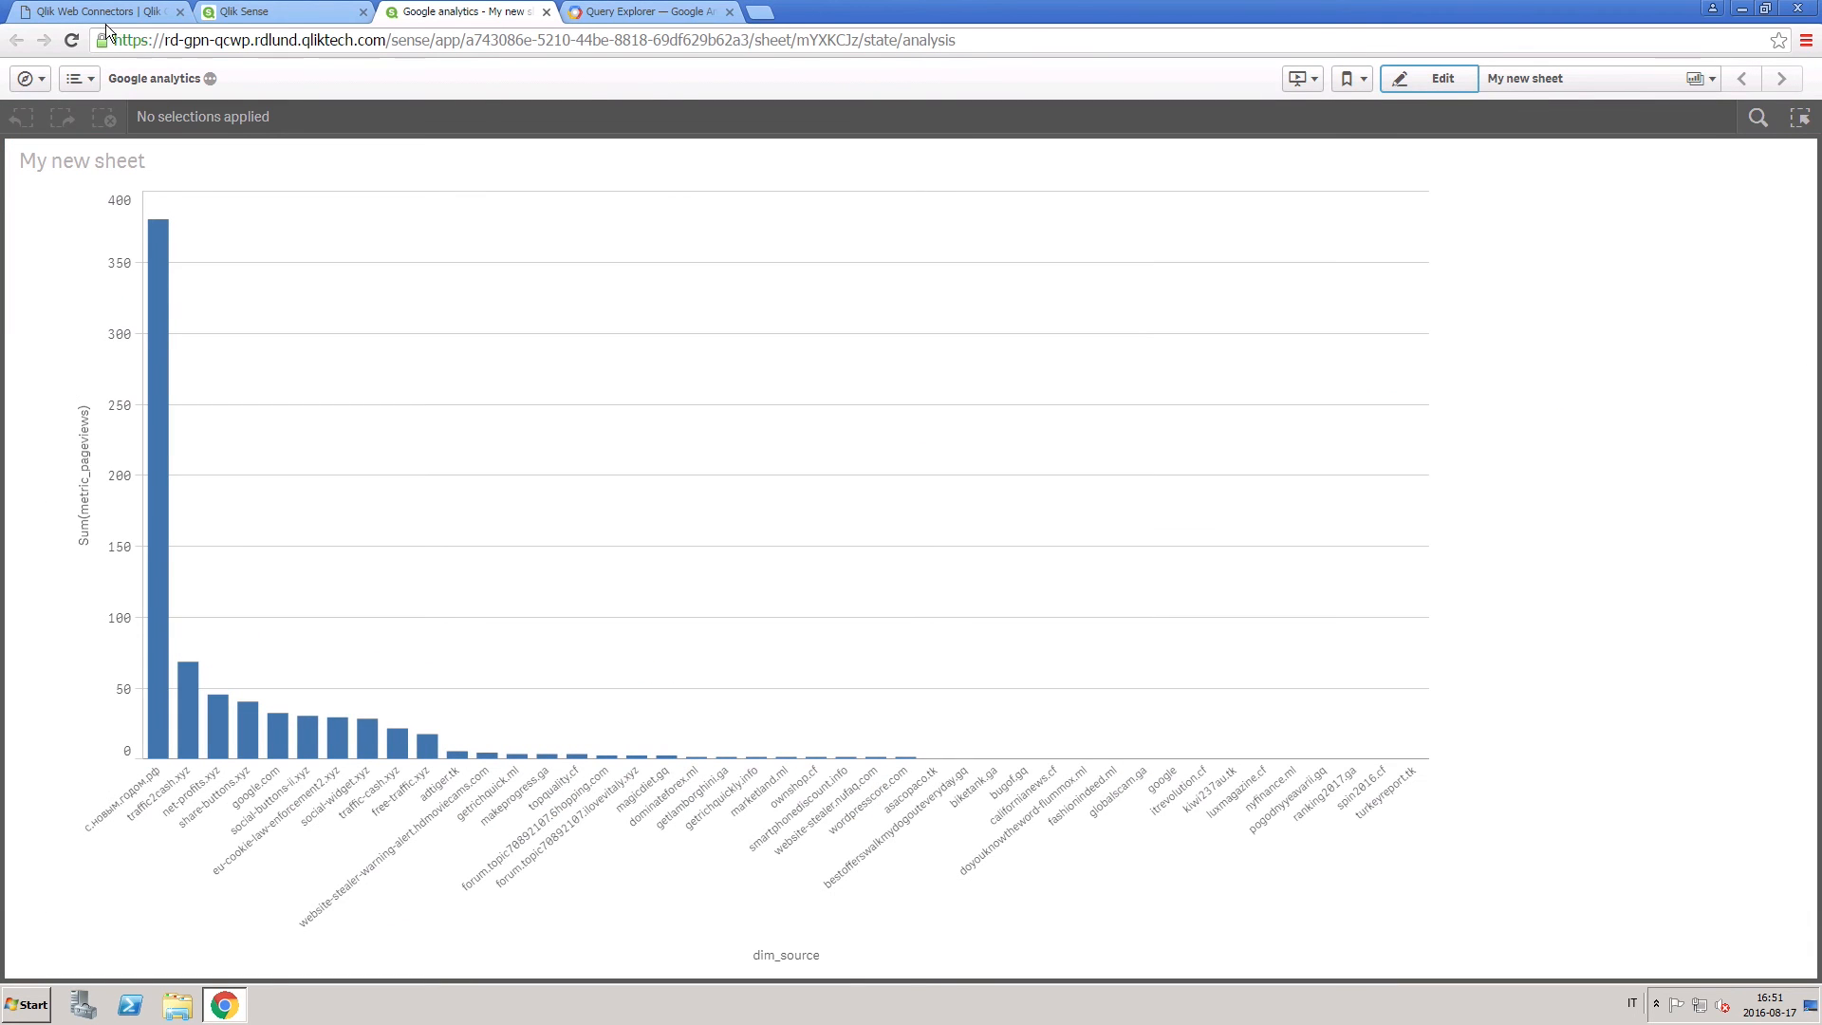
left_click(644, 12)
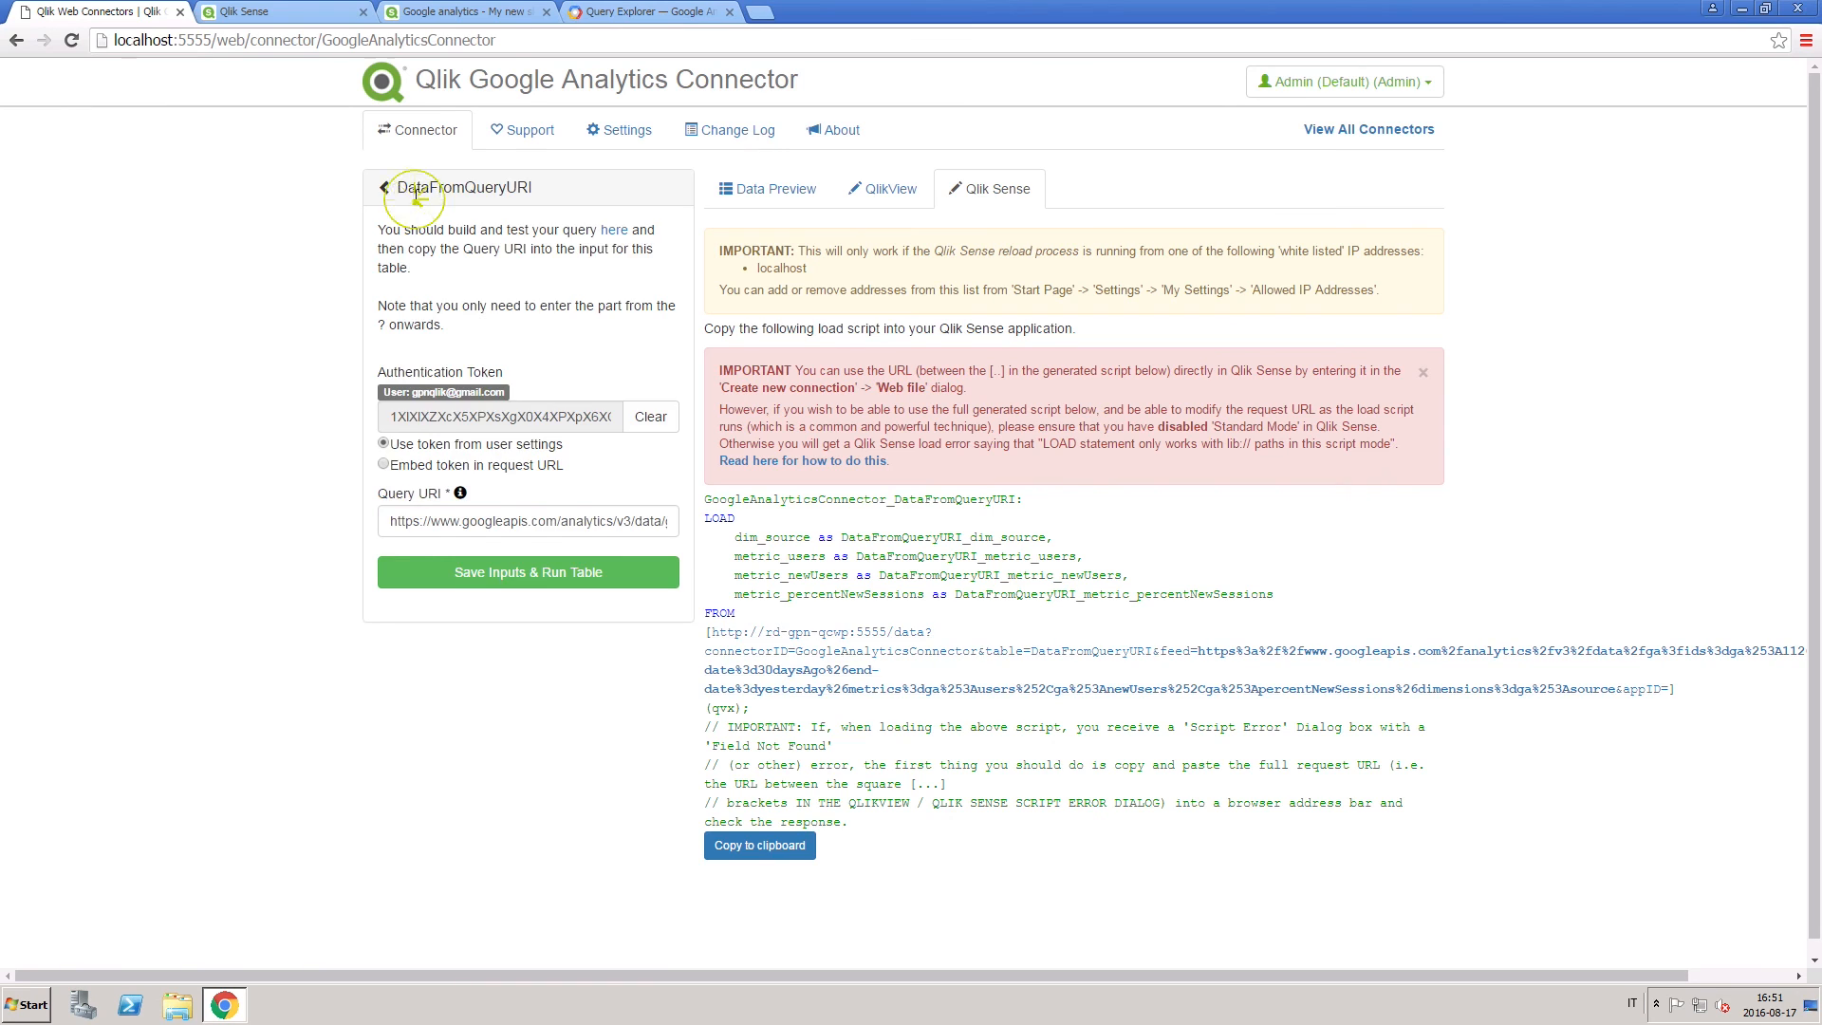
In the RealtimeData table, enter the query ids=ga:112687499 with dimension ga:visitorType and its metrics
left_click(383, 188)
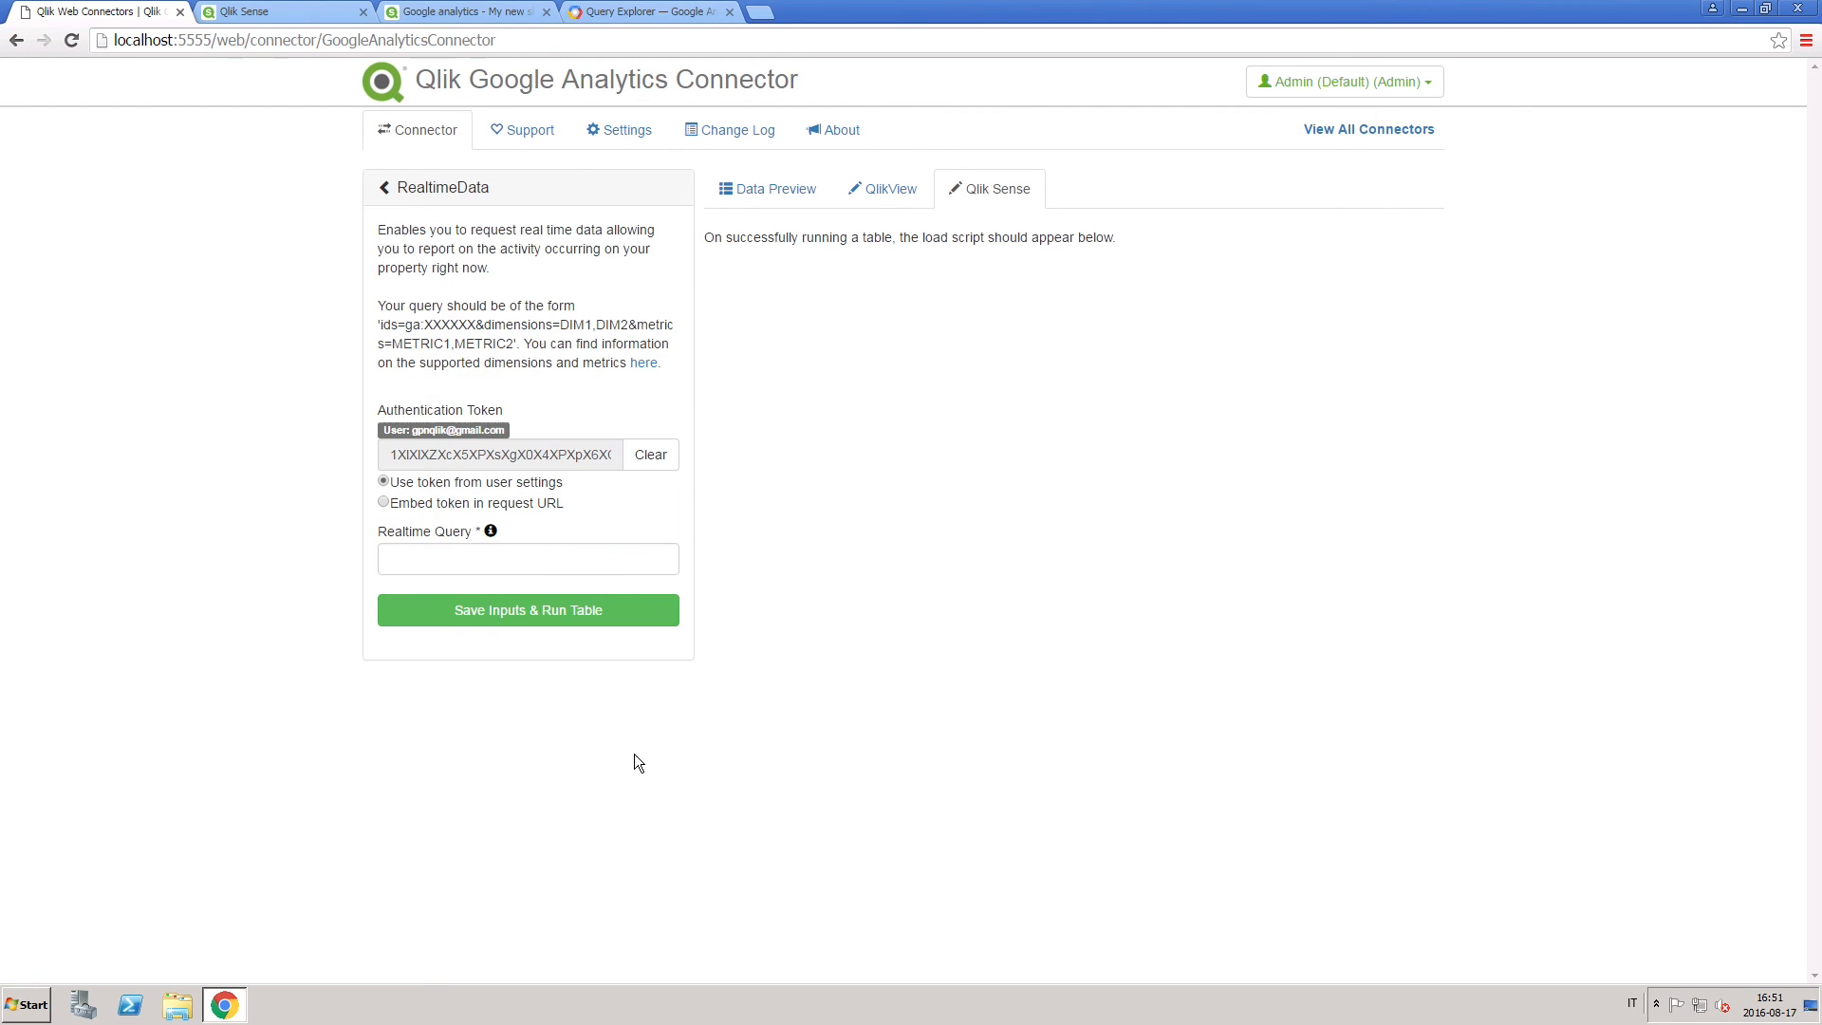
type("ids")
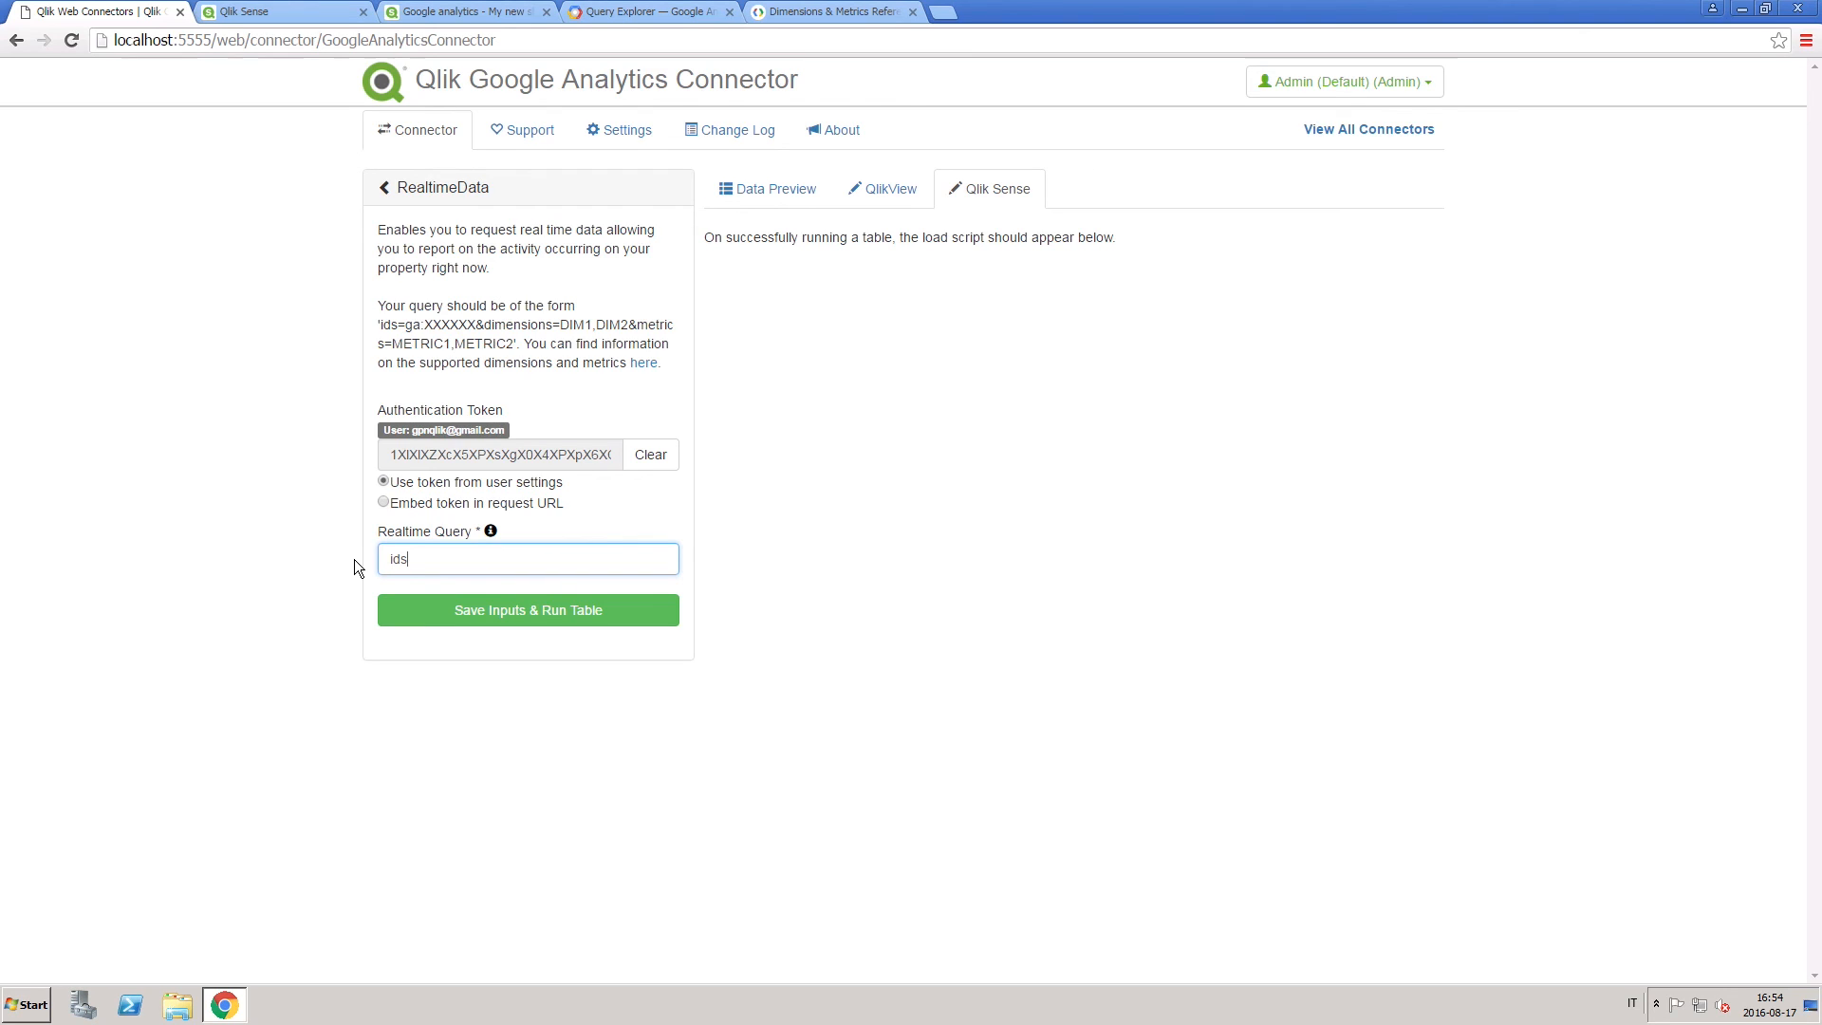
type("=ga:112687499")
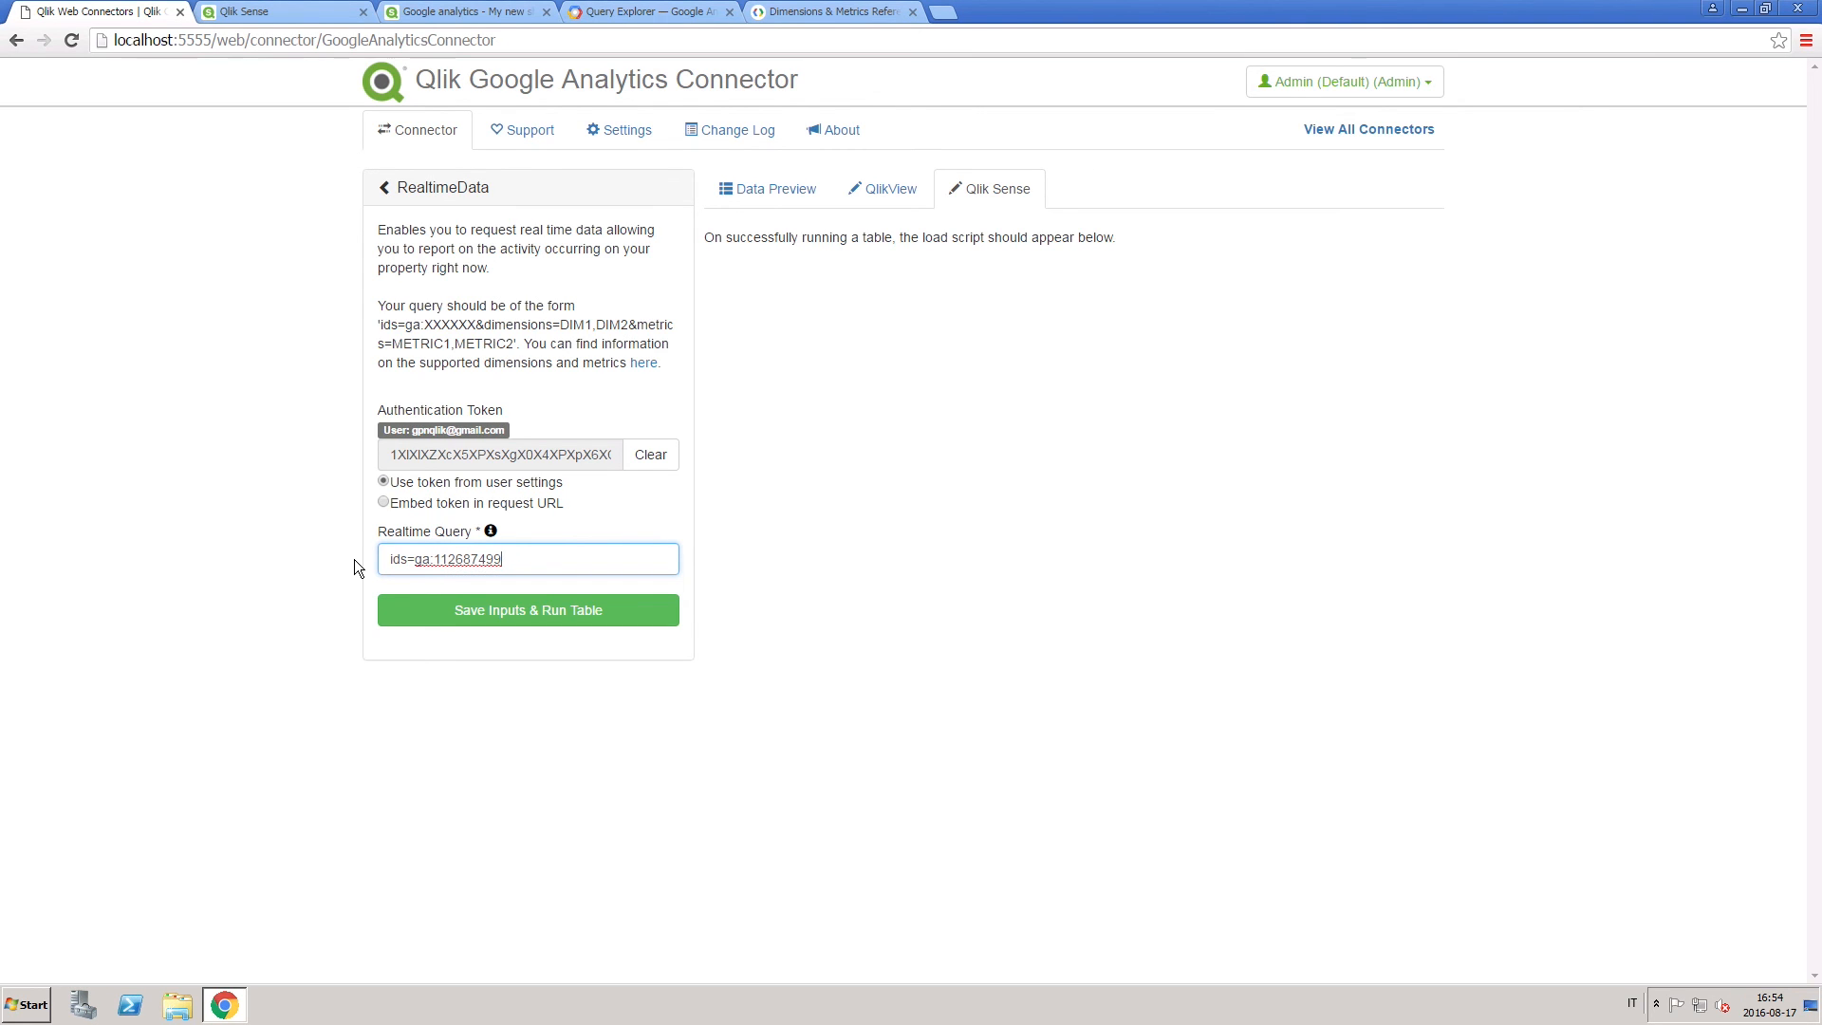
type("&dimensions=ga:visitorType")
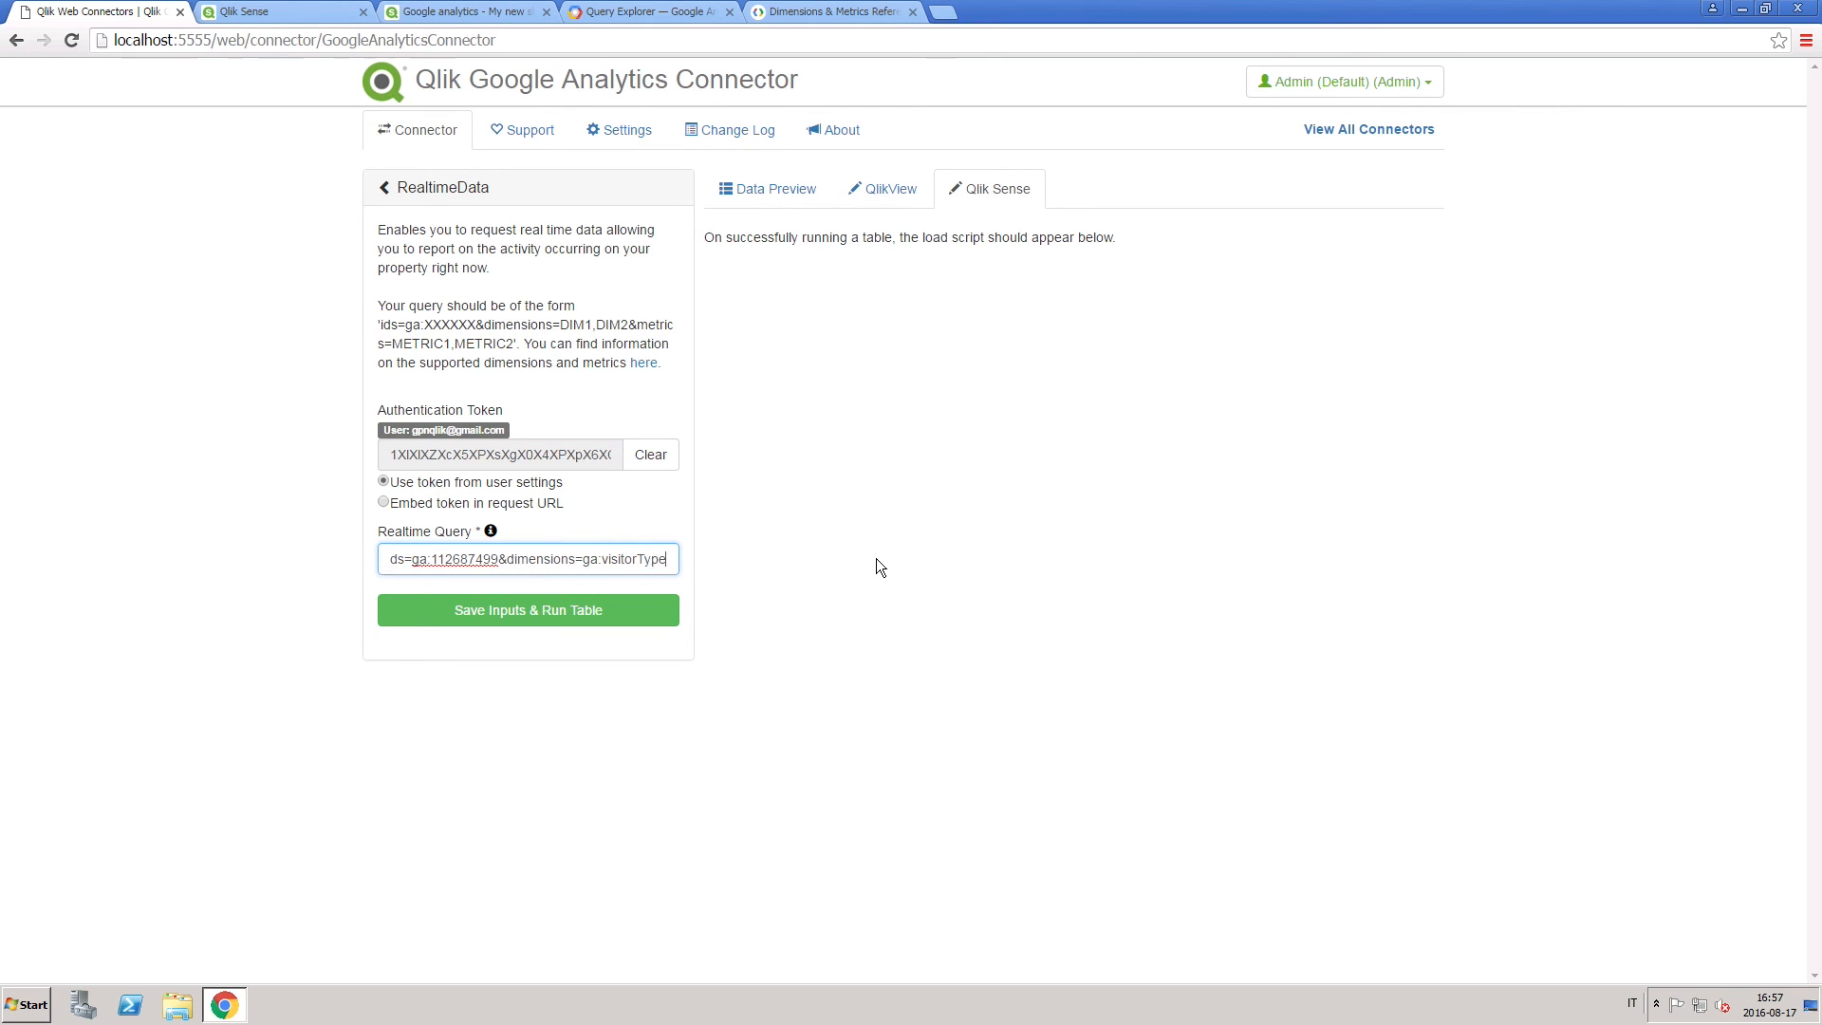
type("&")
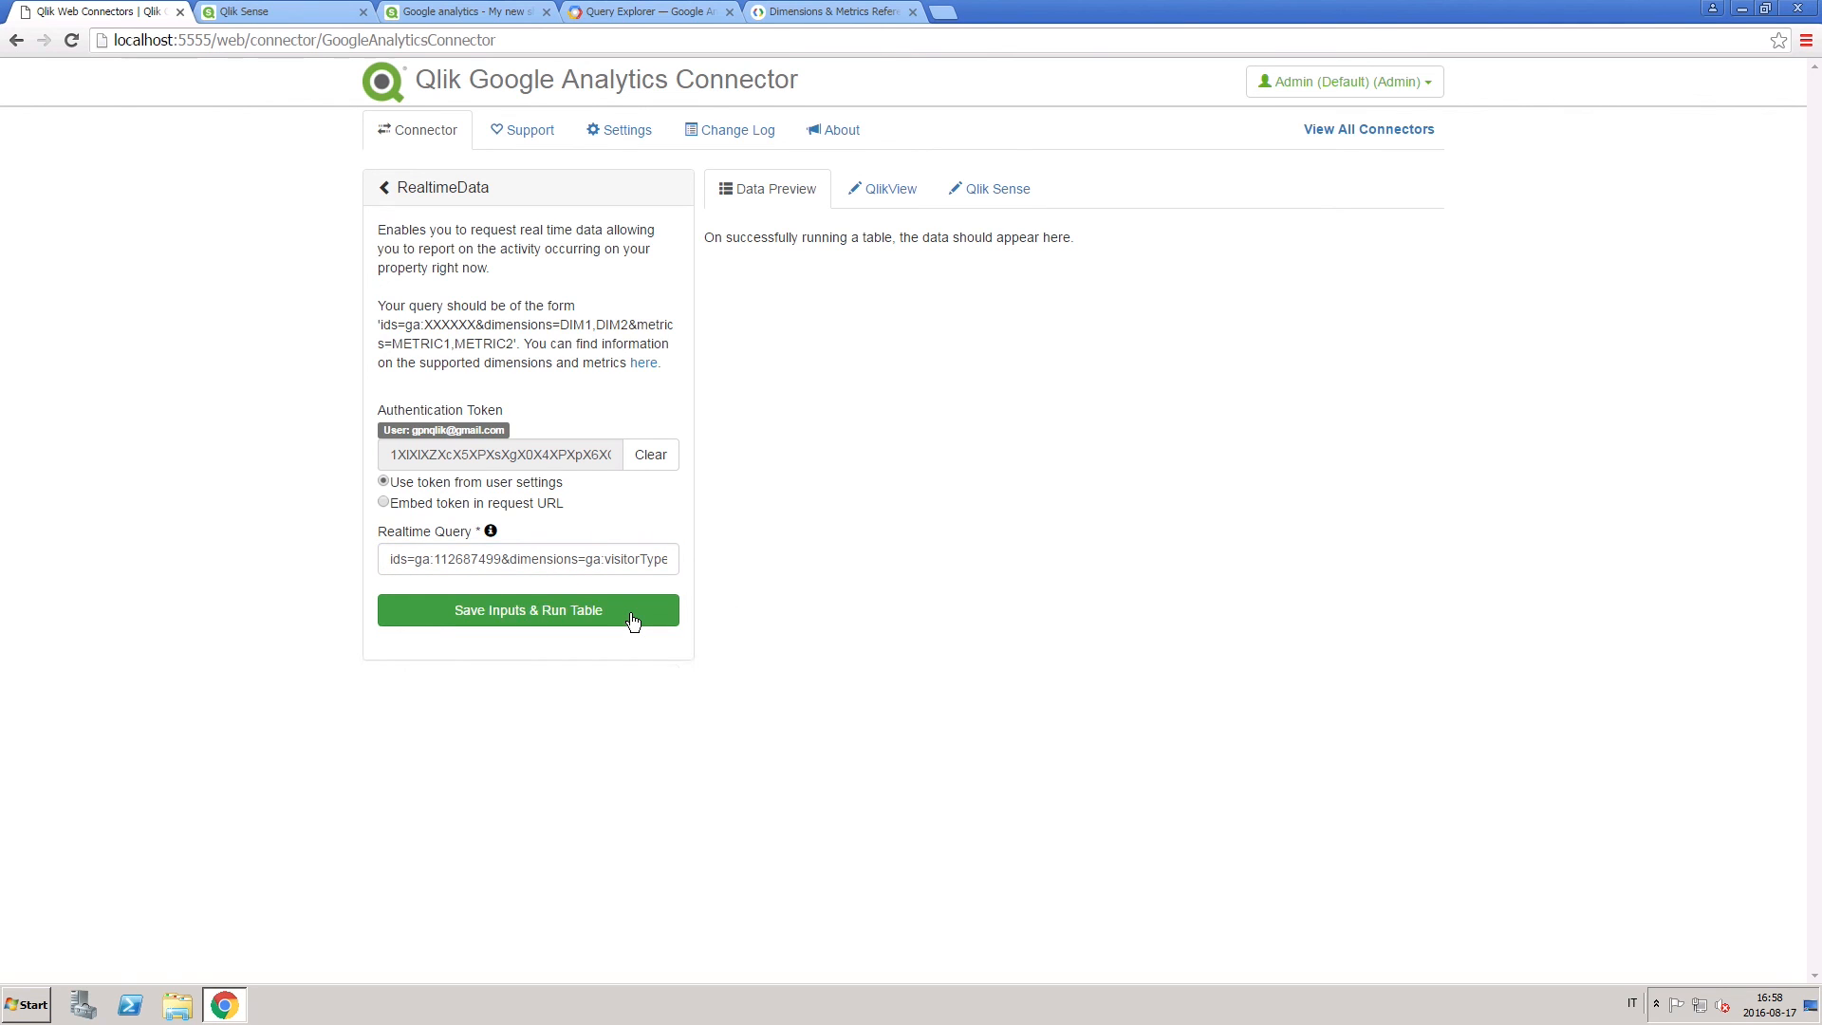
Run the realtime query, previewing dim_visitorType and metric_activeVisitors columns with 0 rows
left_click(528, 609)
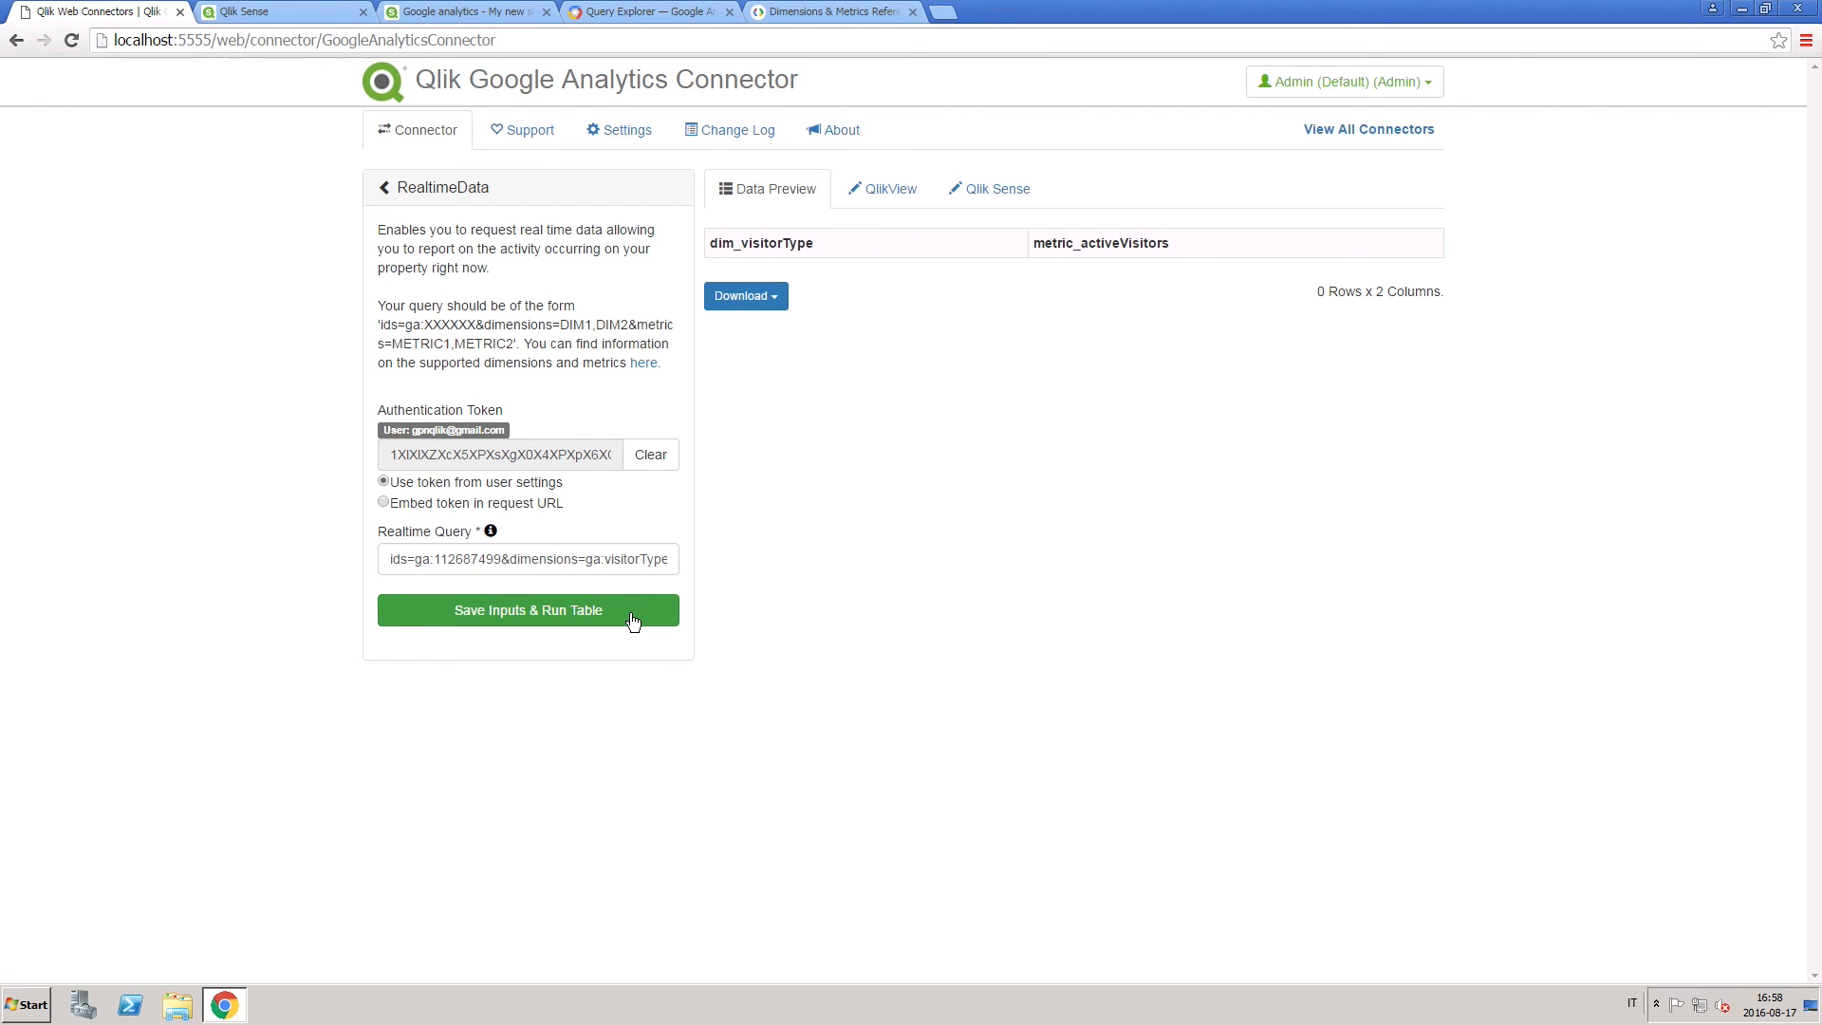
mouse_move(768, 277)
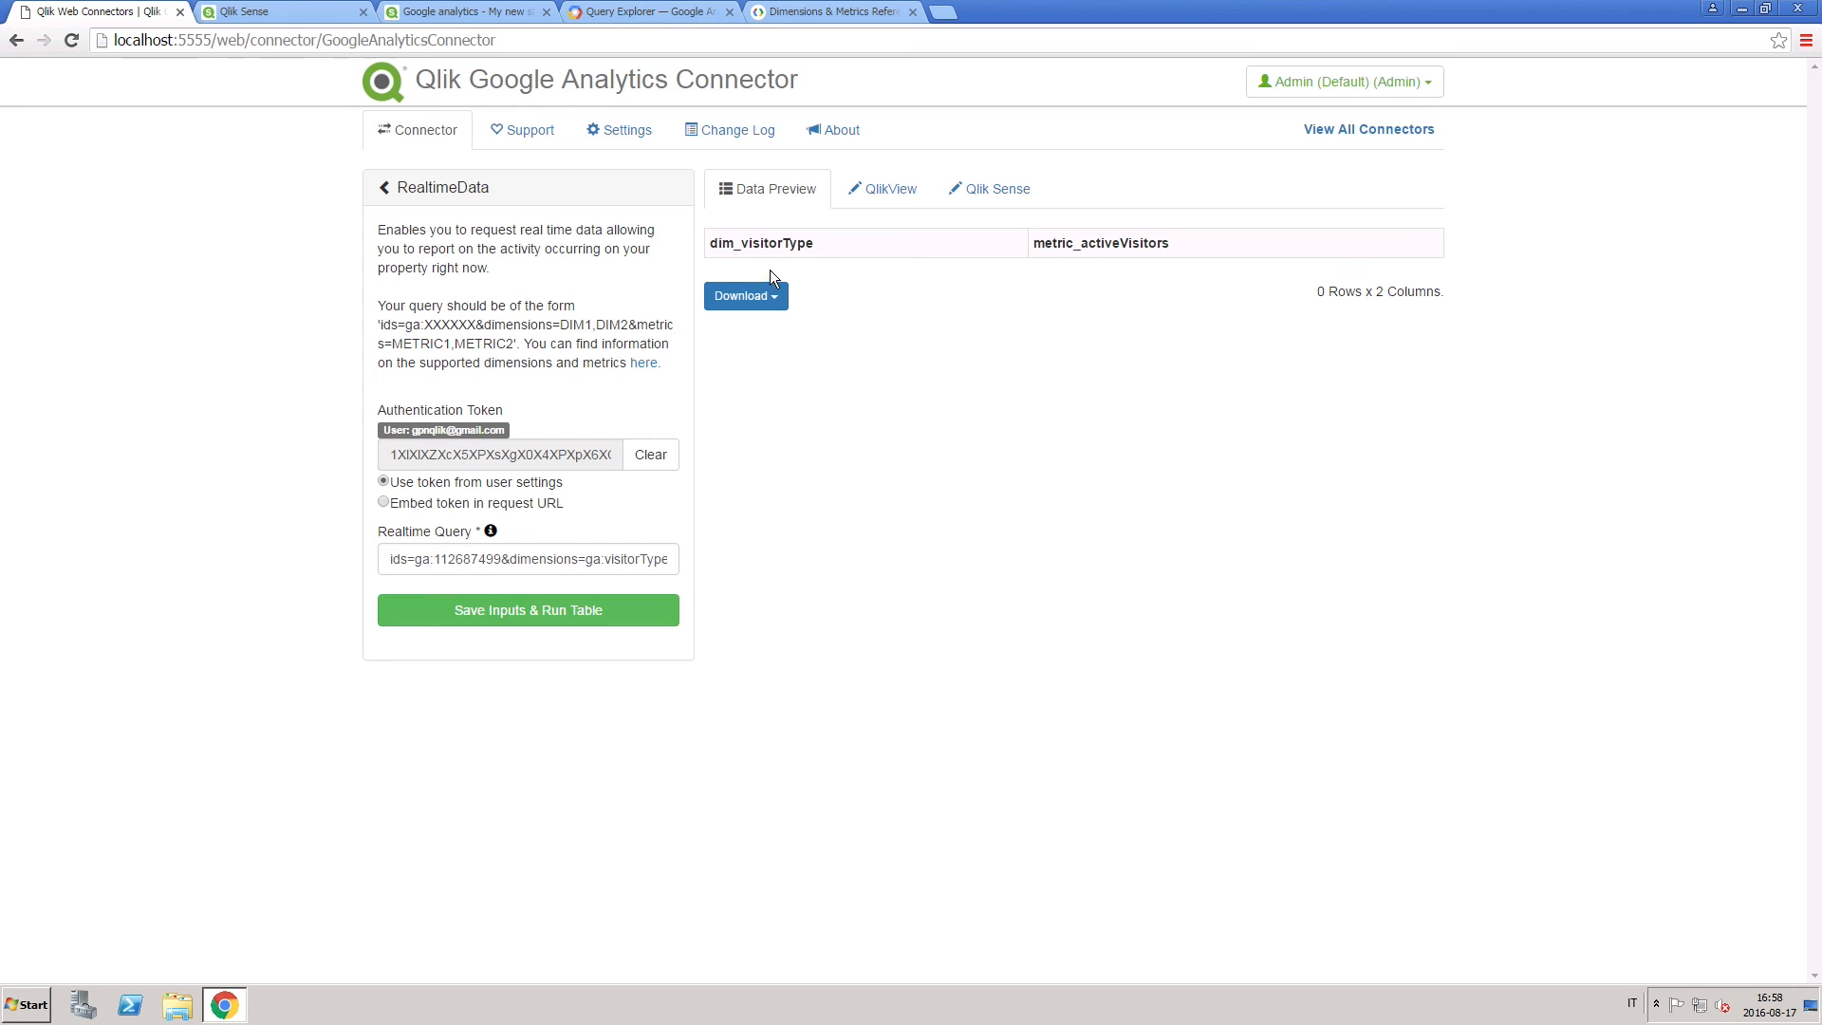
mouse_move(1078, 271)
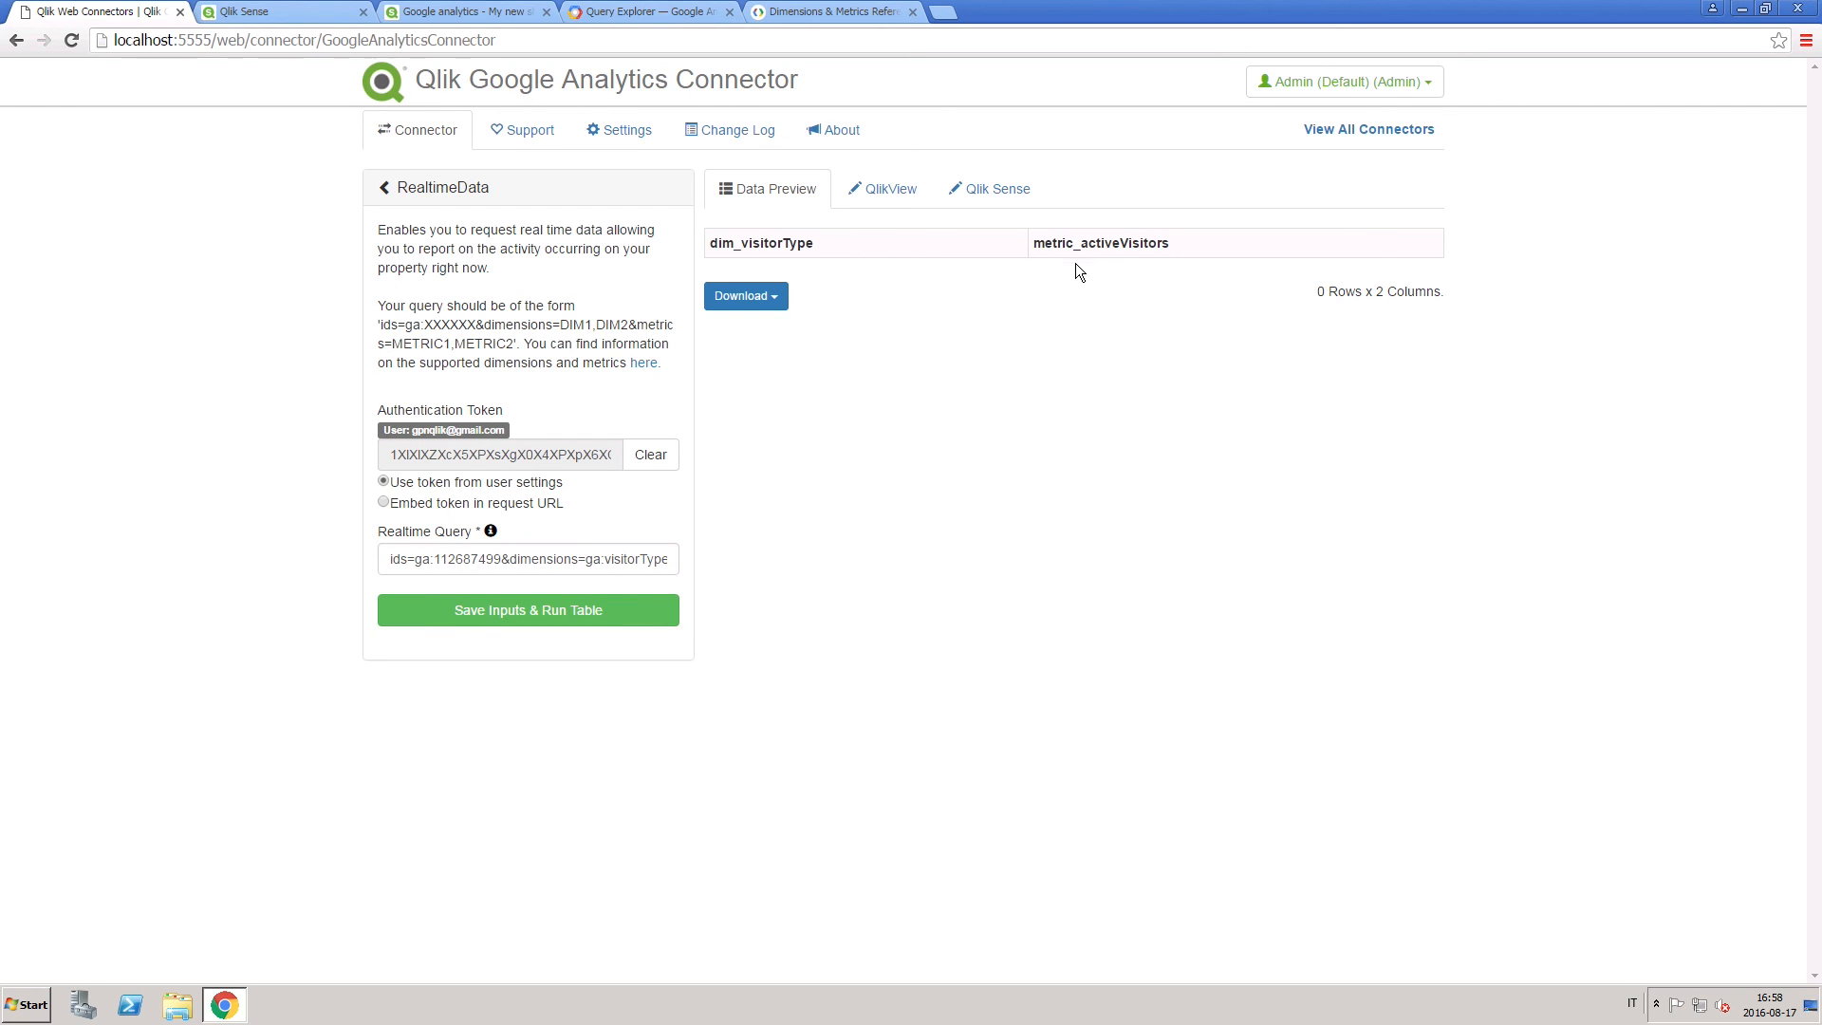